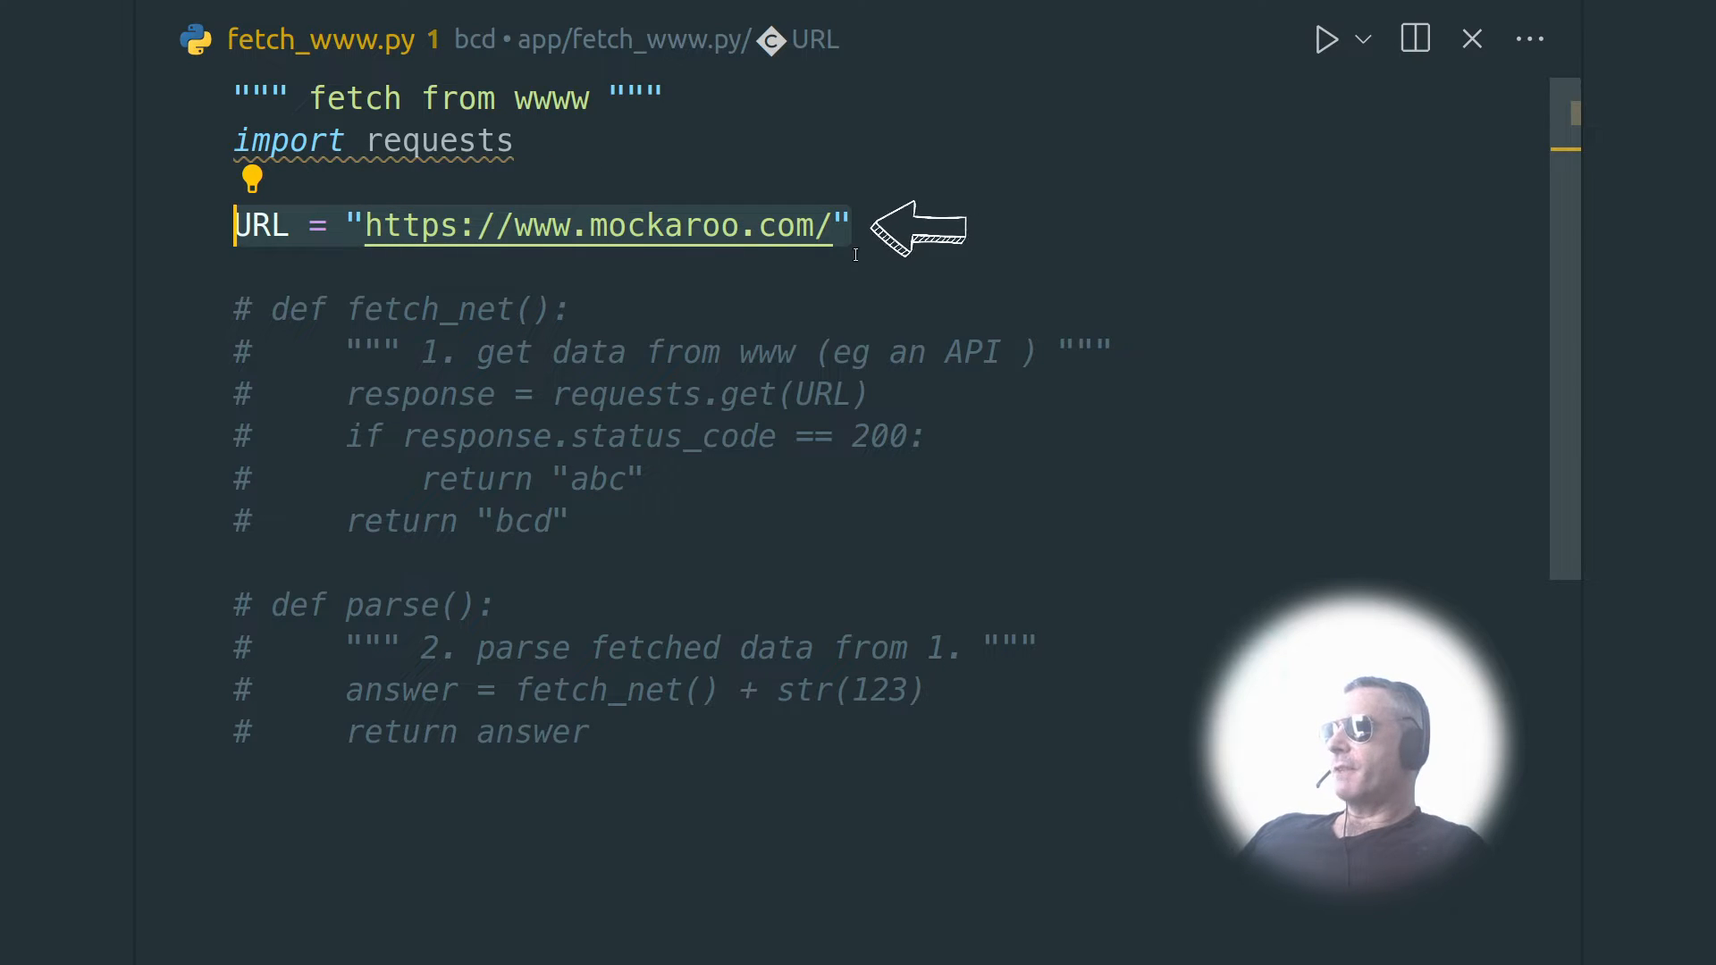
{"action": "mouse_move", "coordinate": [569, 226]}
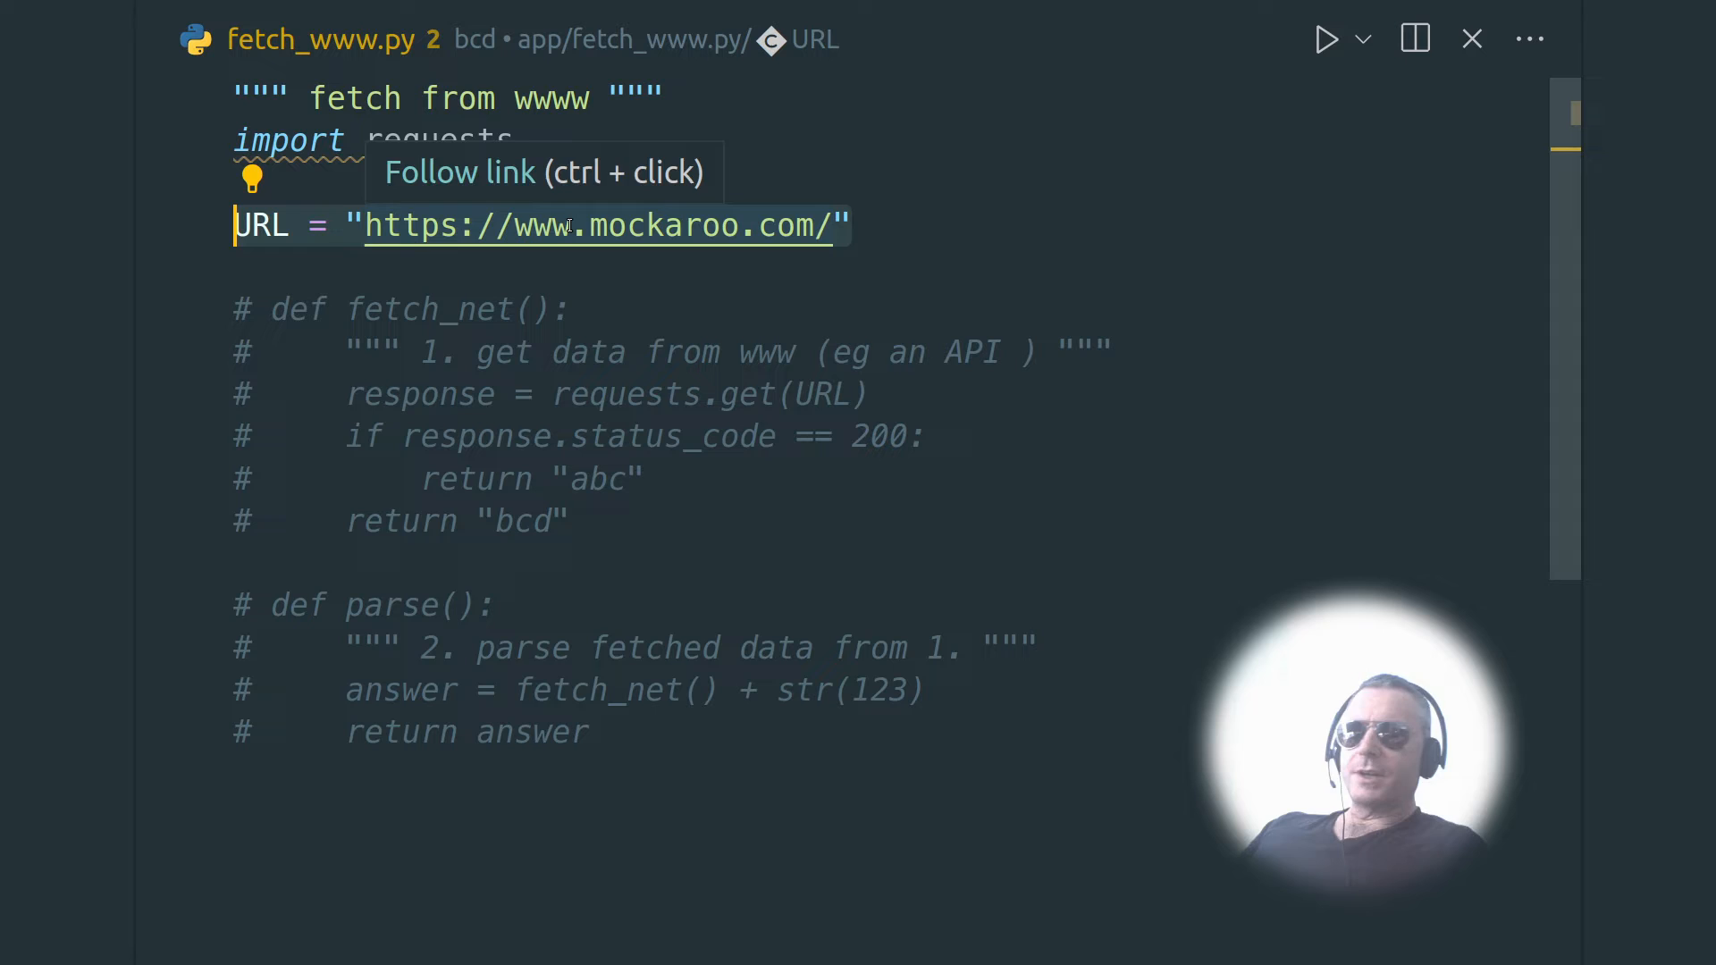
{"action": "mouse_move", "coordinate": [586, 308]}
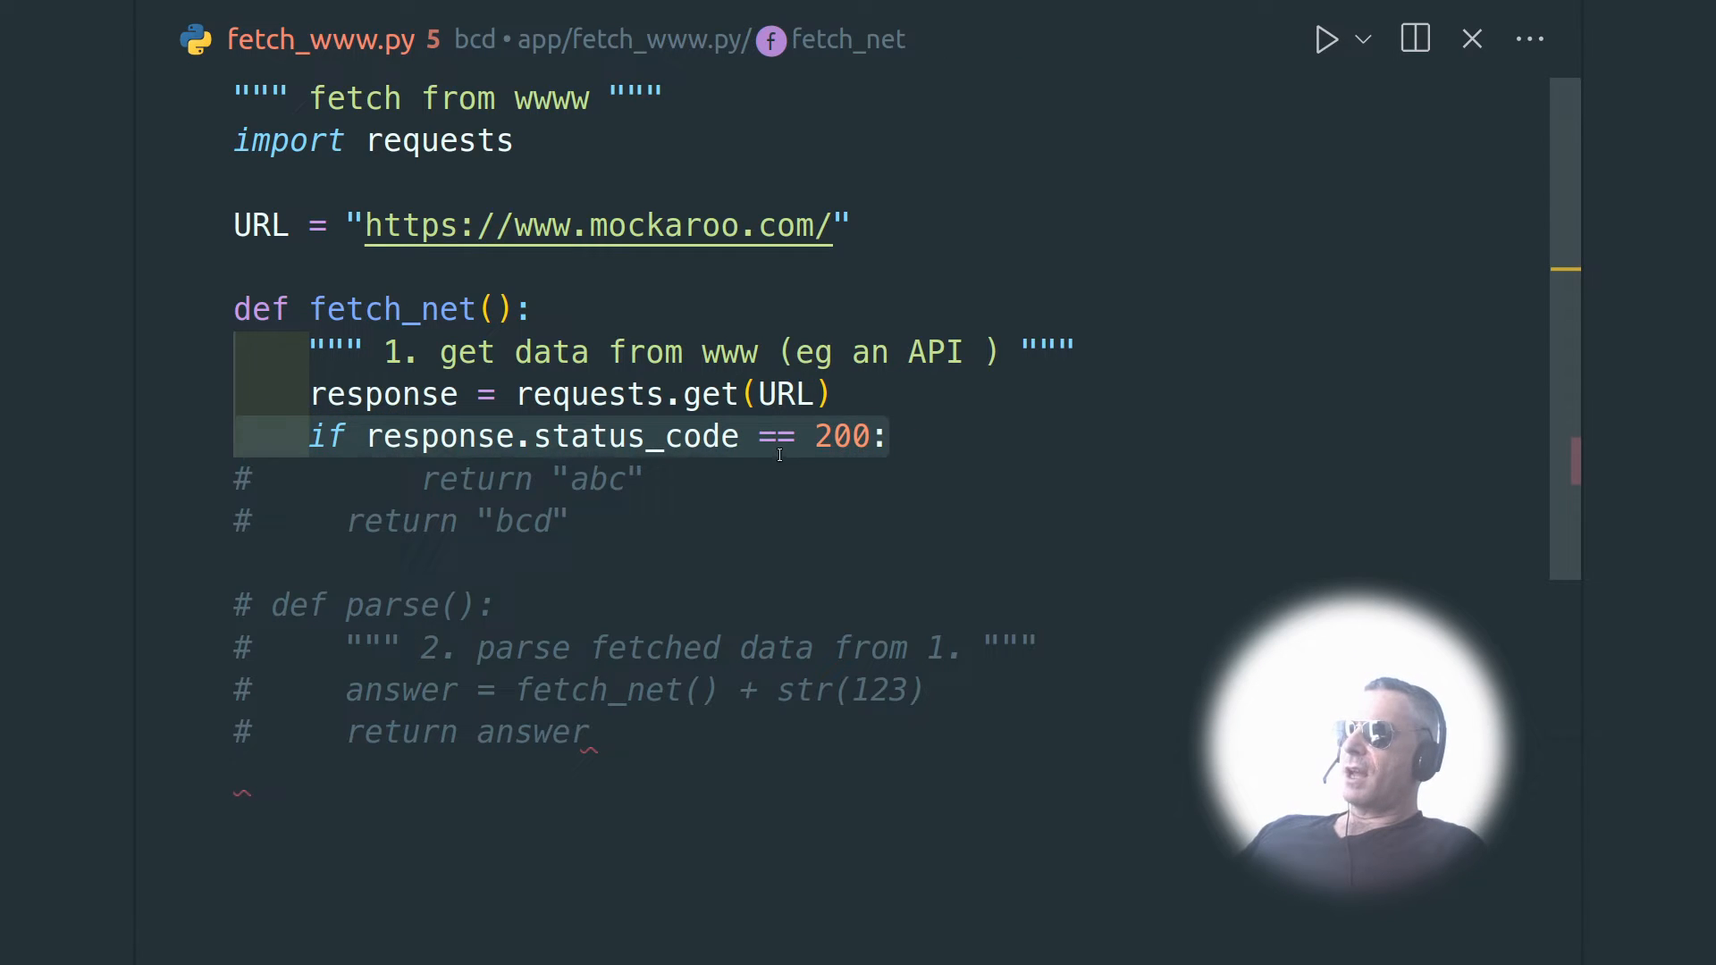
- Select the remaining commented fetch_net lines in fetch_www.py to uncomment them
{"action": "left_click", "coordinate": [241, 479]}
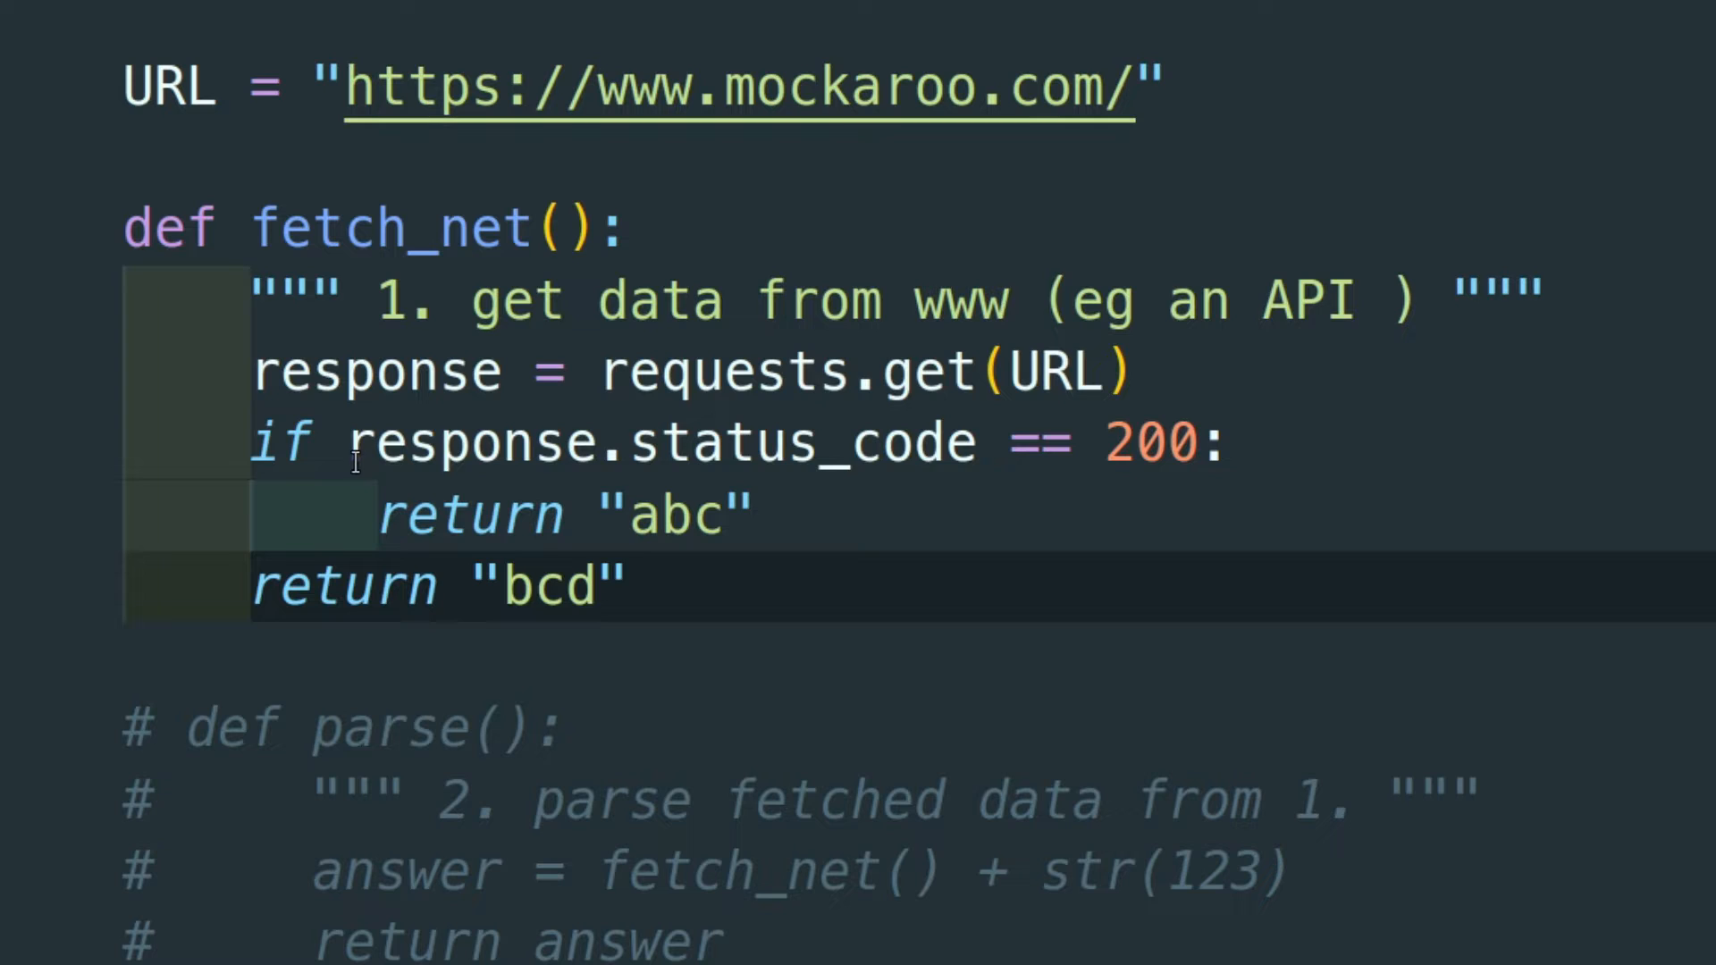
{"action": "mouse_move", "coordinate": [679, 372]}
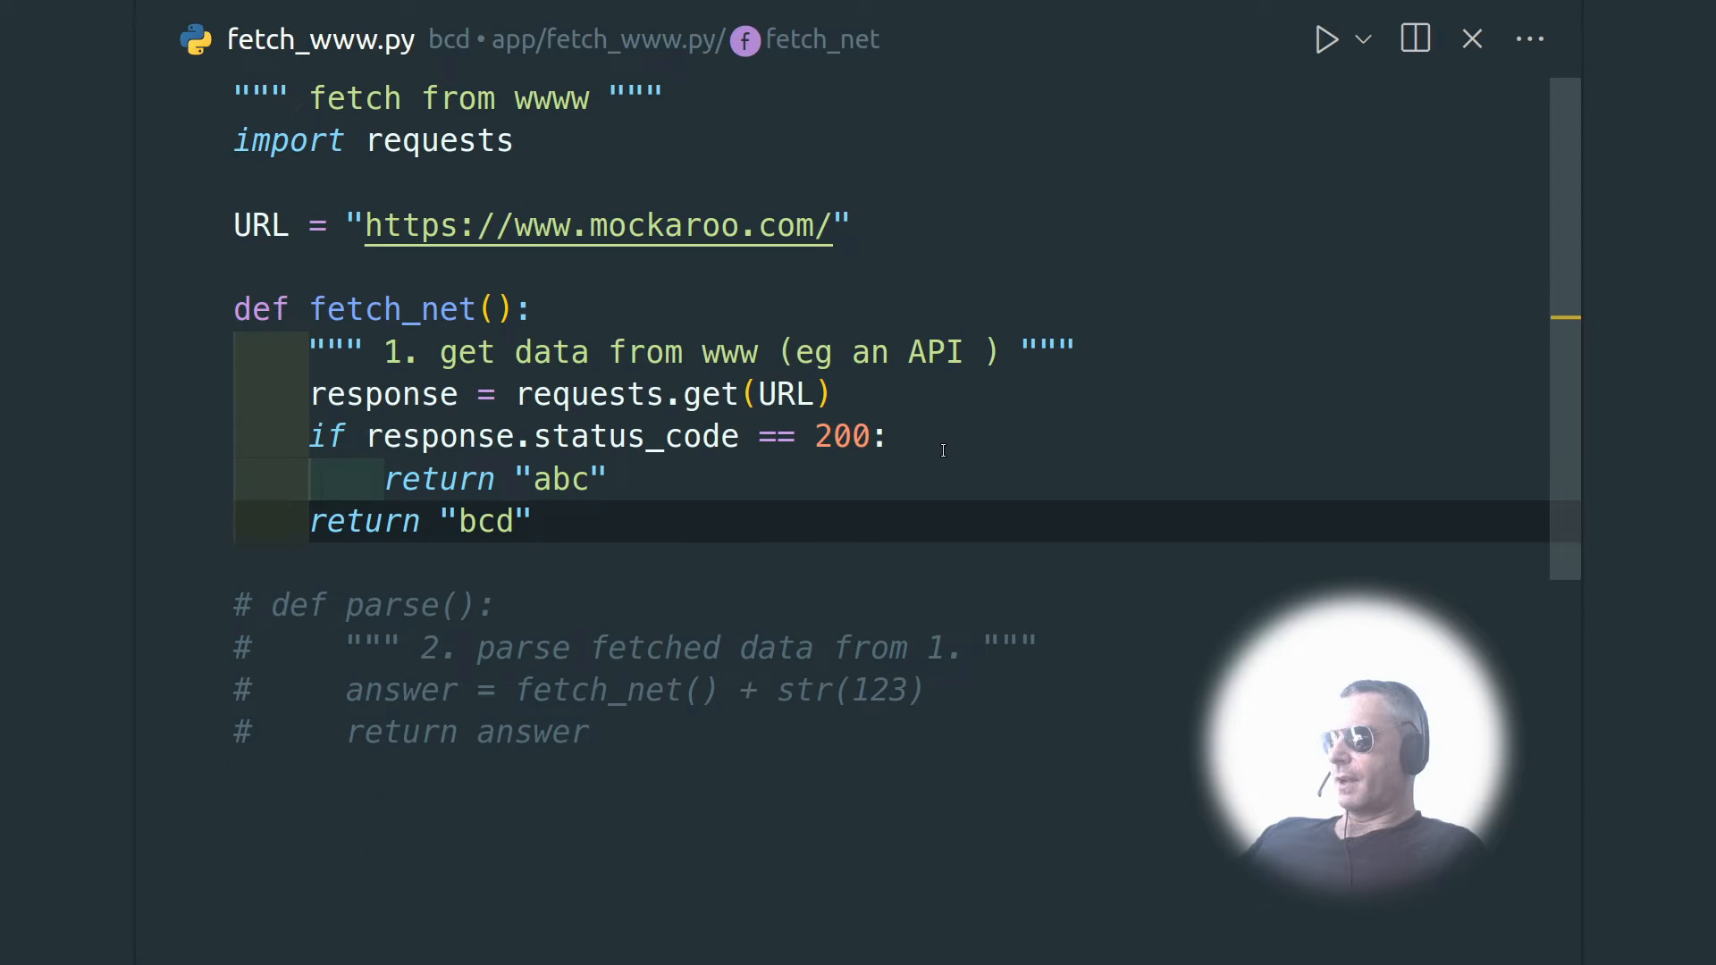
- Select the commented parse function lines in fetch_www.py for uncommenting
{"action": "left_click", "coordinate": [479, 605]}
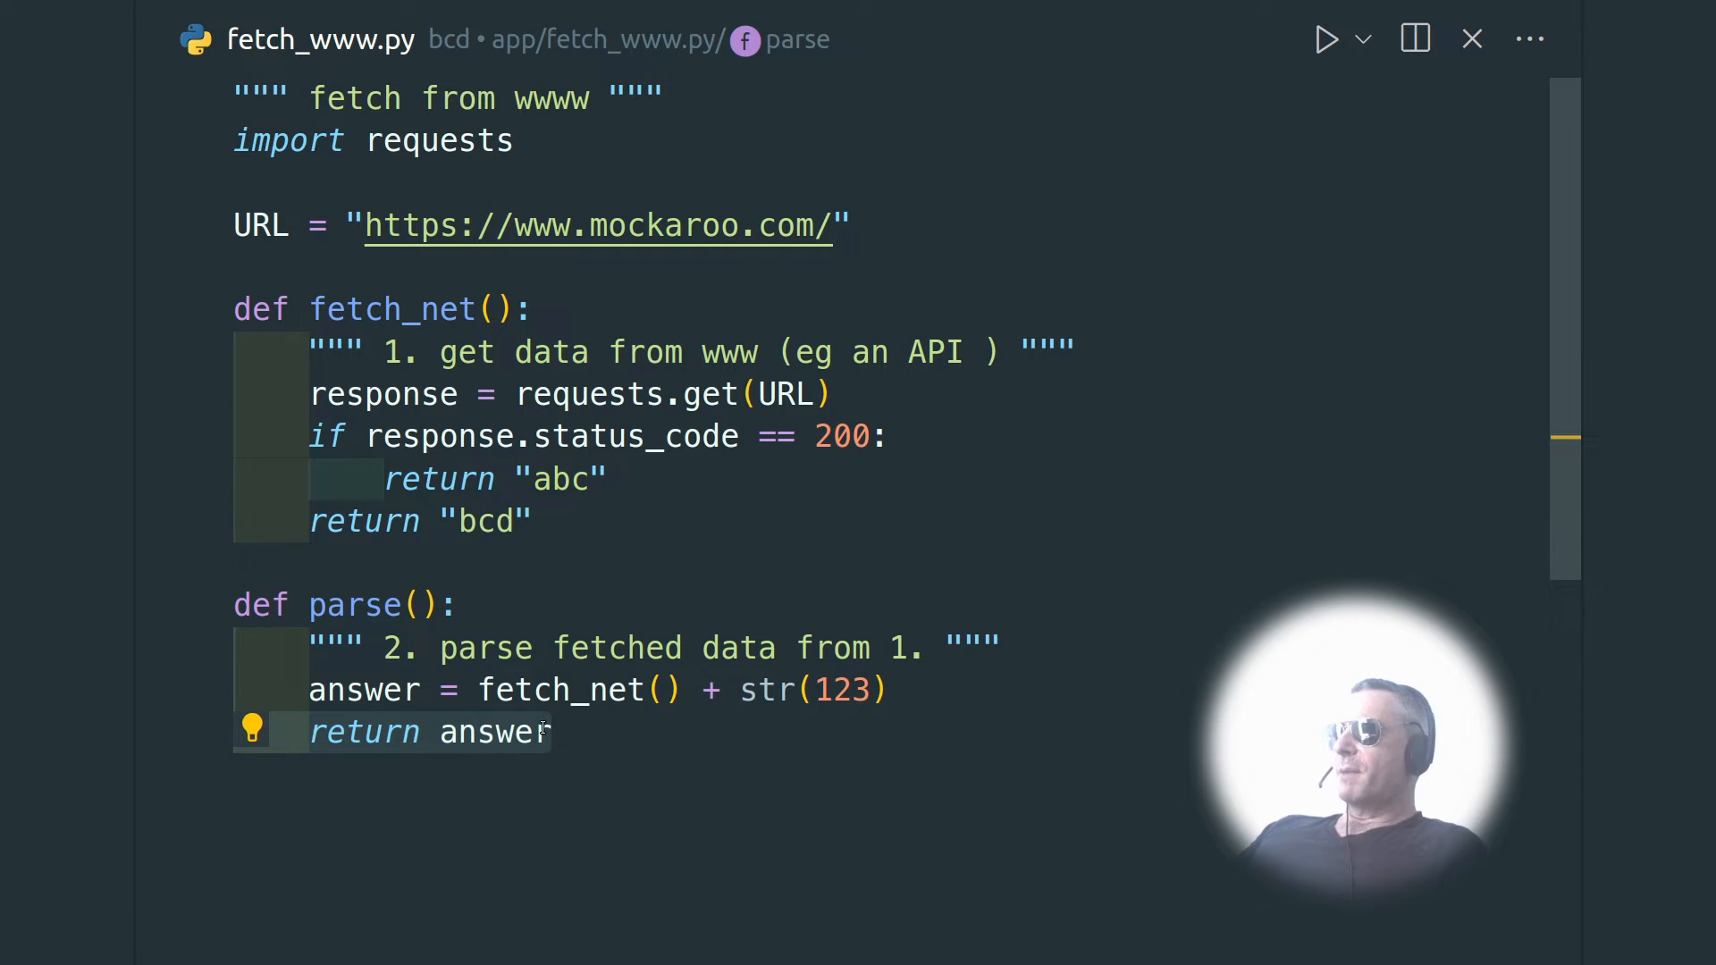
{"action": "mouse_move", "coordinate": [560, 571]}
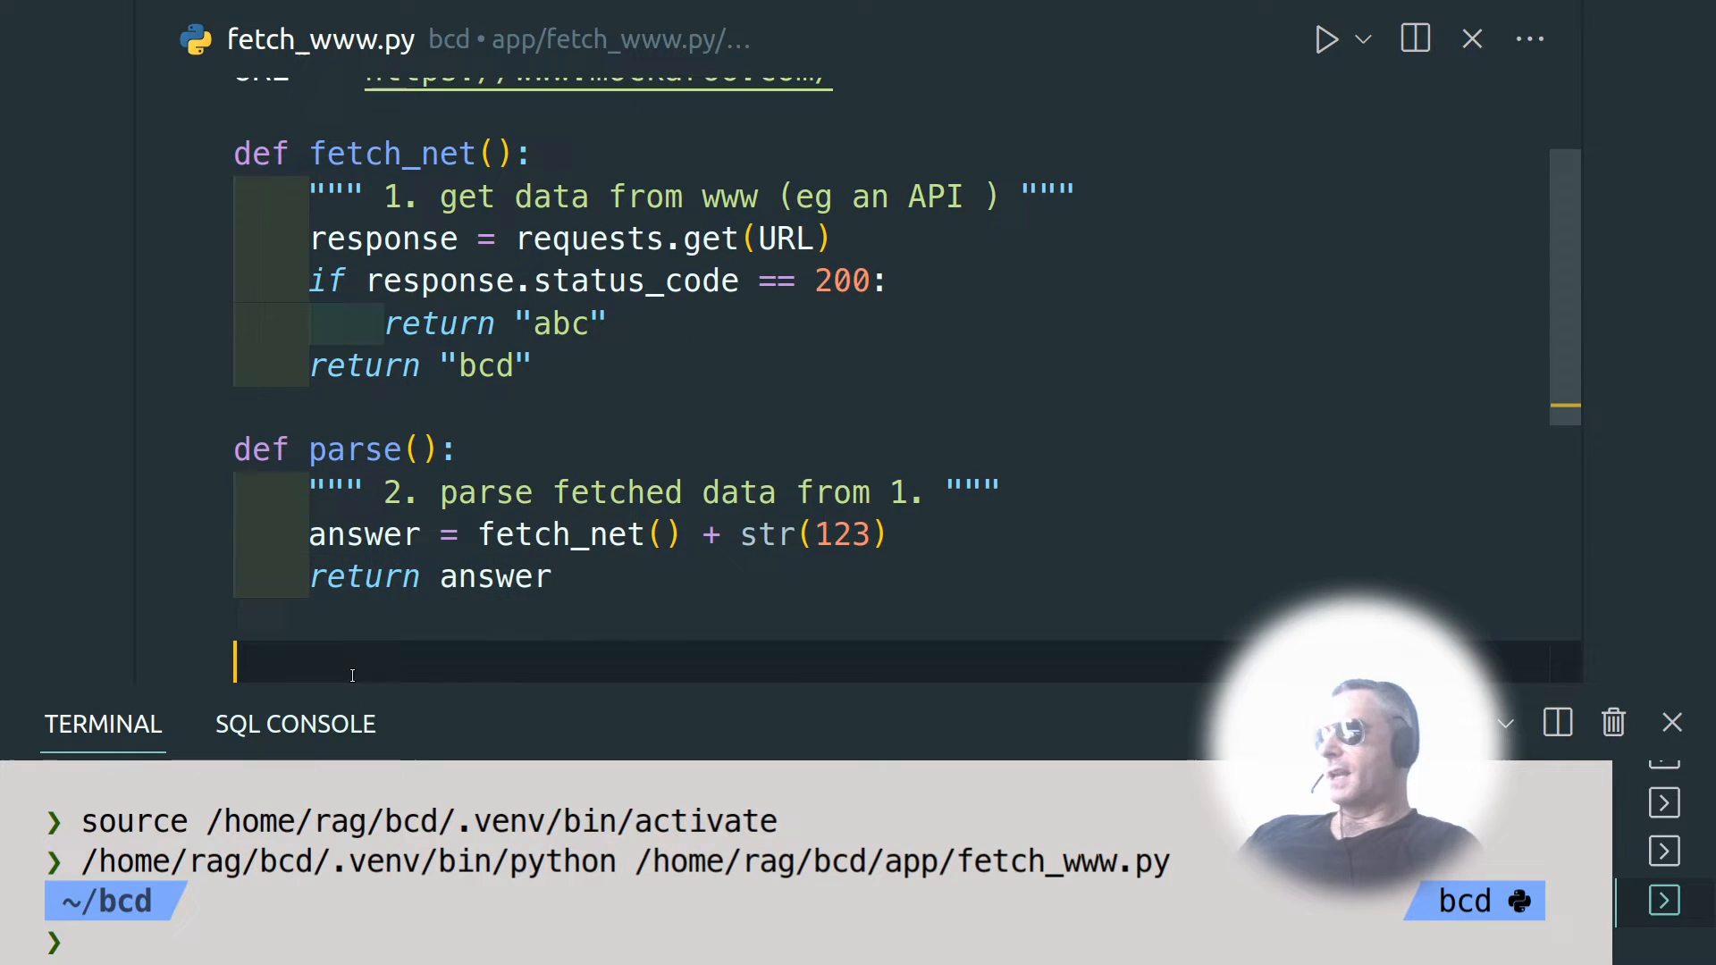
- Add print(parse()) to fetch_www.py, run it, and check the terminal shows abc123
{"action": "type", "text": "print"}
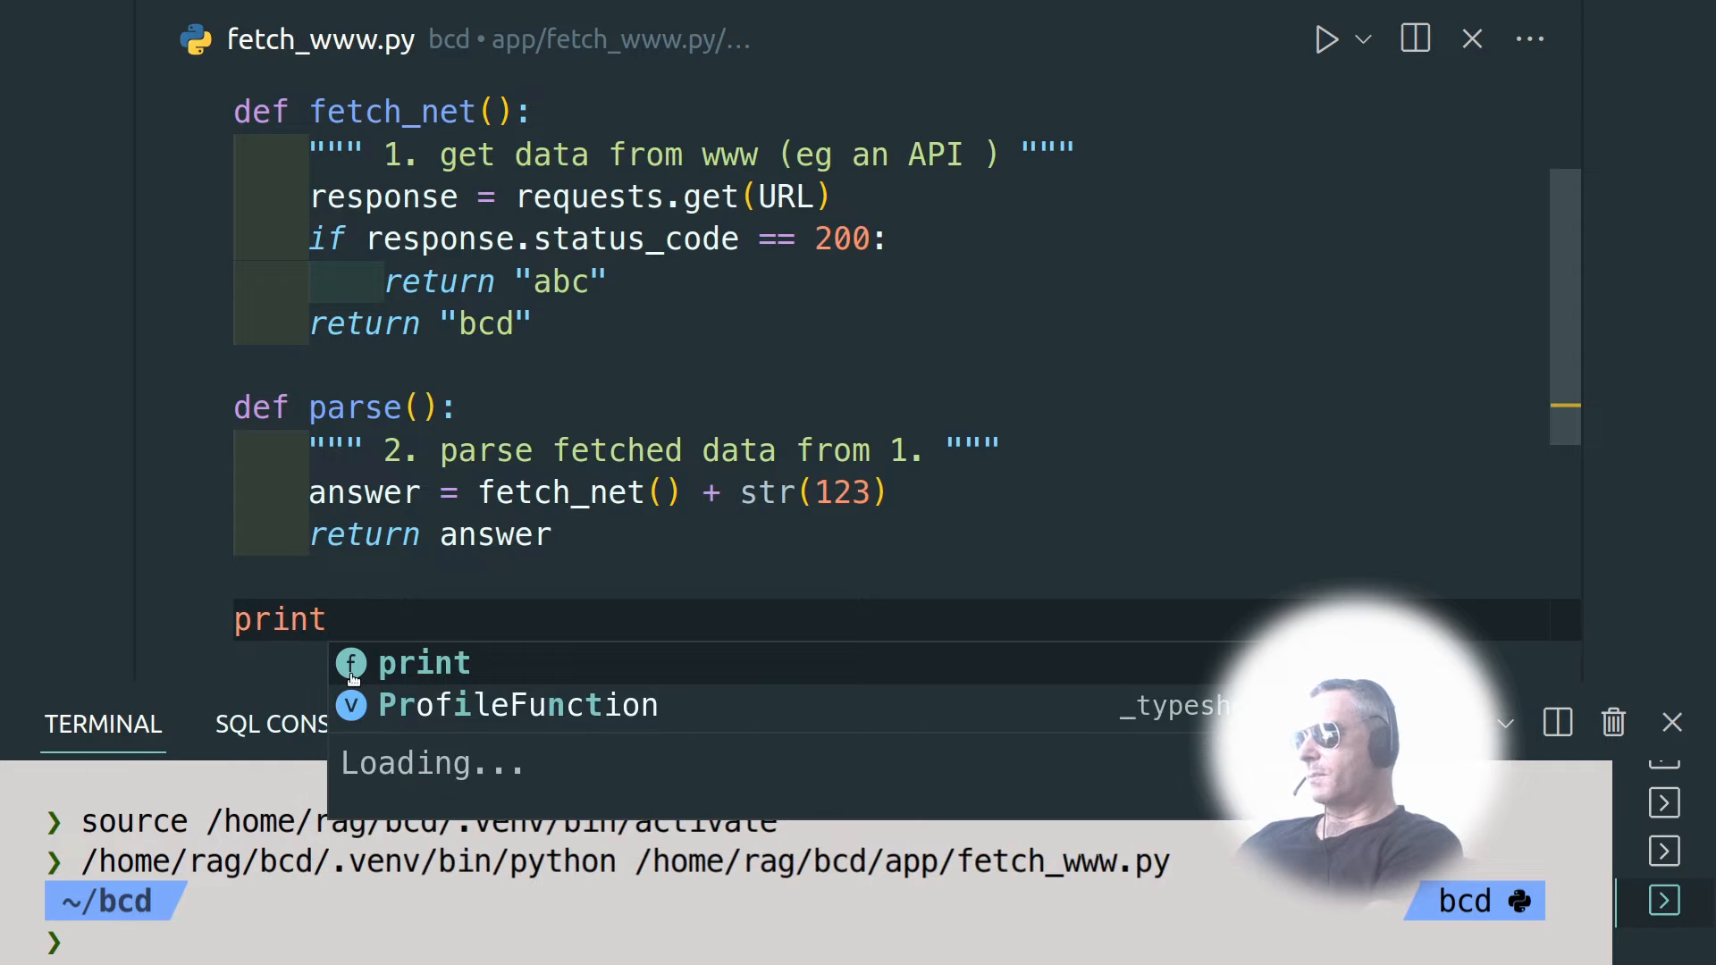
{"action": "type", "text": "(parse("}
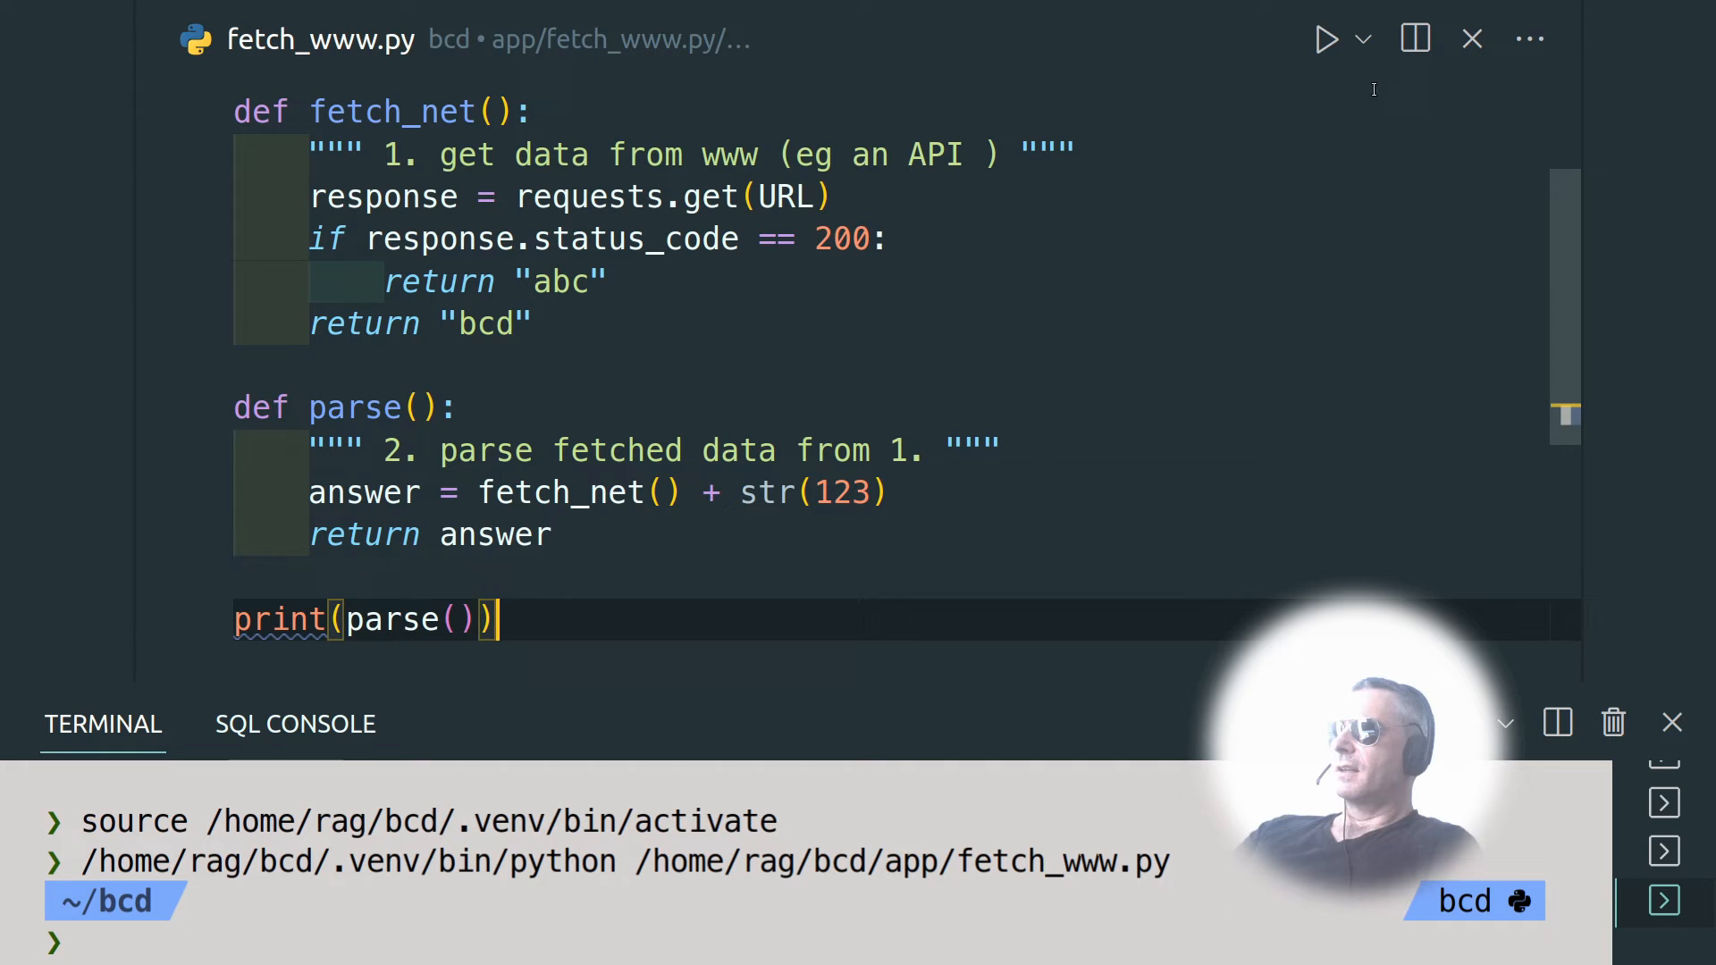
{"action": "left_click", "coordinate": [1325, 39]}
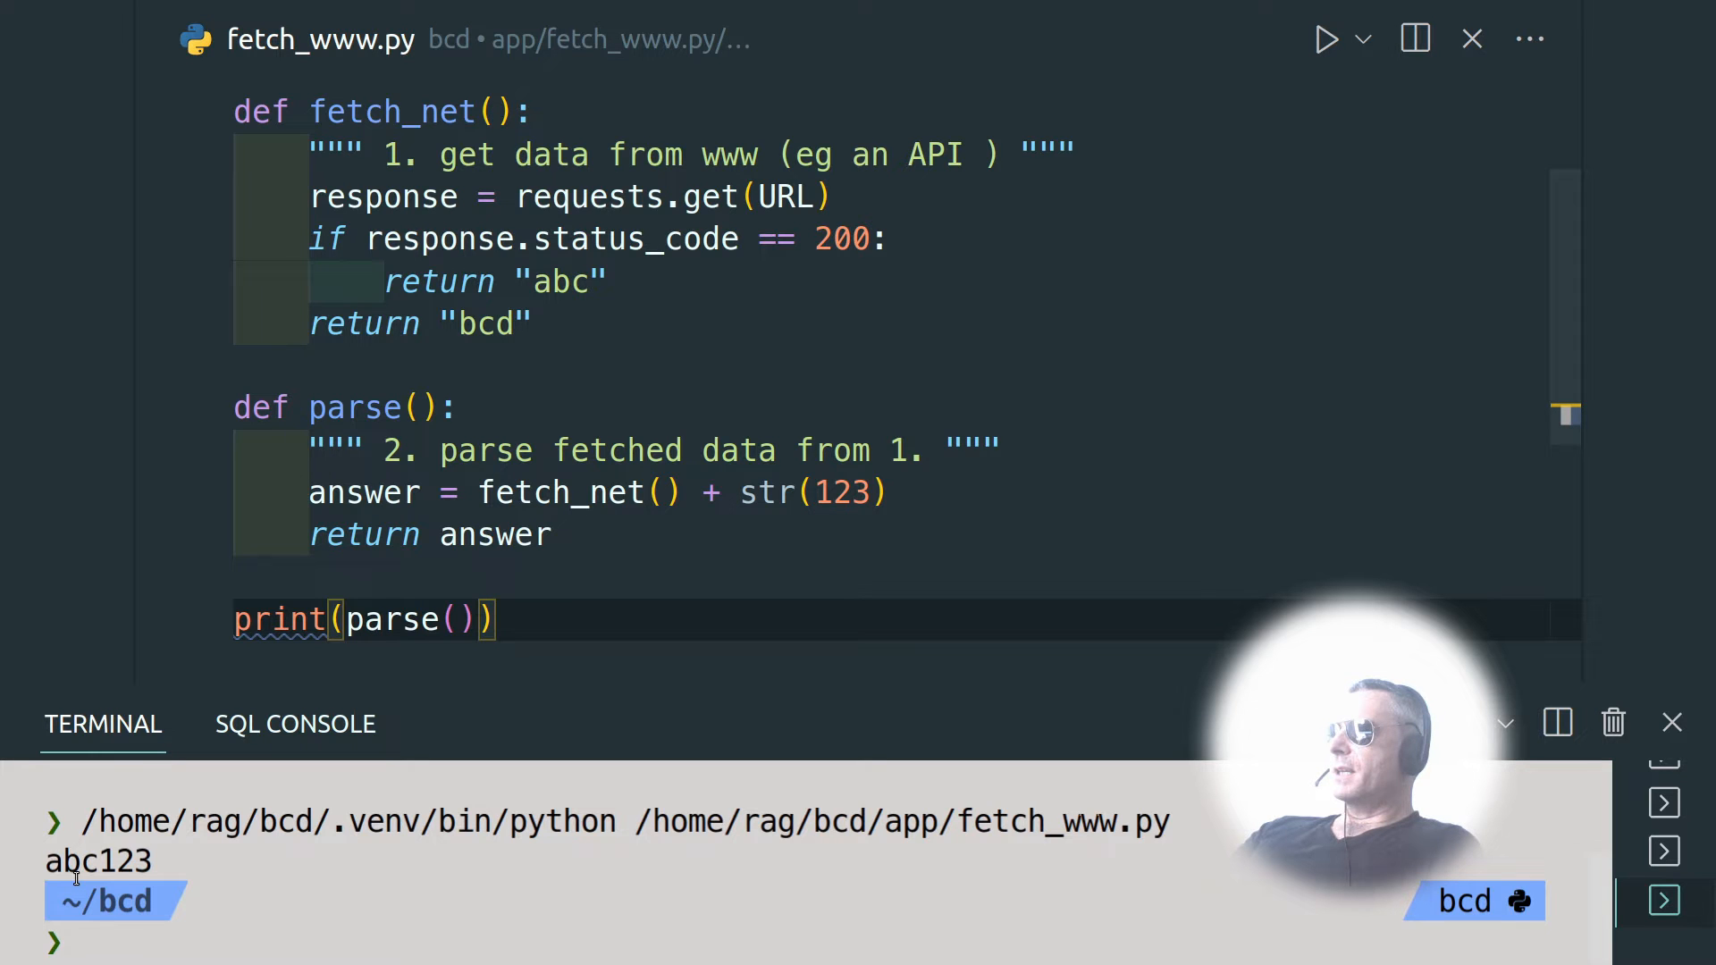
{"action": "scroll", "scroll_direction": "up", "scroll_amount": 3}
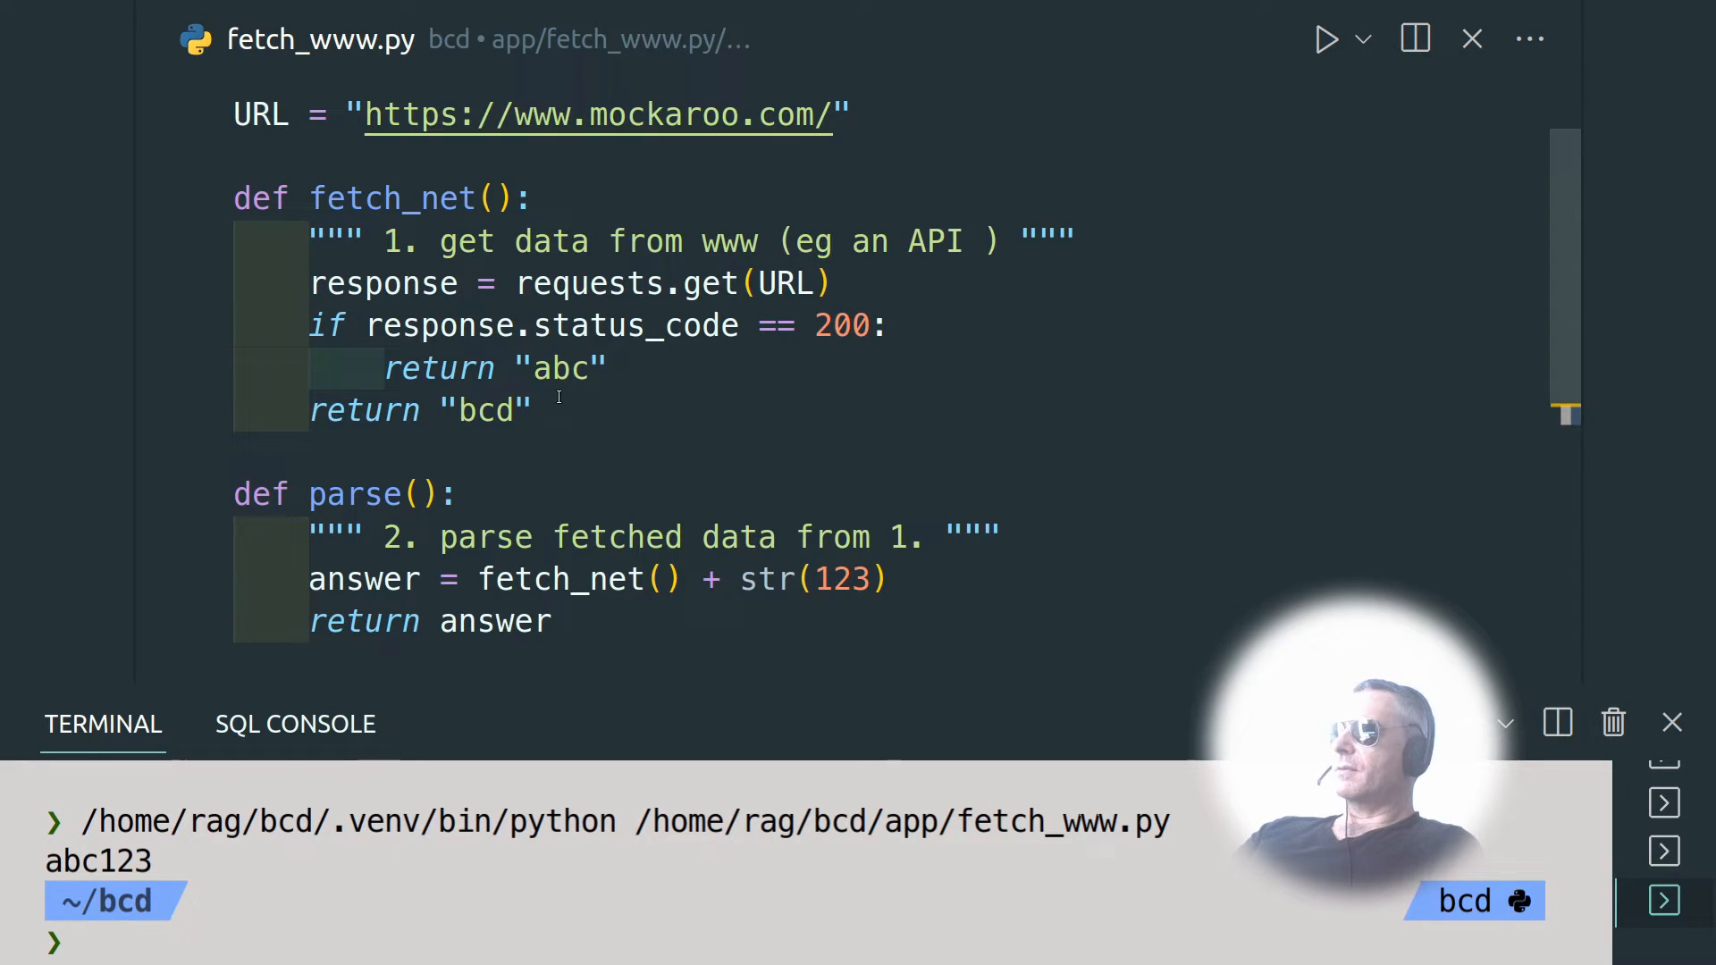
{"action": "mouse_move", "coordinate": [416, 114]}
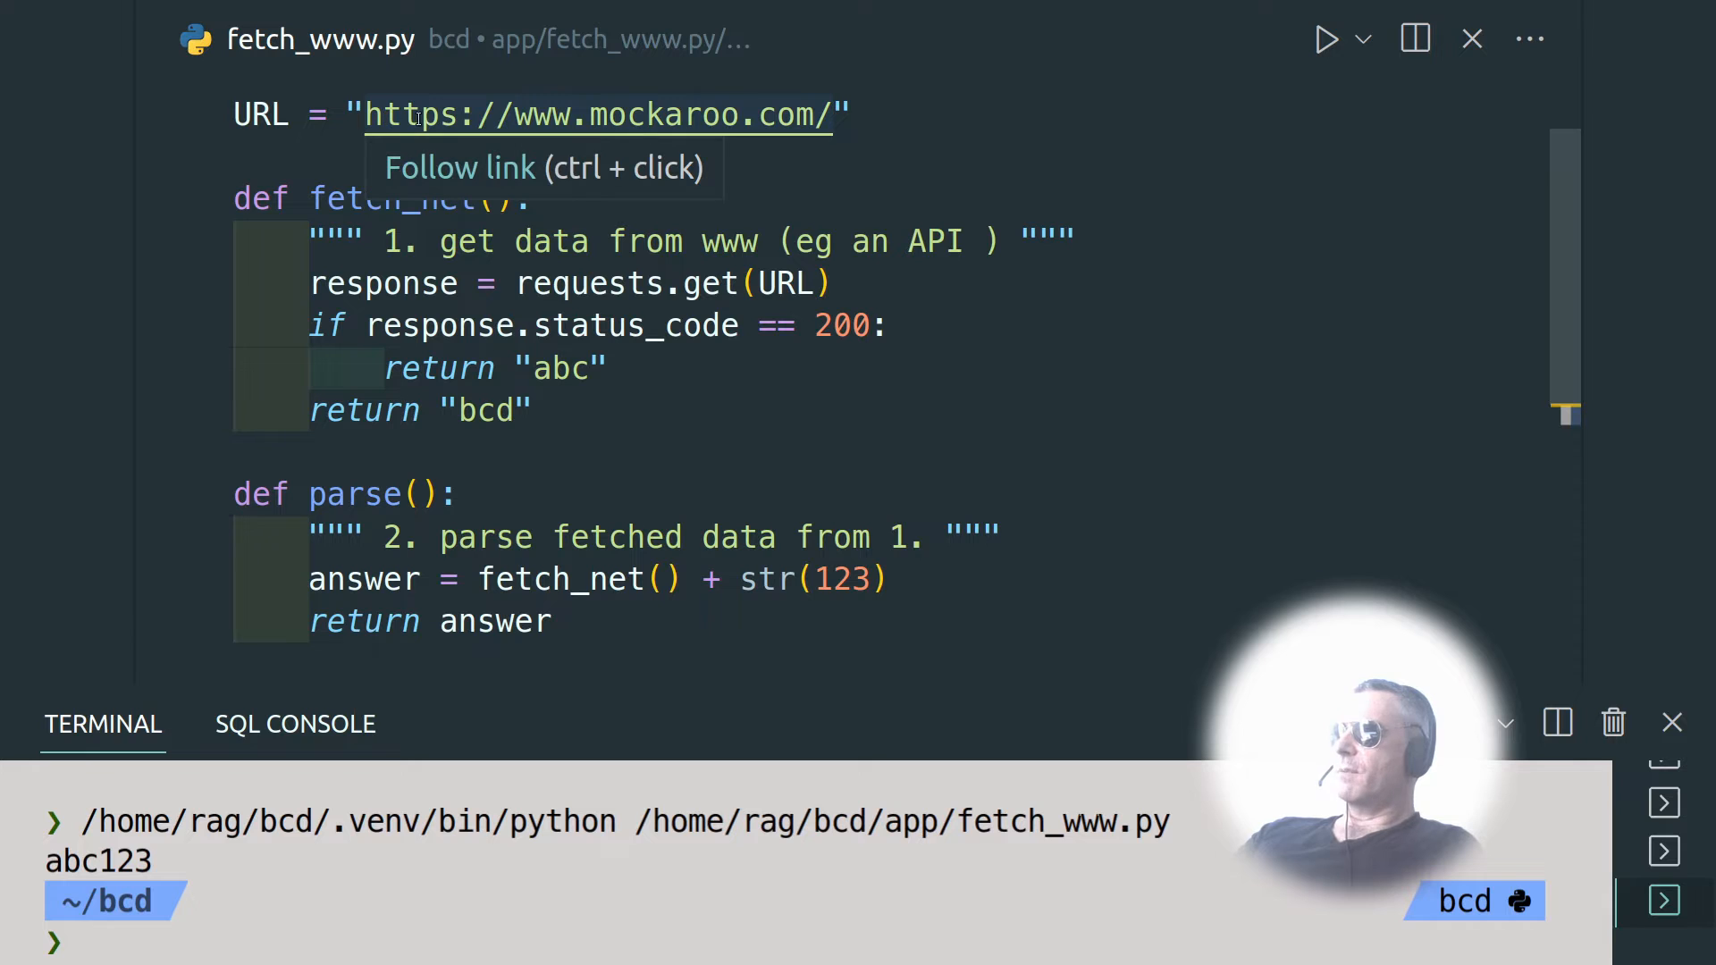
{"action": "mouse_move", "coordinate": [758, 117]}
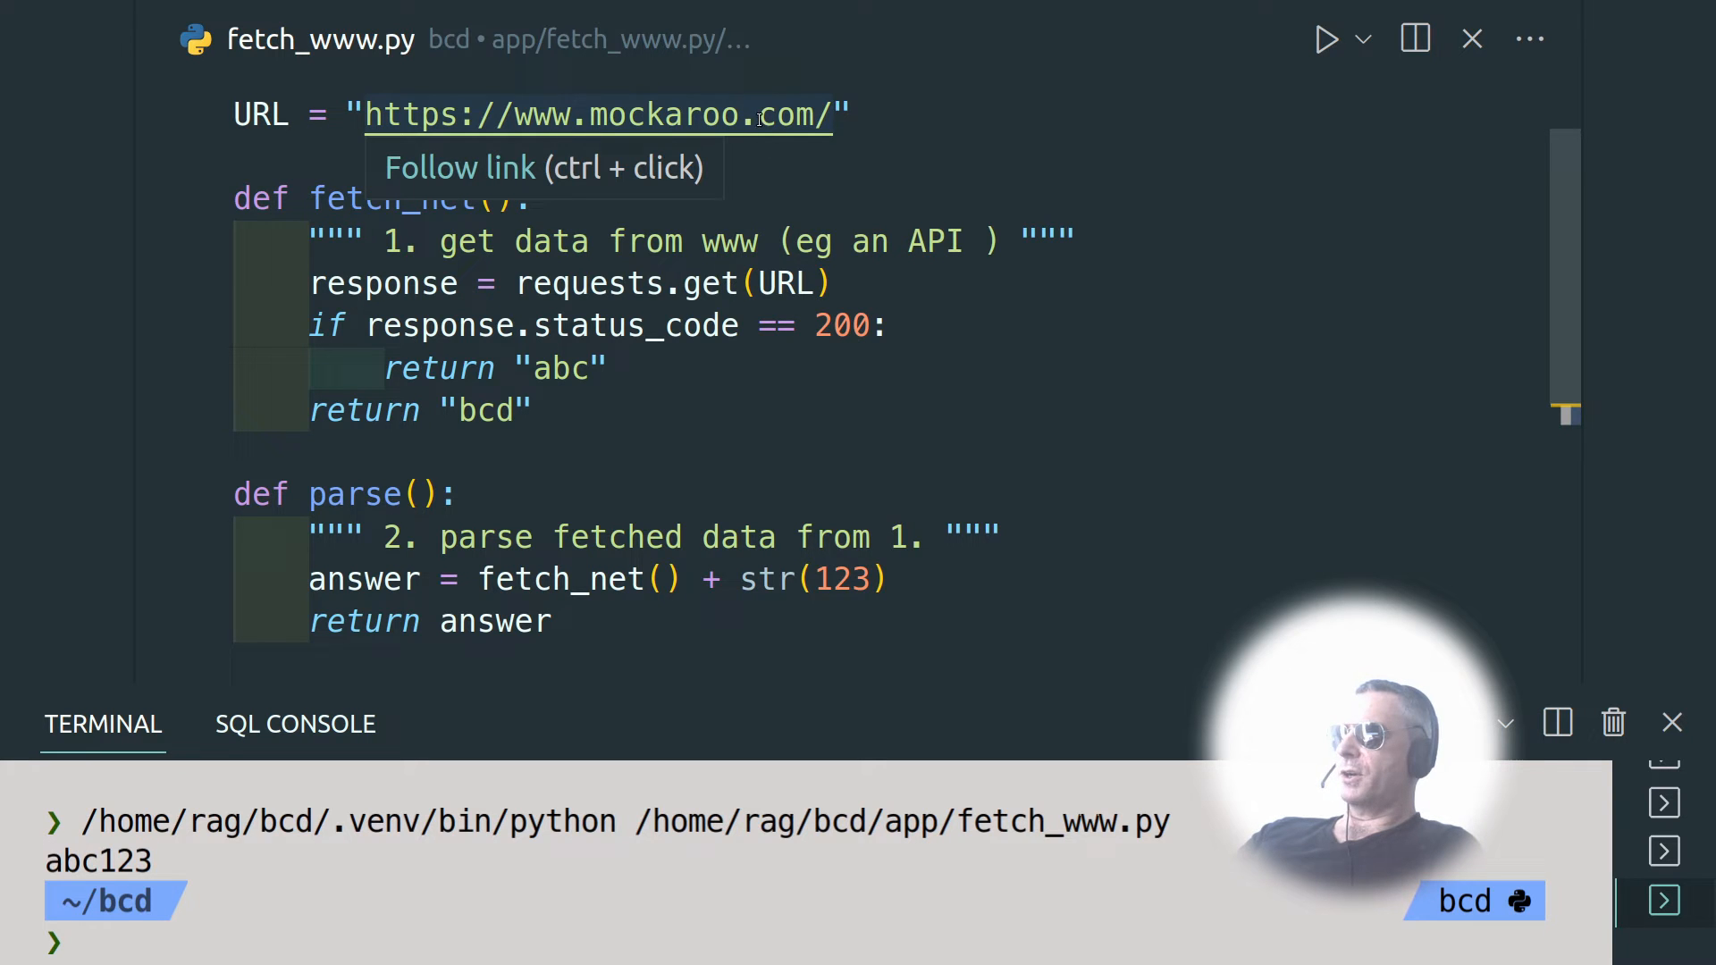
{"action": "mouse_move", "coordinate": [819, 625]}
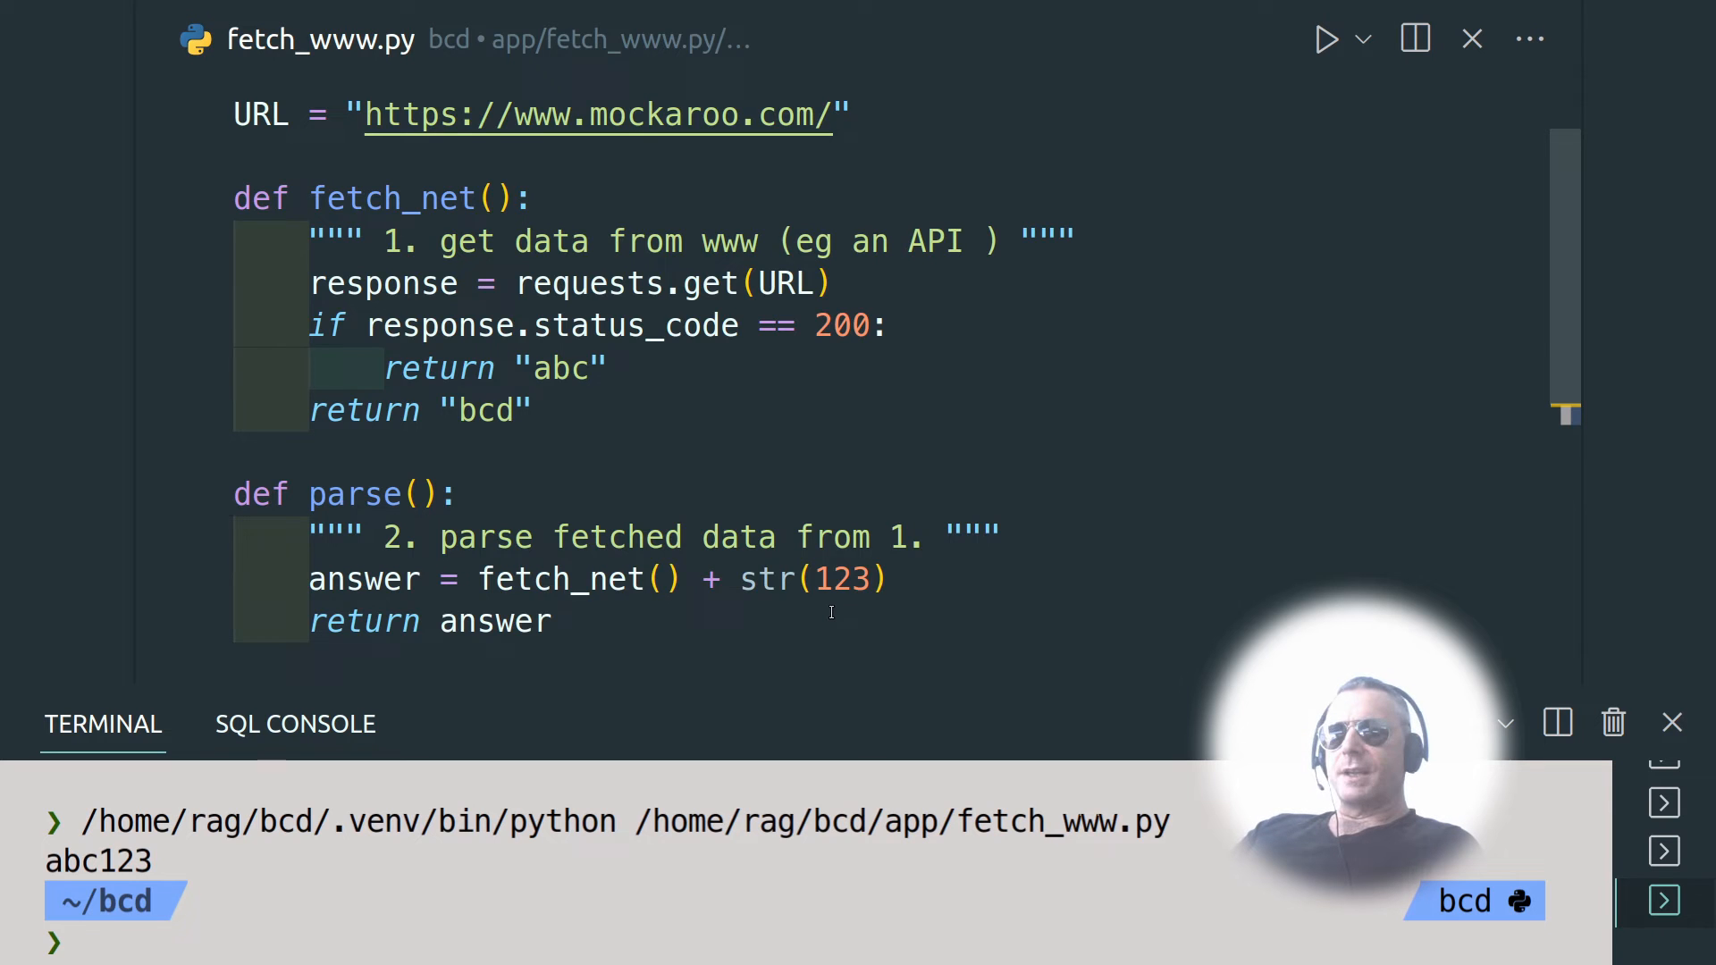
{"action": "scroll", "scroll_direction": "up", "scroll_amount": 3}
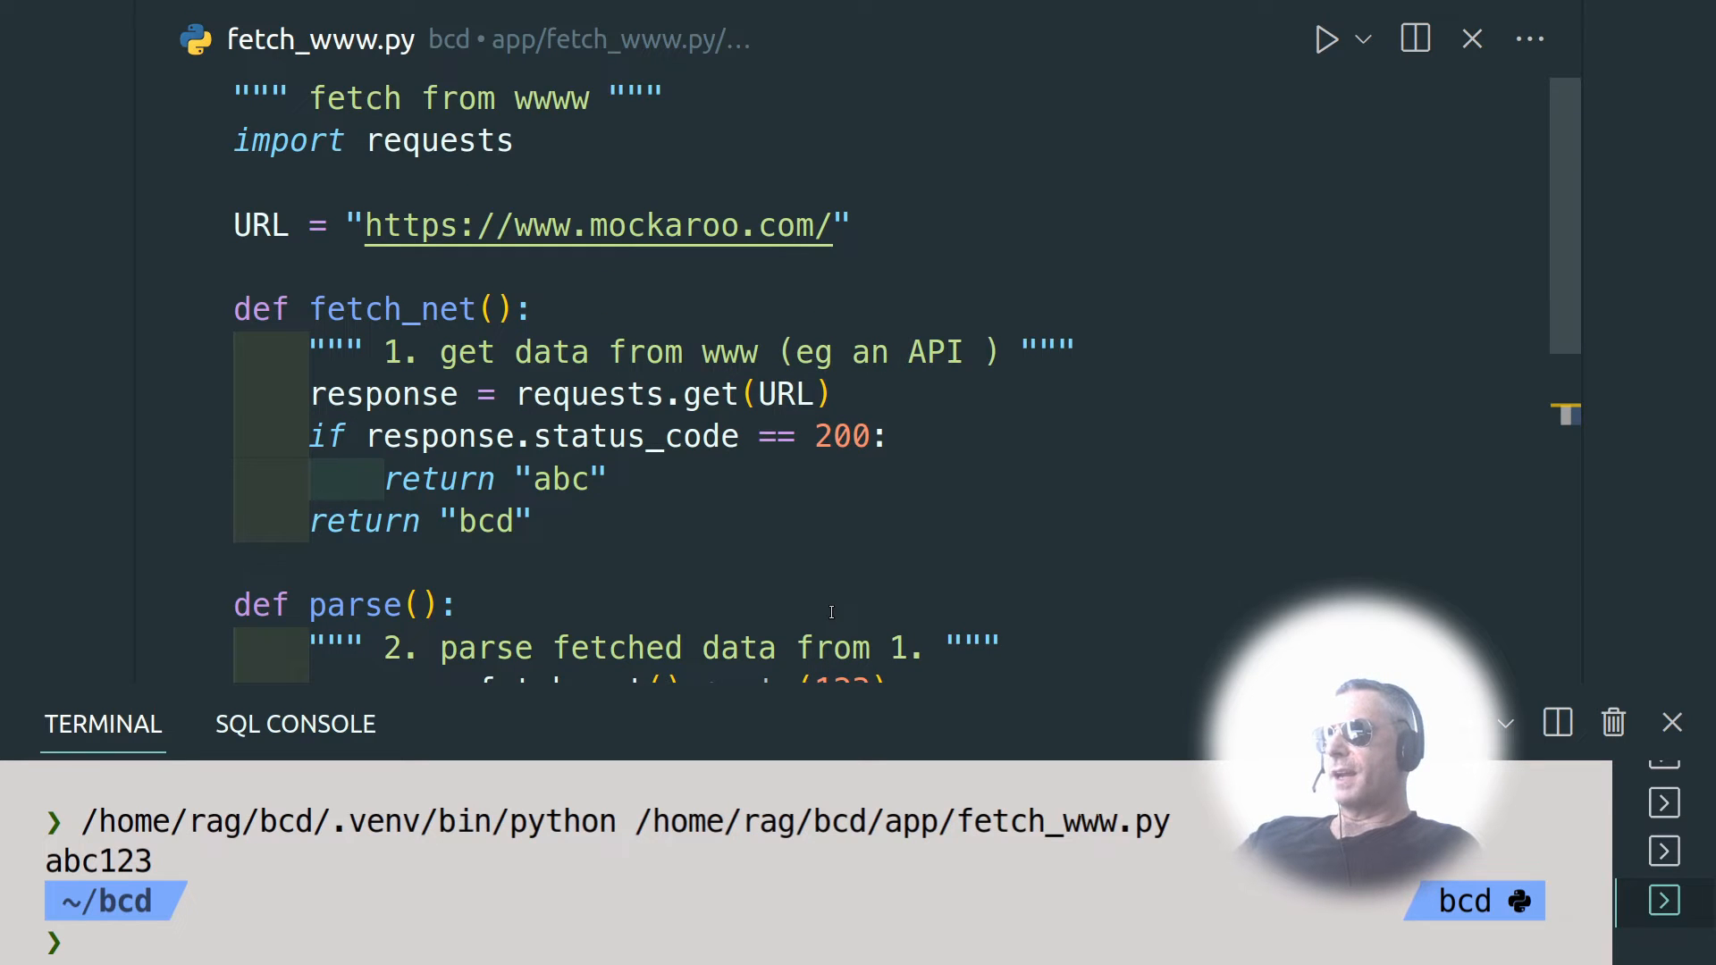
{"action": "scroll", "scroll_direction": "down", "scroll_amount": 3}
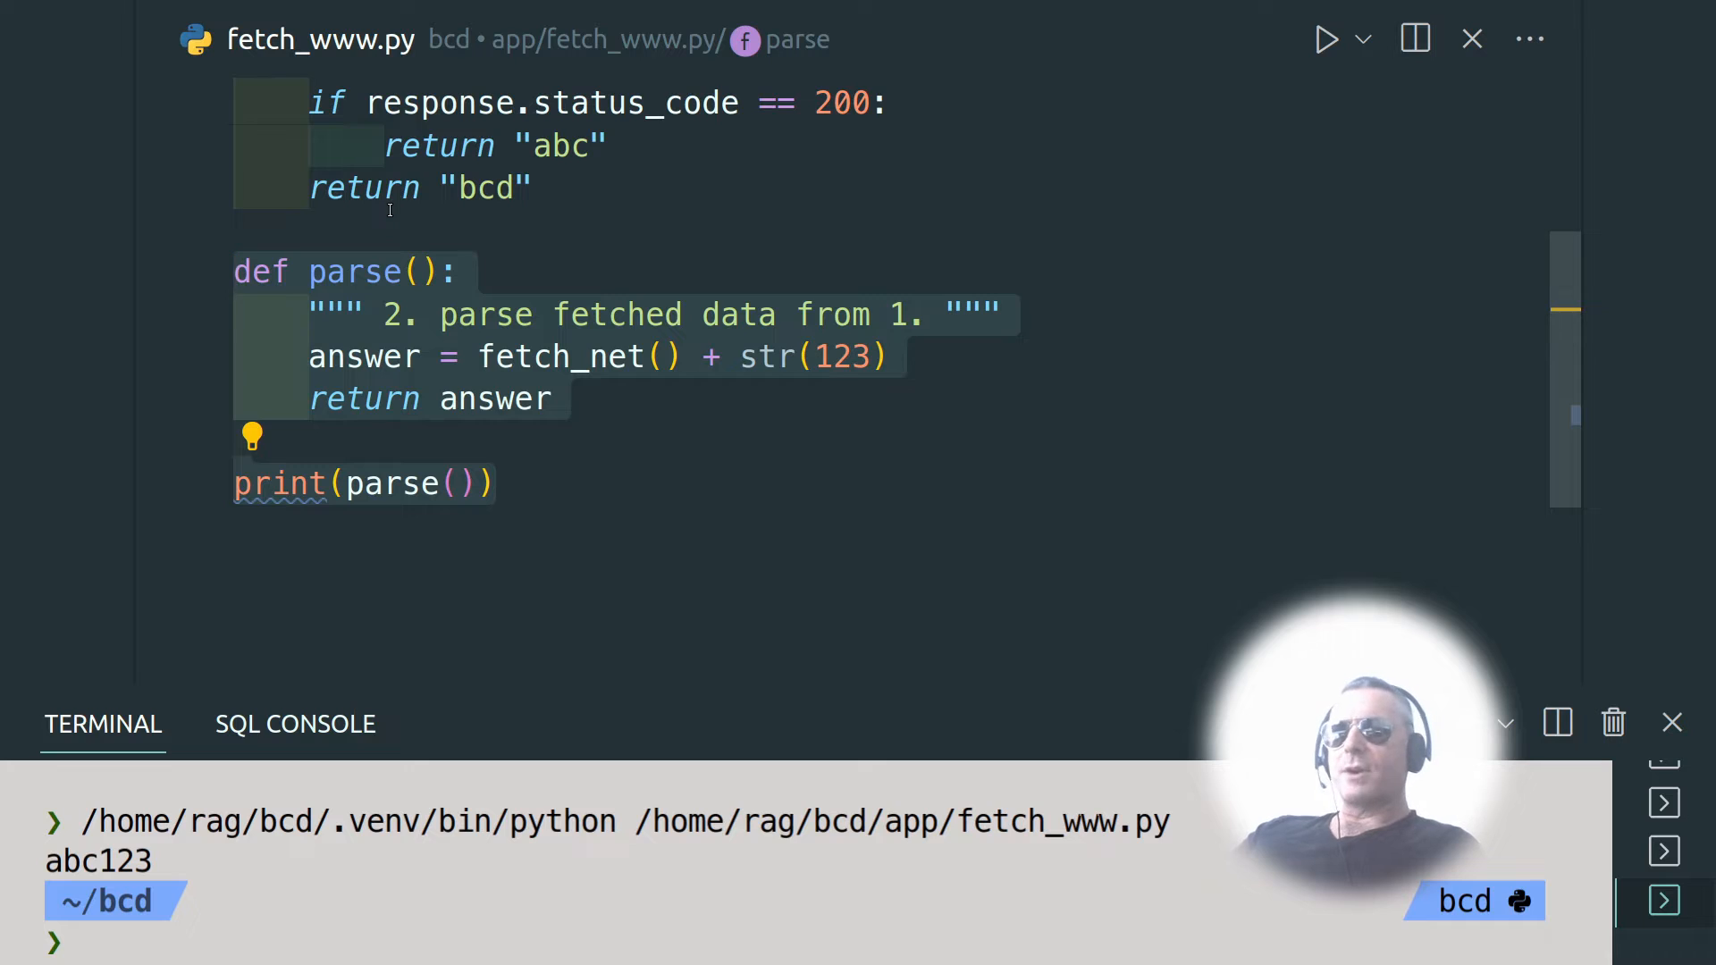
{"action": "mouse_move", "coordinate": [1182, 379]}
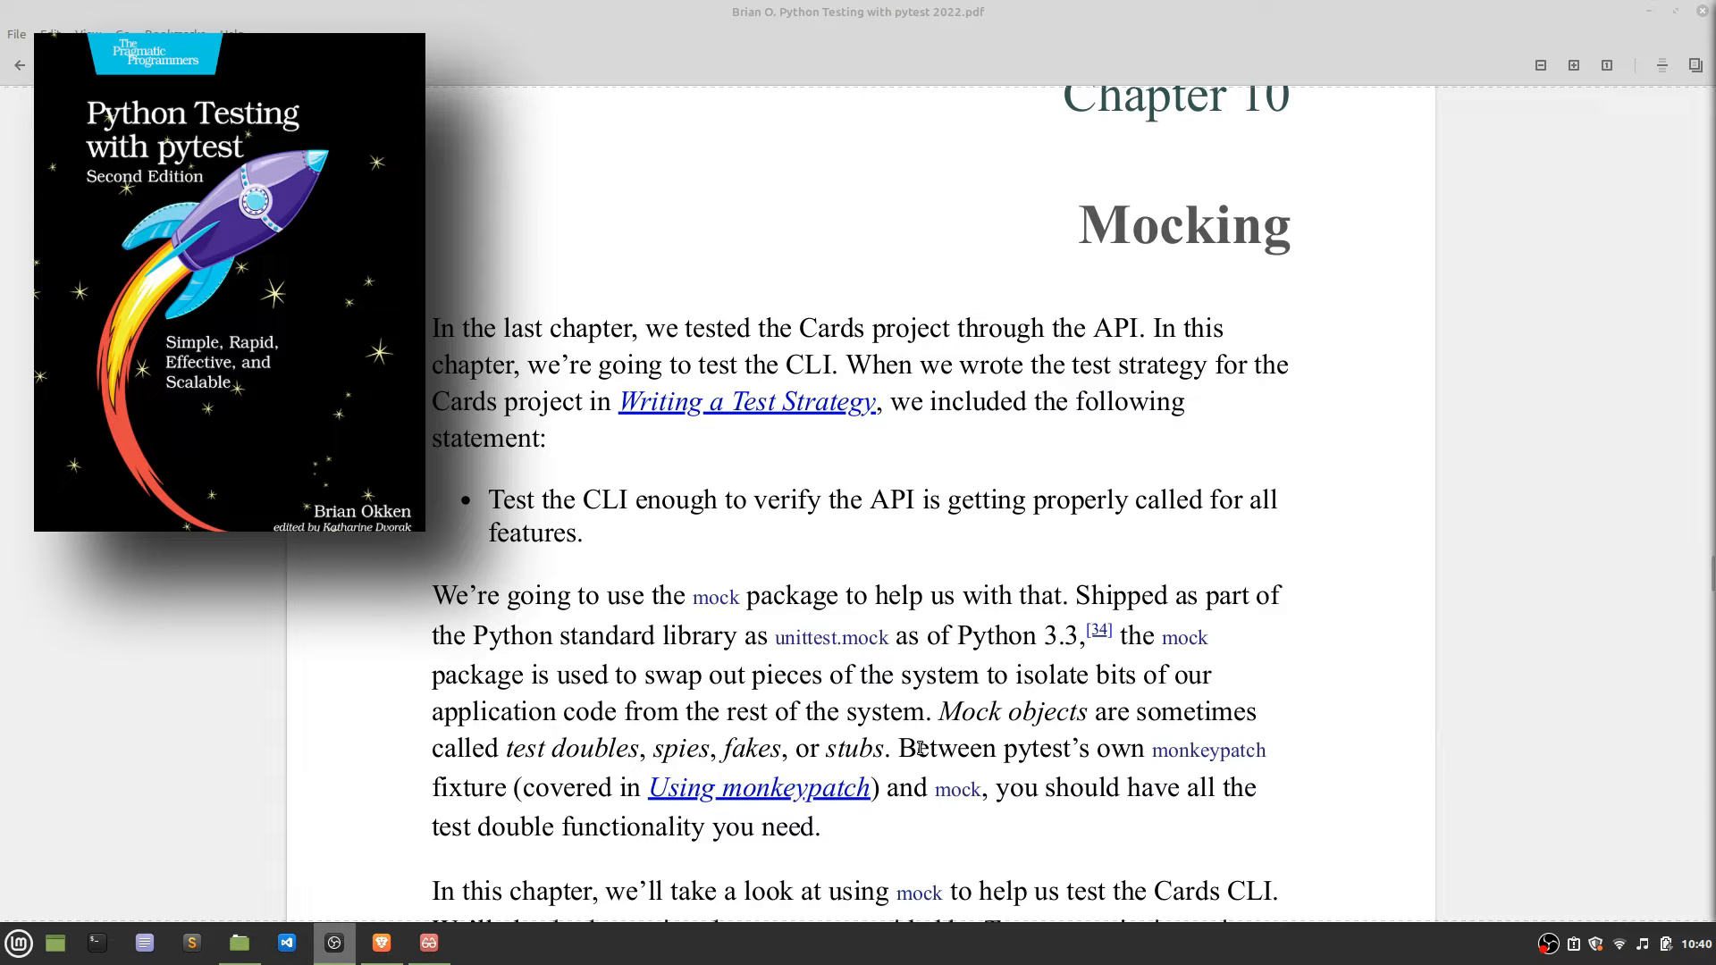
{"action": "mouse_move", "coordinate": [1223, 763]}
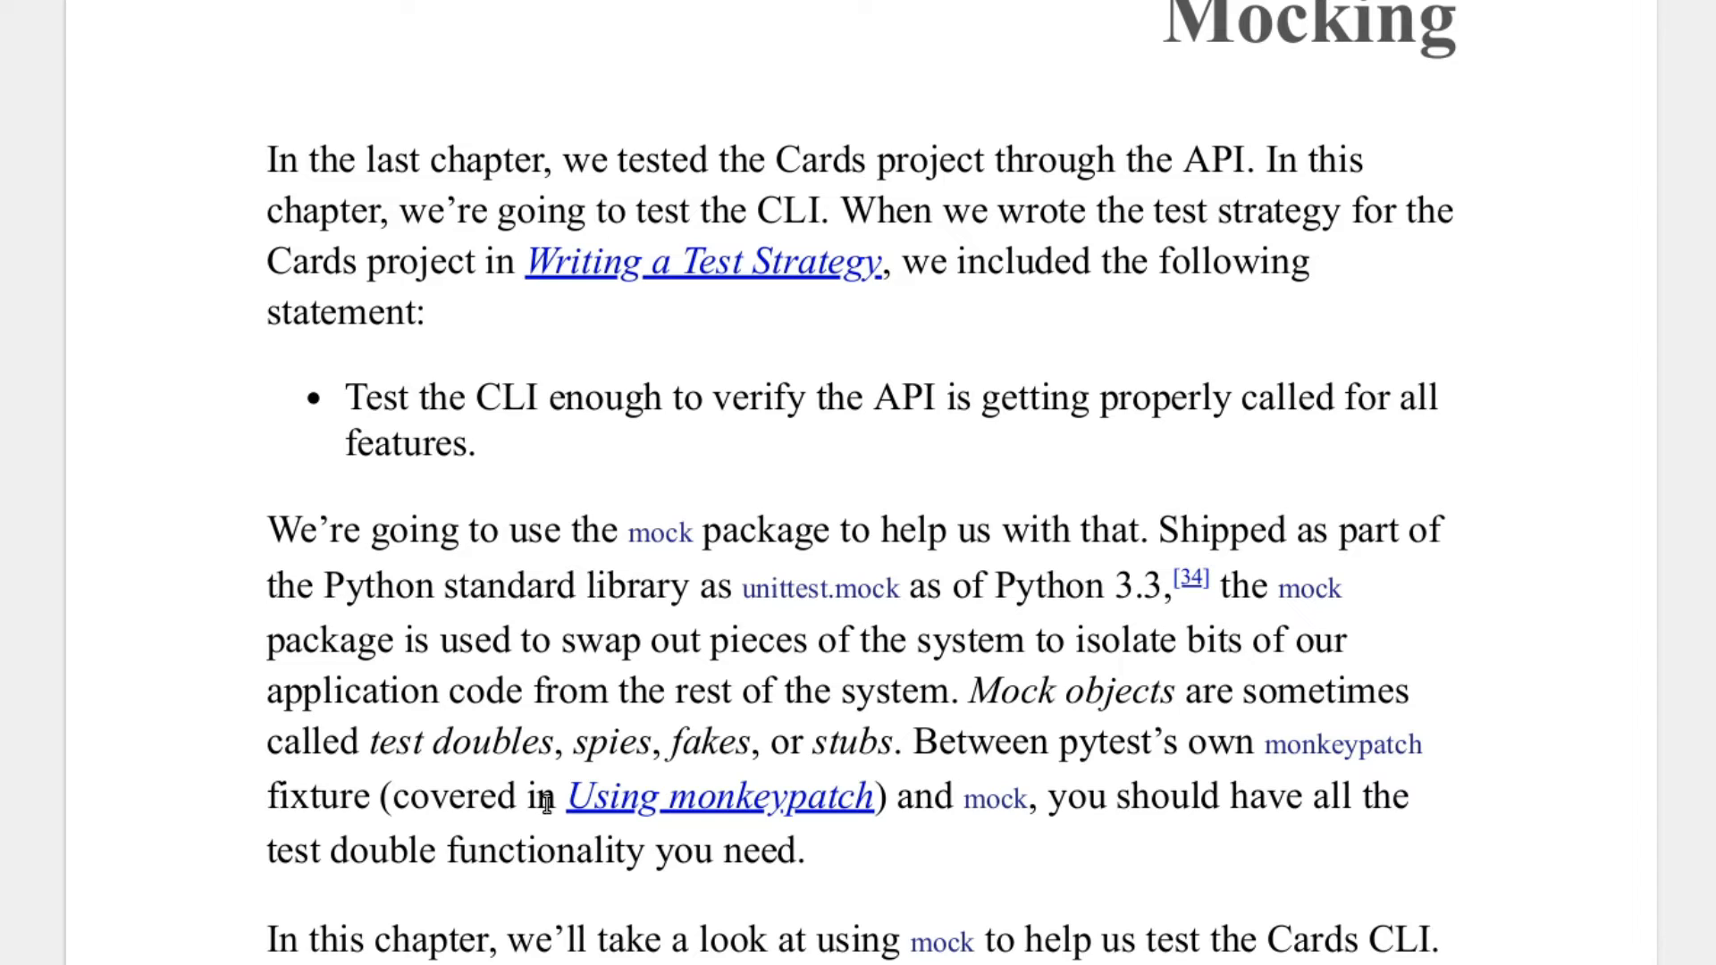
{"action": "mouse_move", "coordinate": [825, 839]}
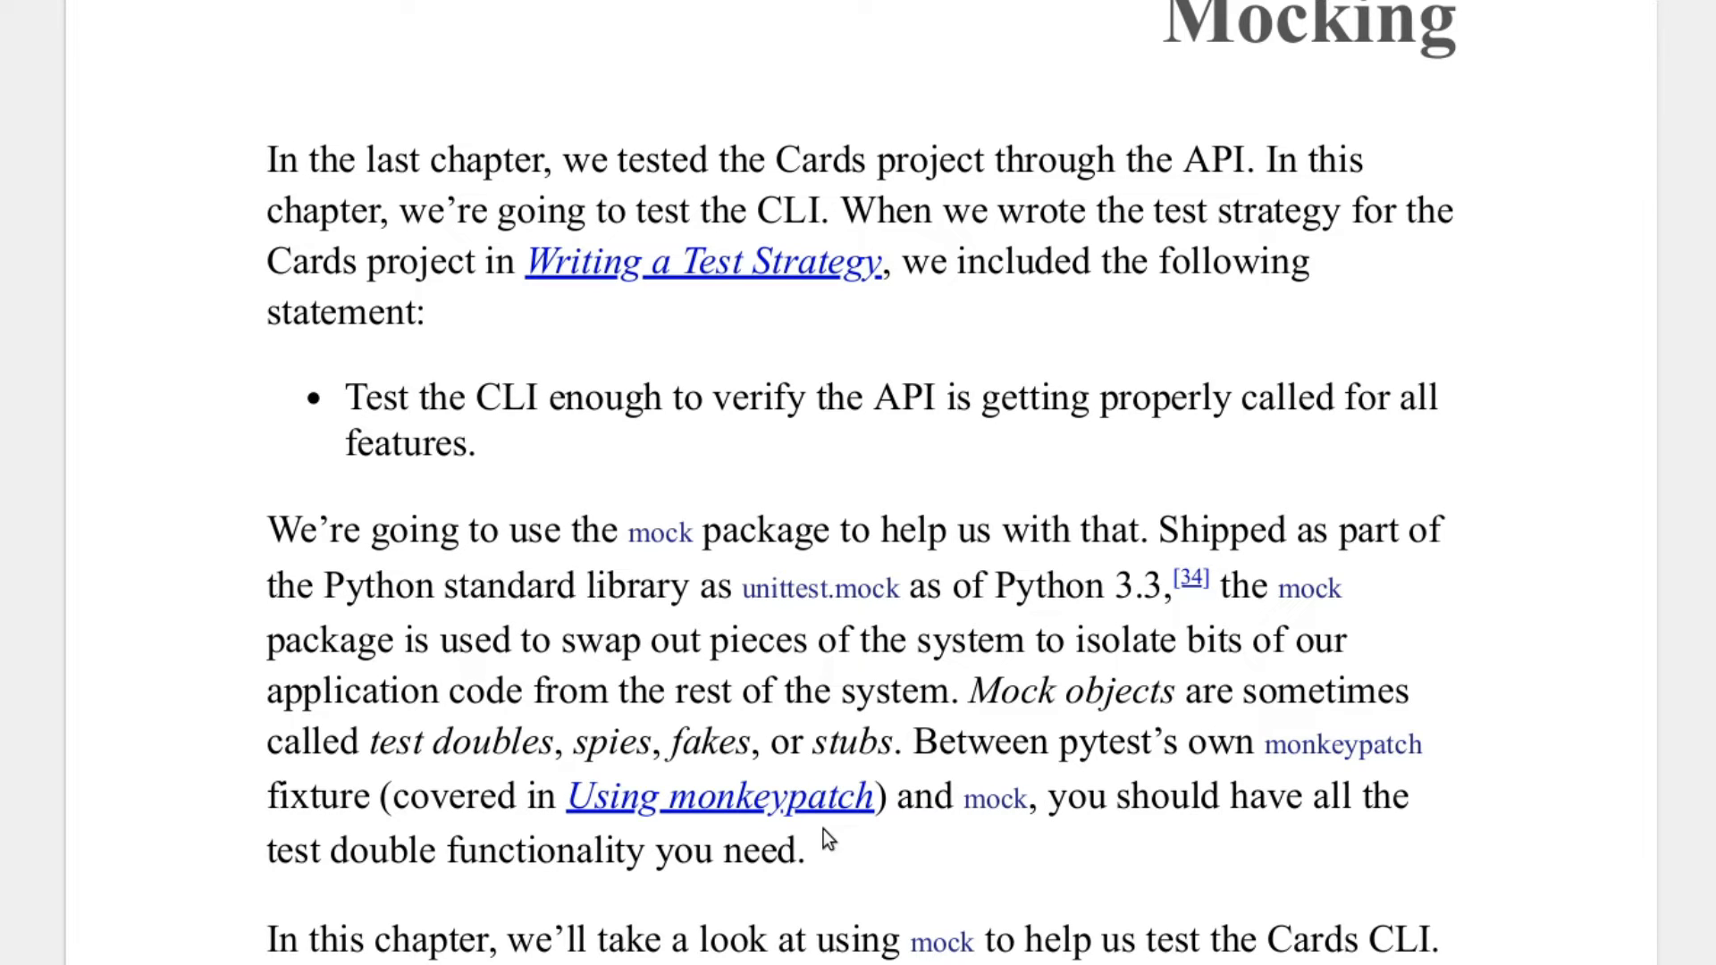
{"action": "mouse_move", "coordinate": [584, 849]}
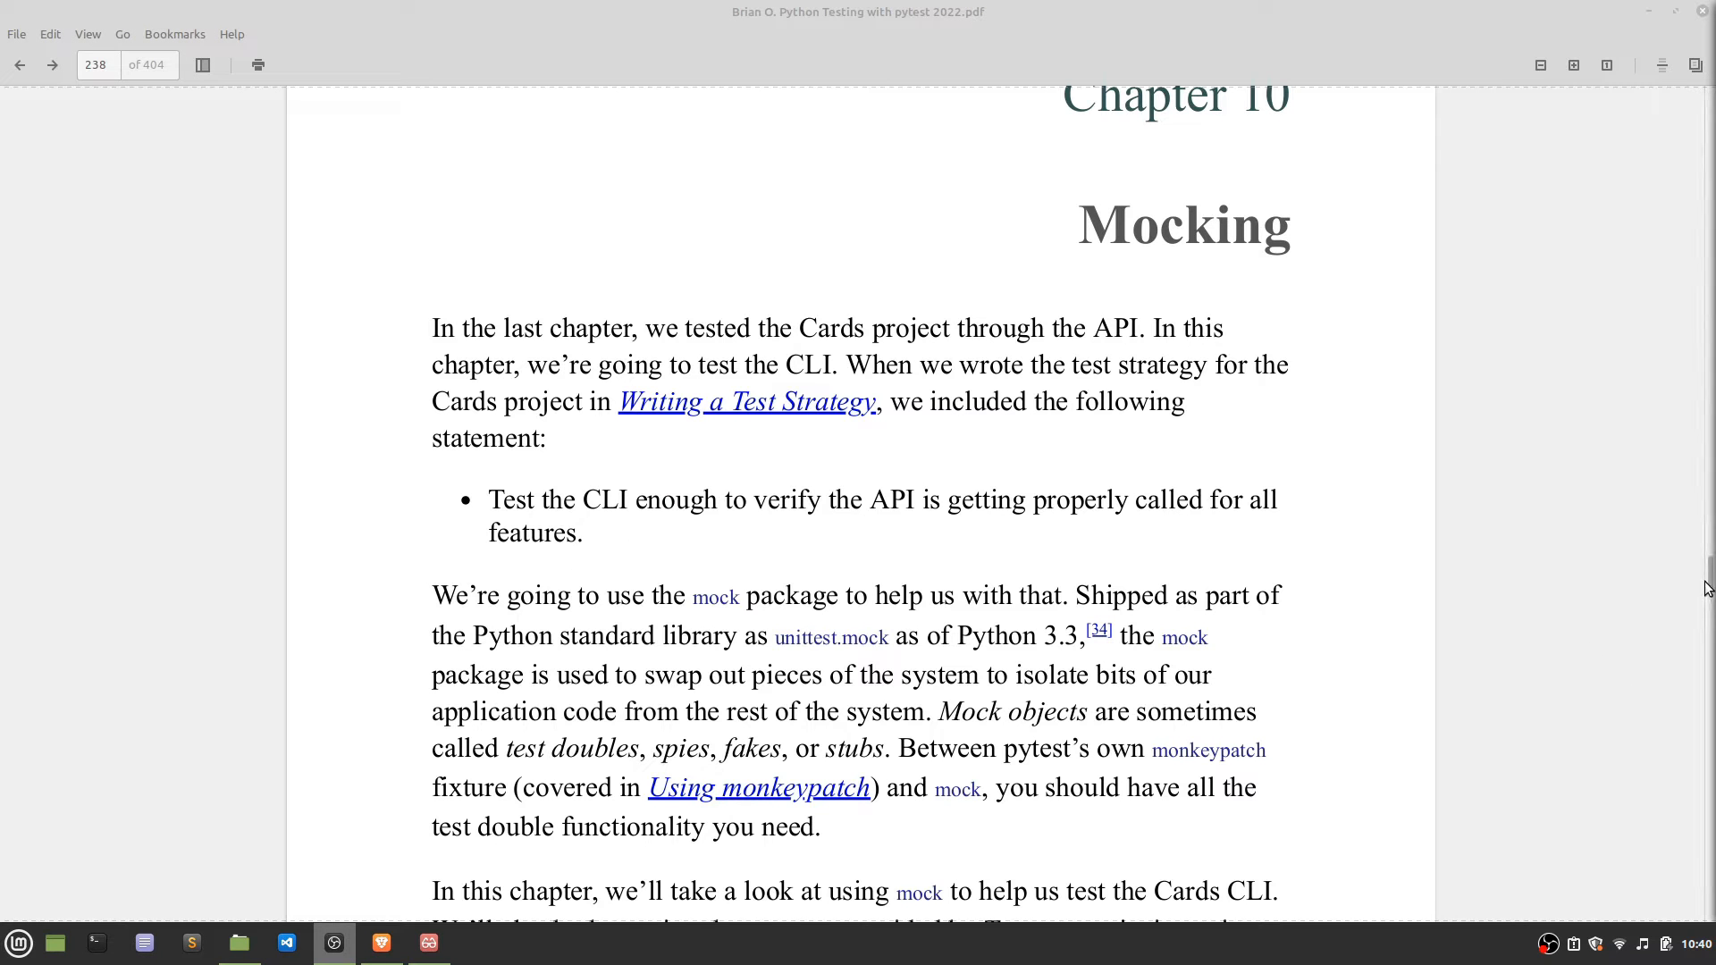
{"action": "mouse_move", "coordinate": [1703, 591]}
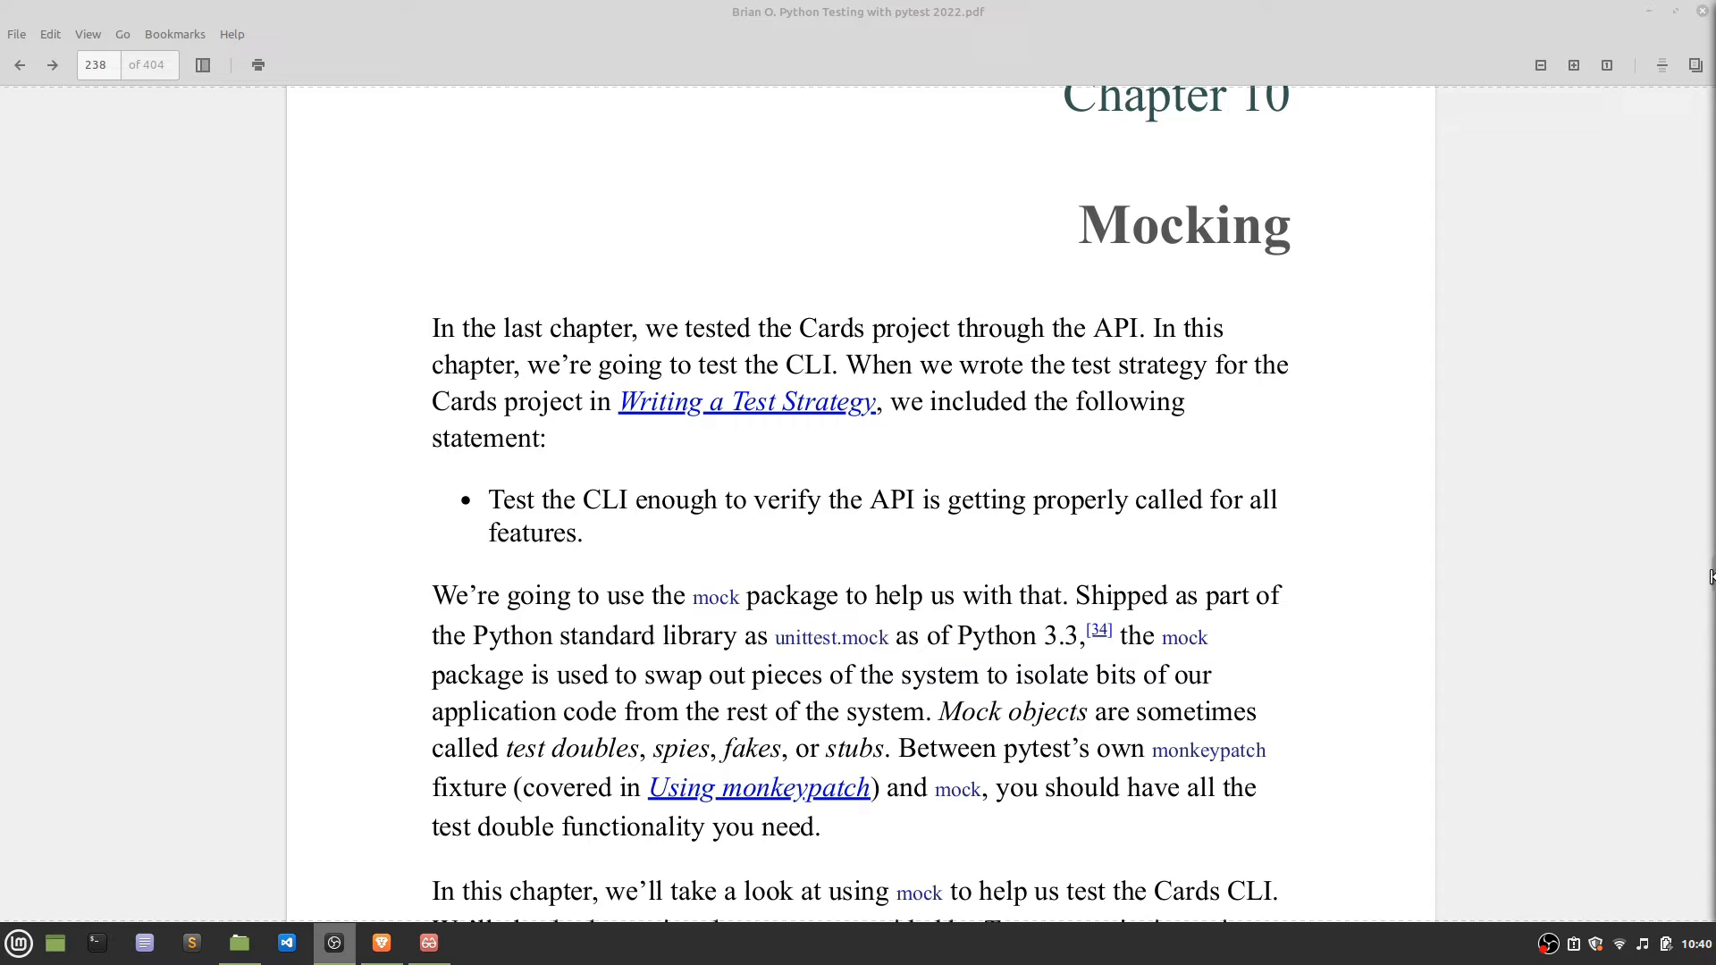
{"action": "mouse_move", "coordinate": [1624, 358]}
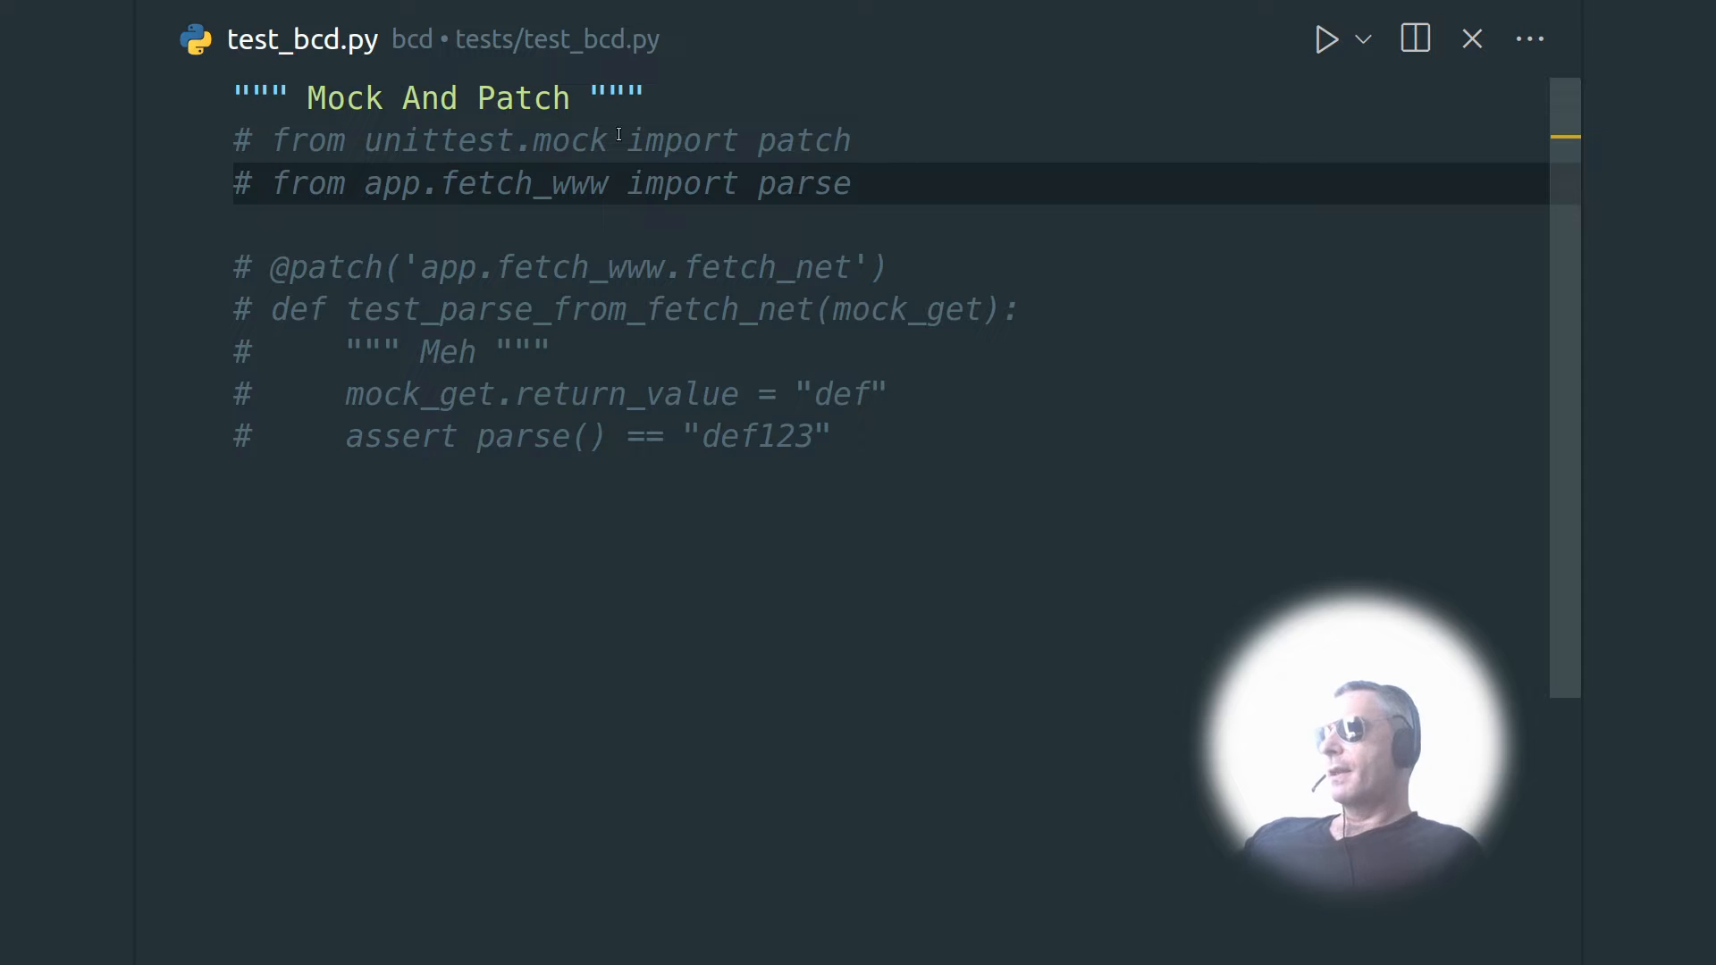
{"action": "mouse_move", "coordinate": [830, 159]}
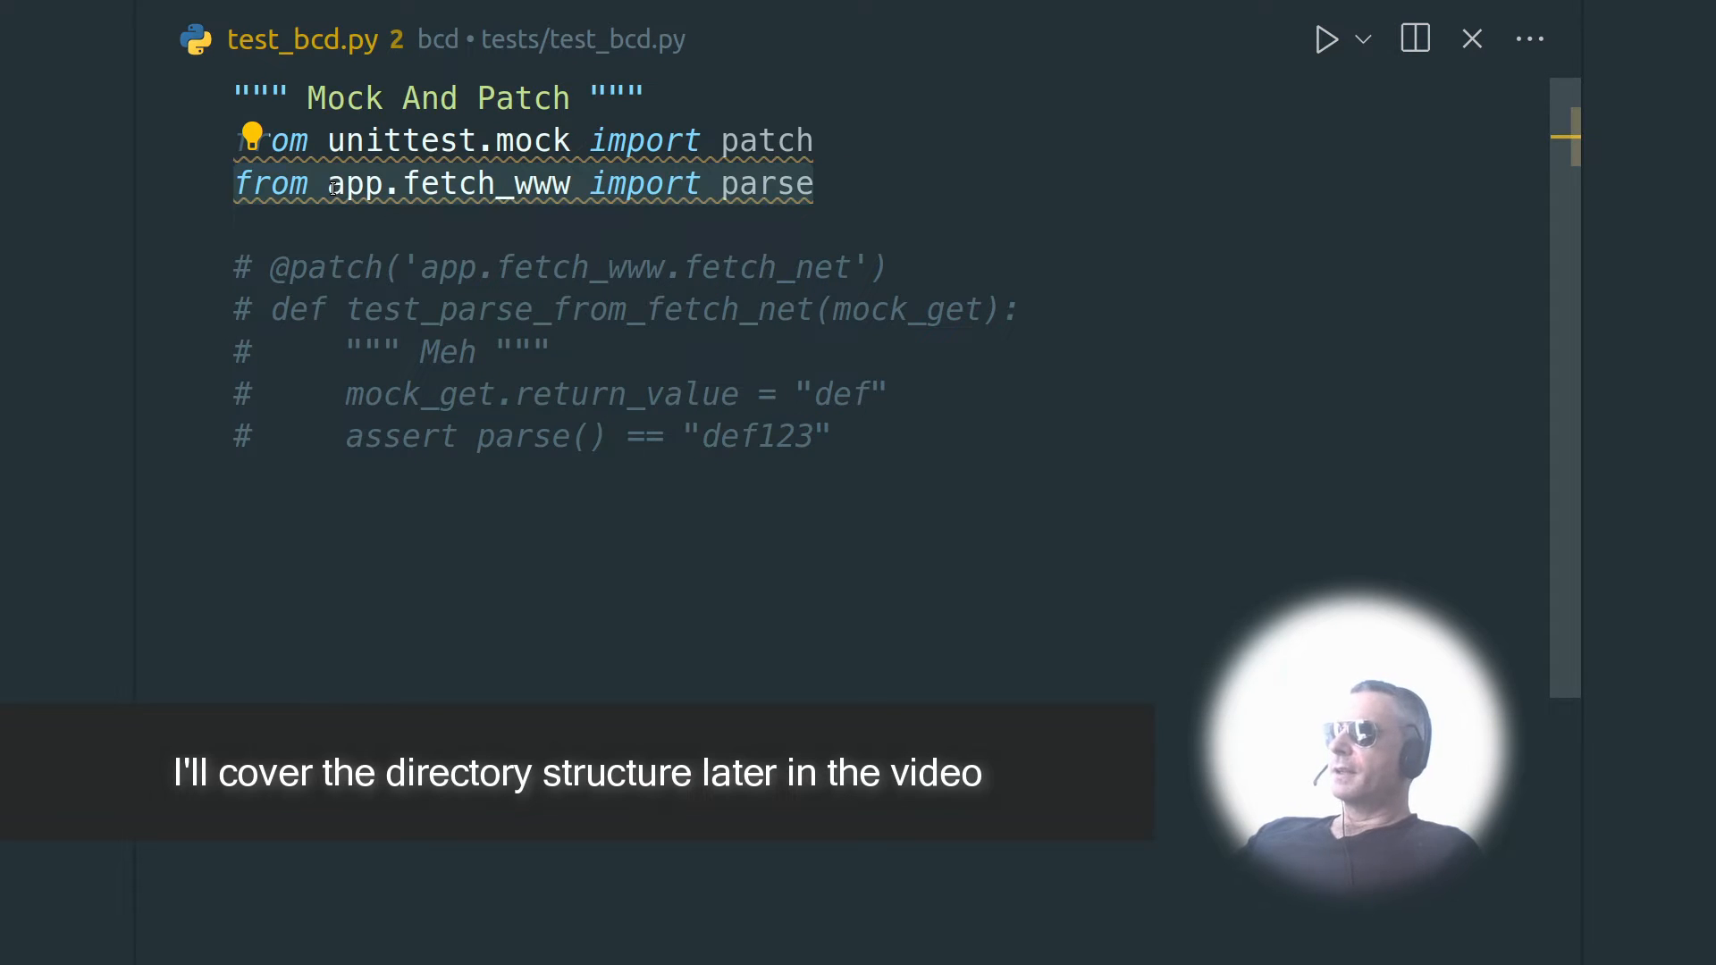
{"action": "mouse_move", "coordinate": [339, 184]}
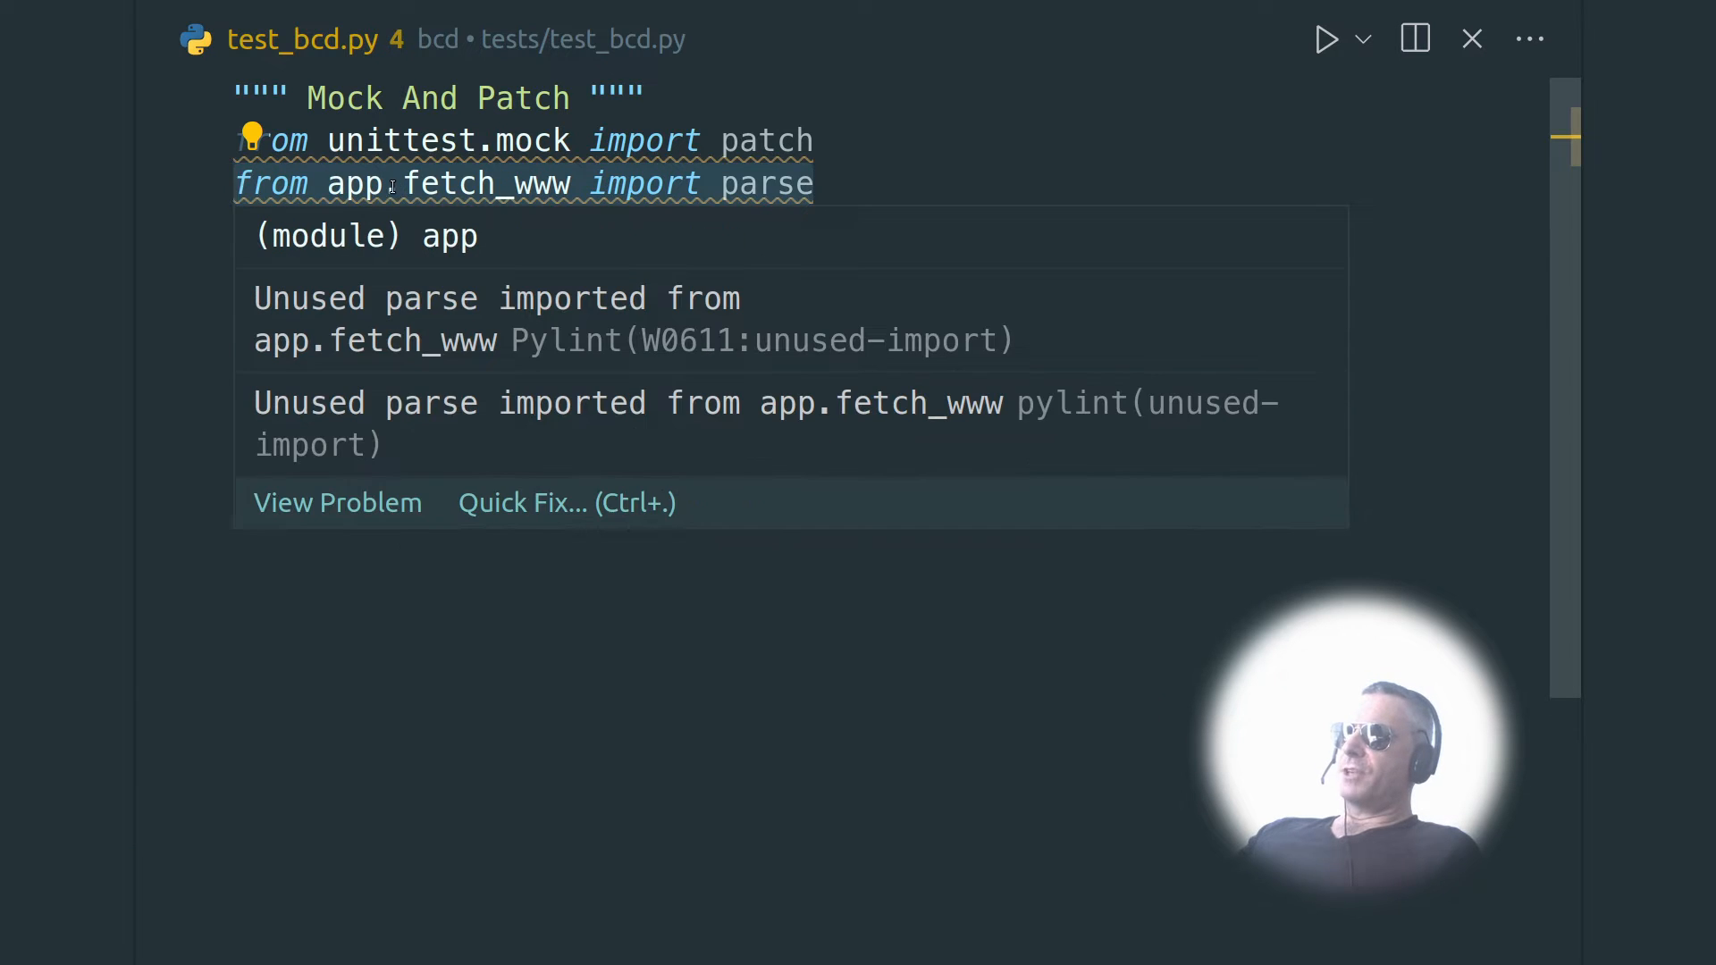
{"action": "mouse_move", "coordinate": [766, 184]}
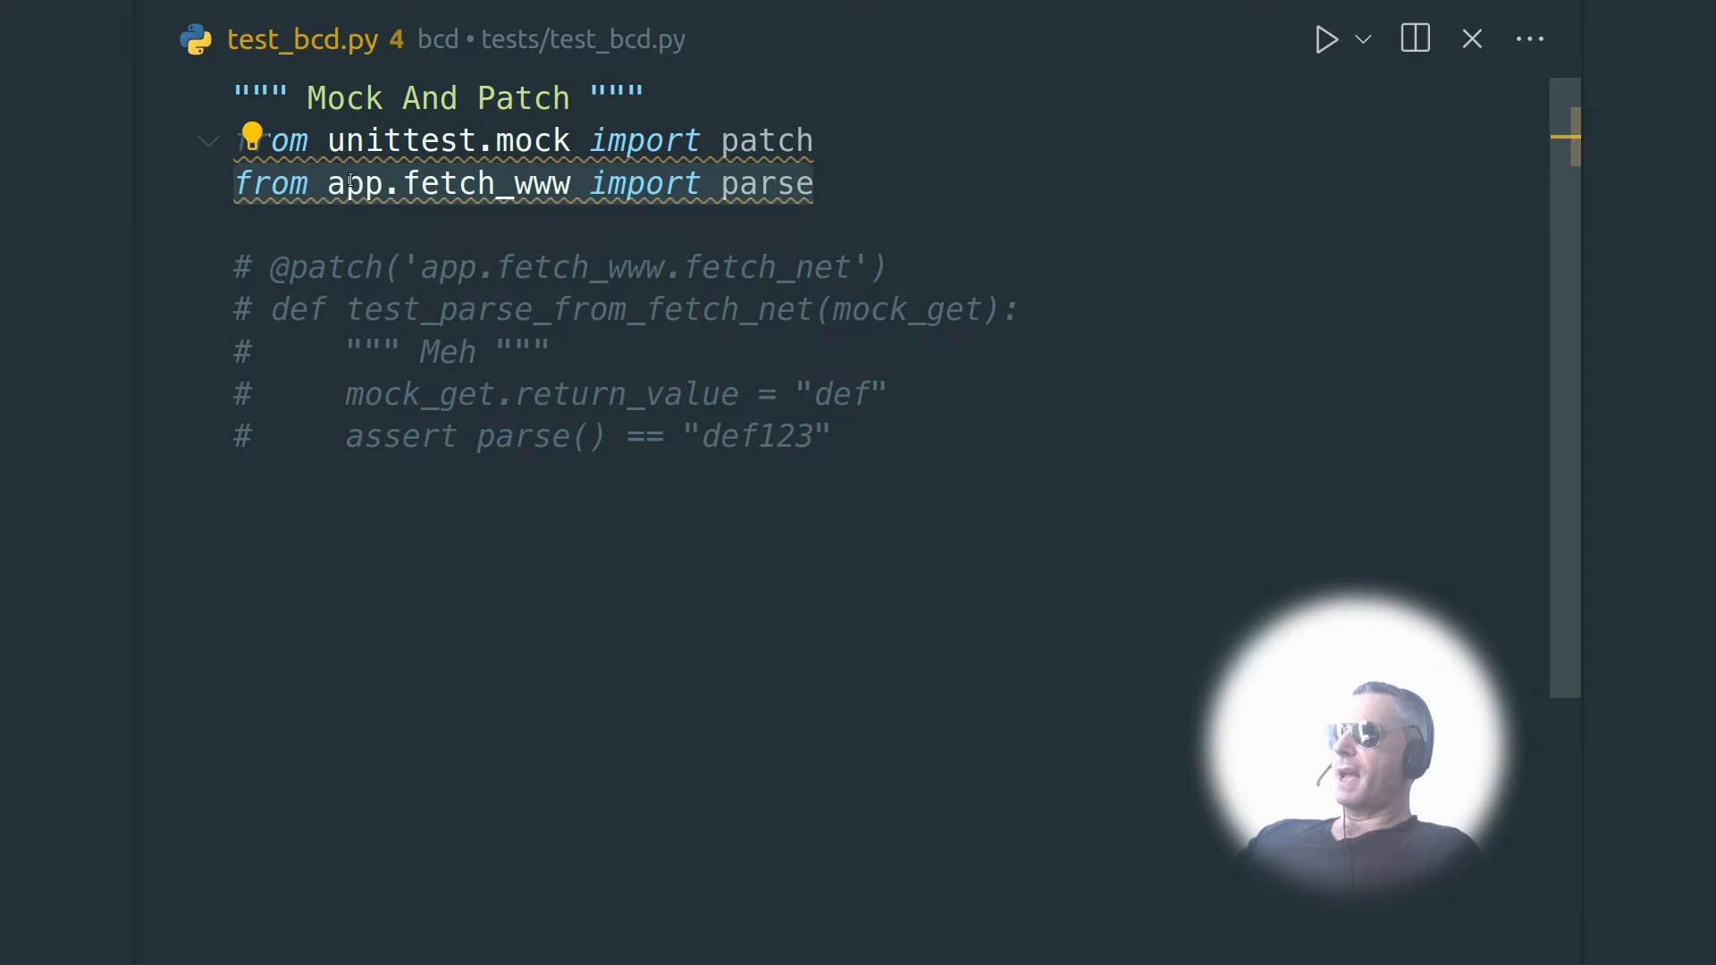
{"action": "mouse_move", "coordinate": [356, 184]}
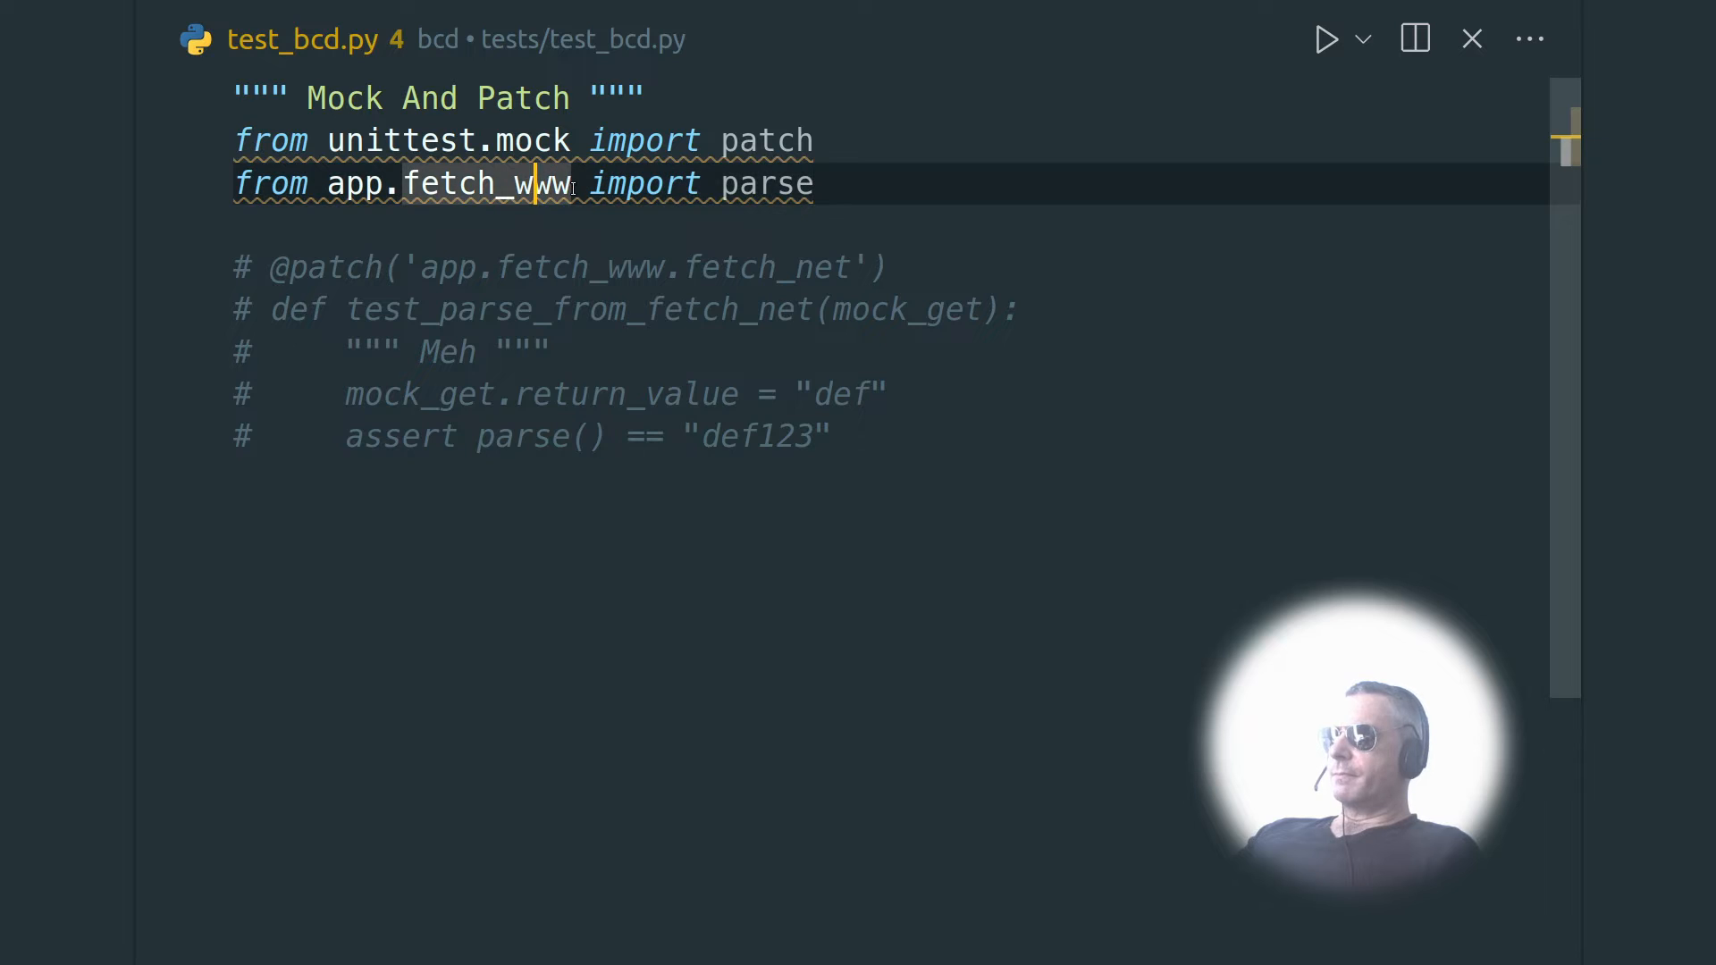
{"action": "mouse_move", "coordinate": [515, 184]}
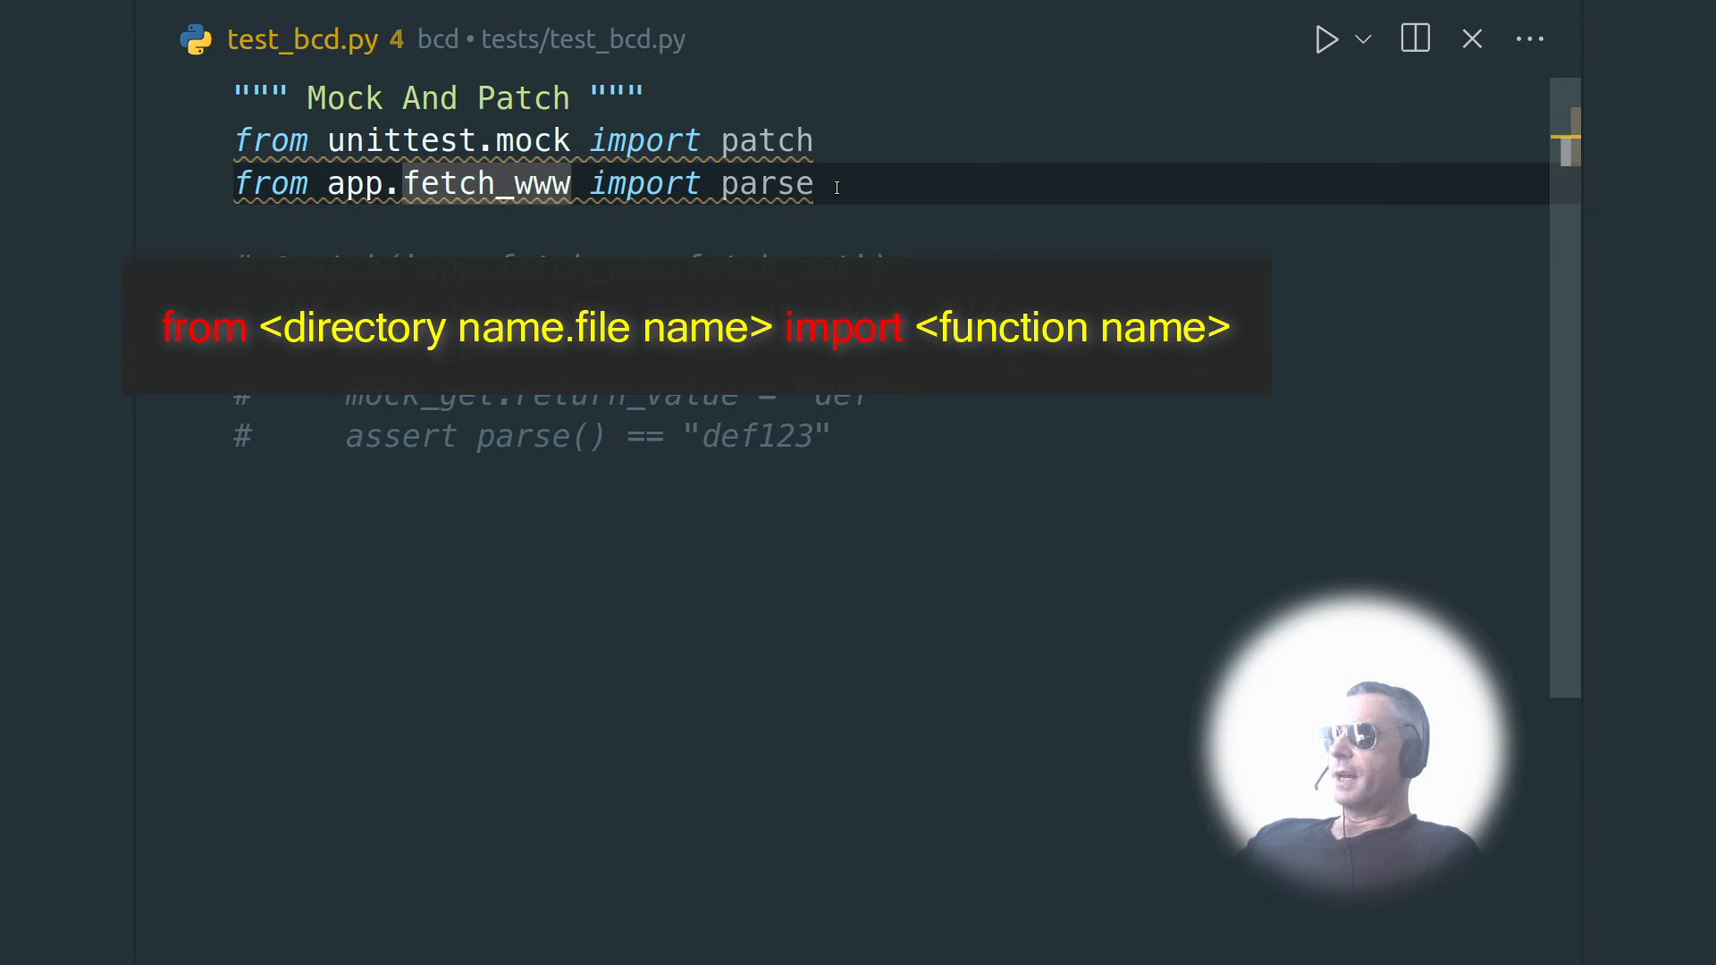
{"action": "mouse_move", "coordinate": [768, 184]}
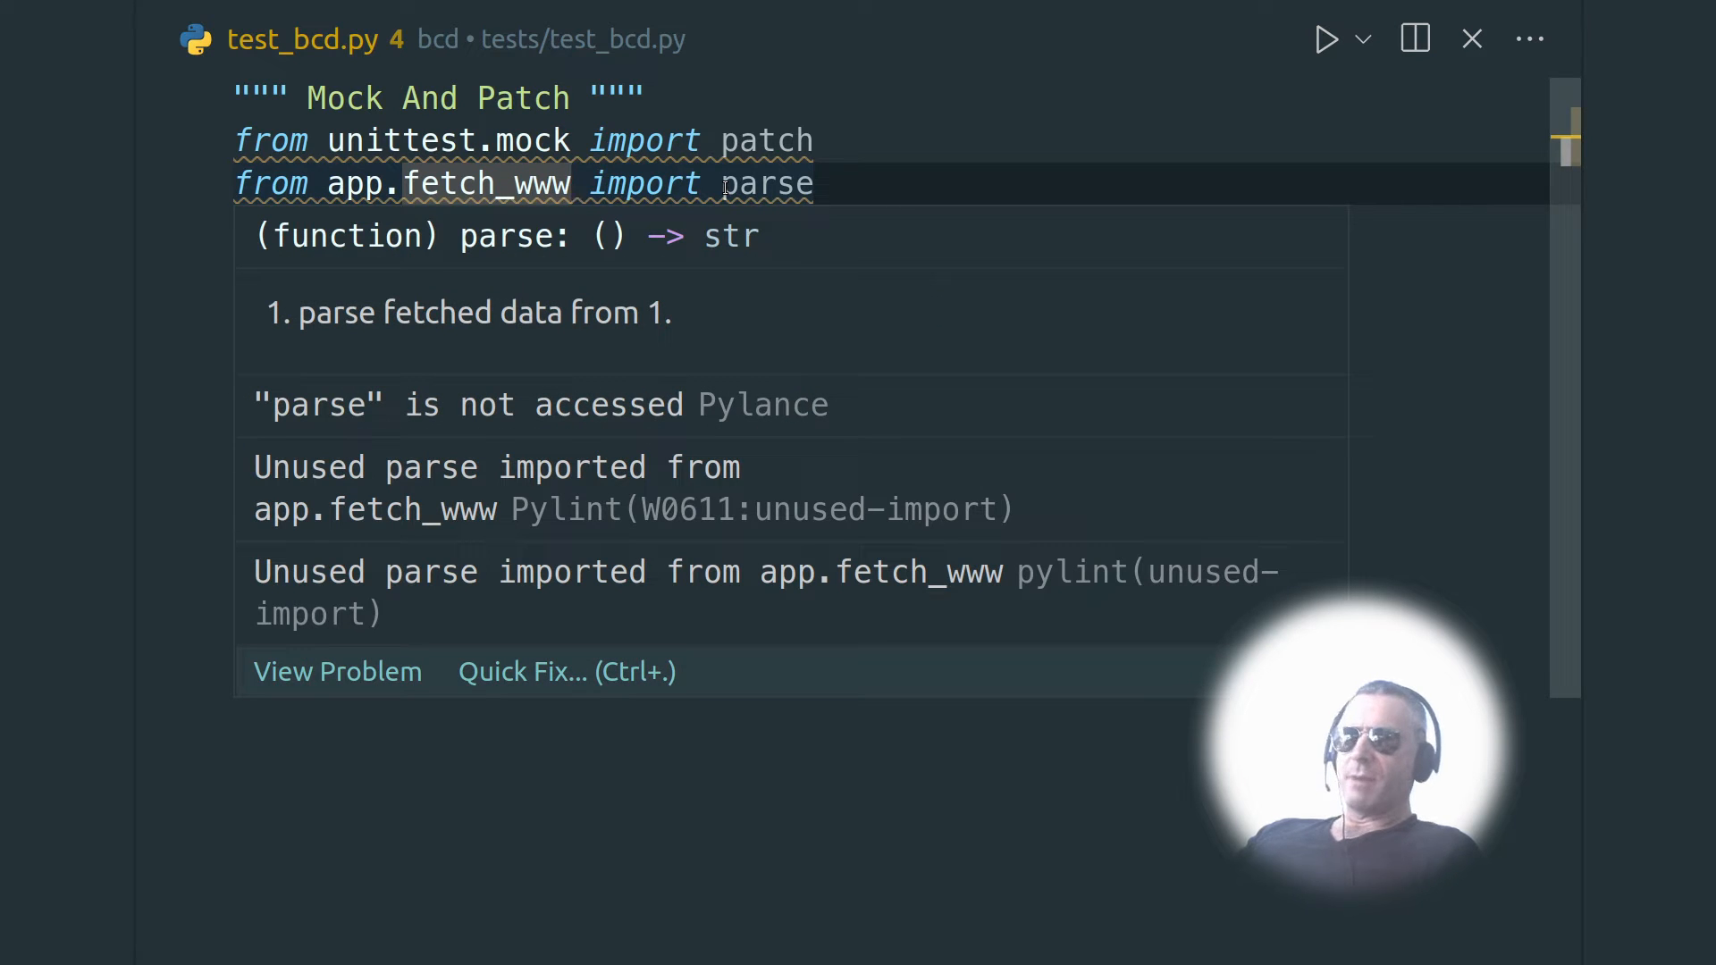
{"action": "mouse_move", "coordinate": [845, 706]}
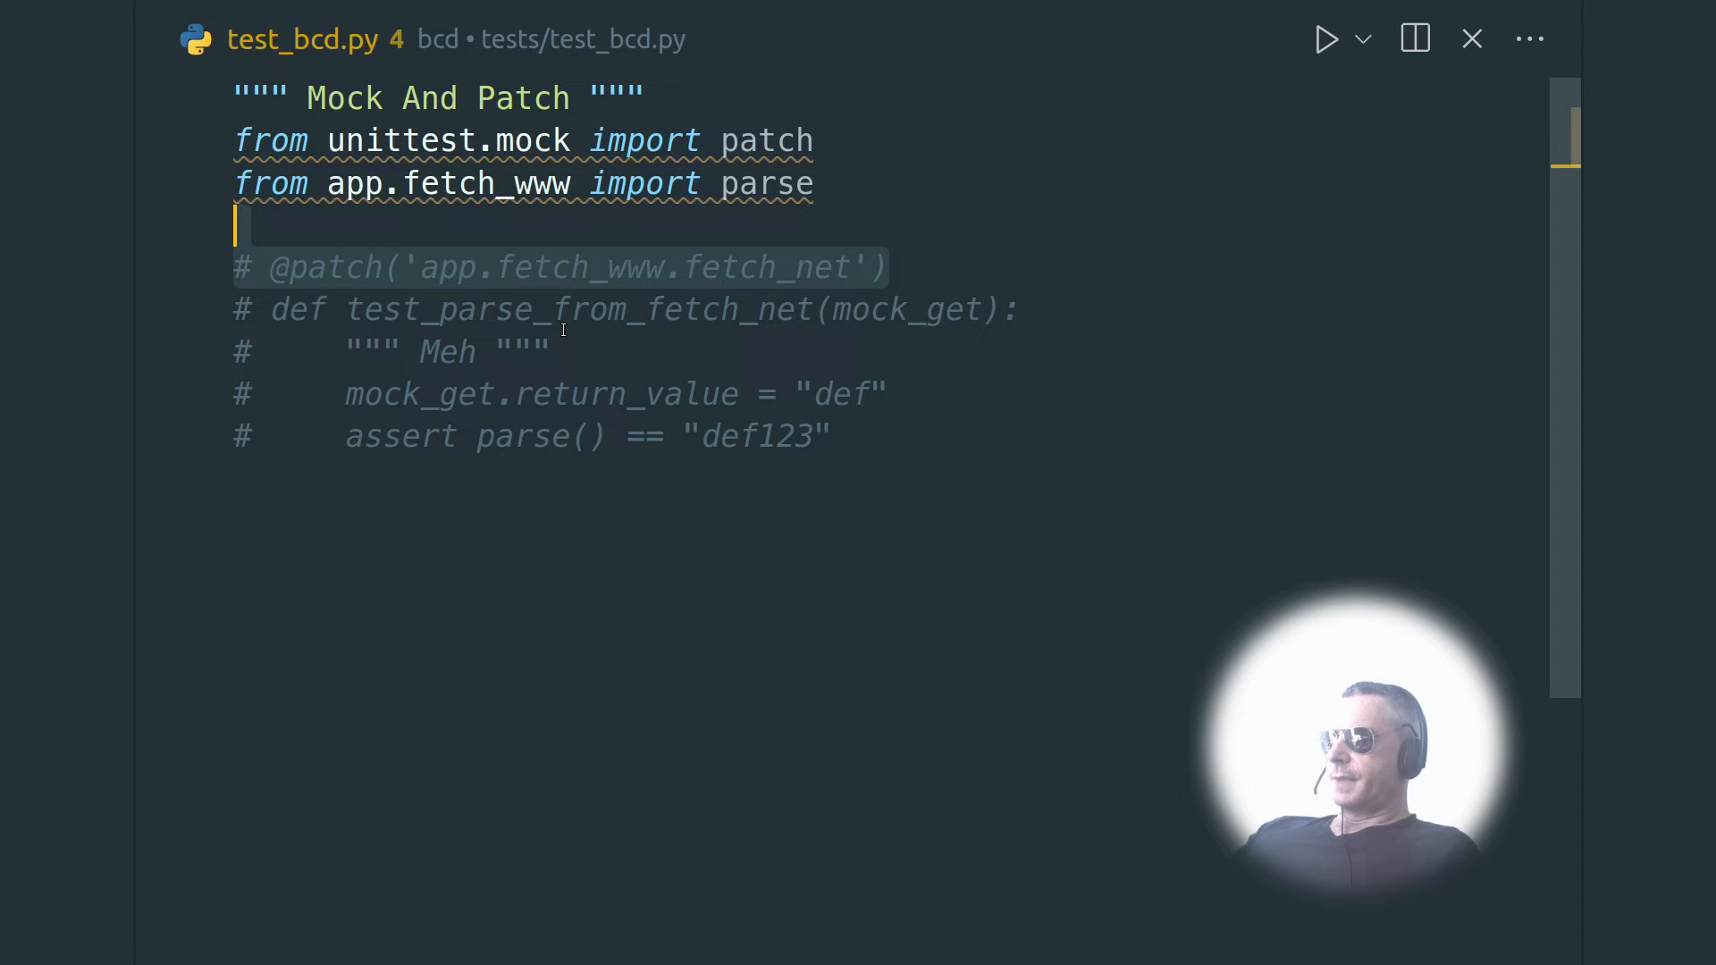
{"action": "mouse_move", "coordinate": [682, 340]}
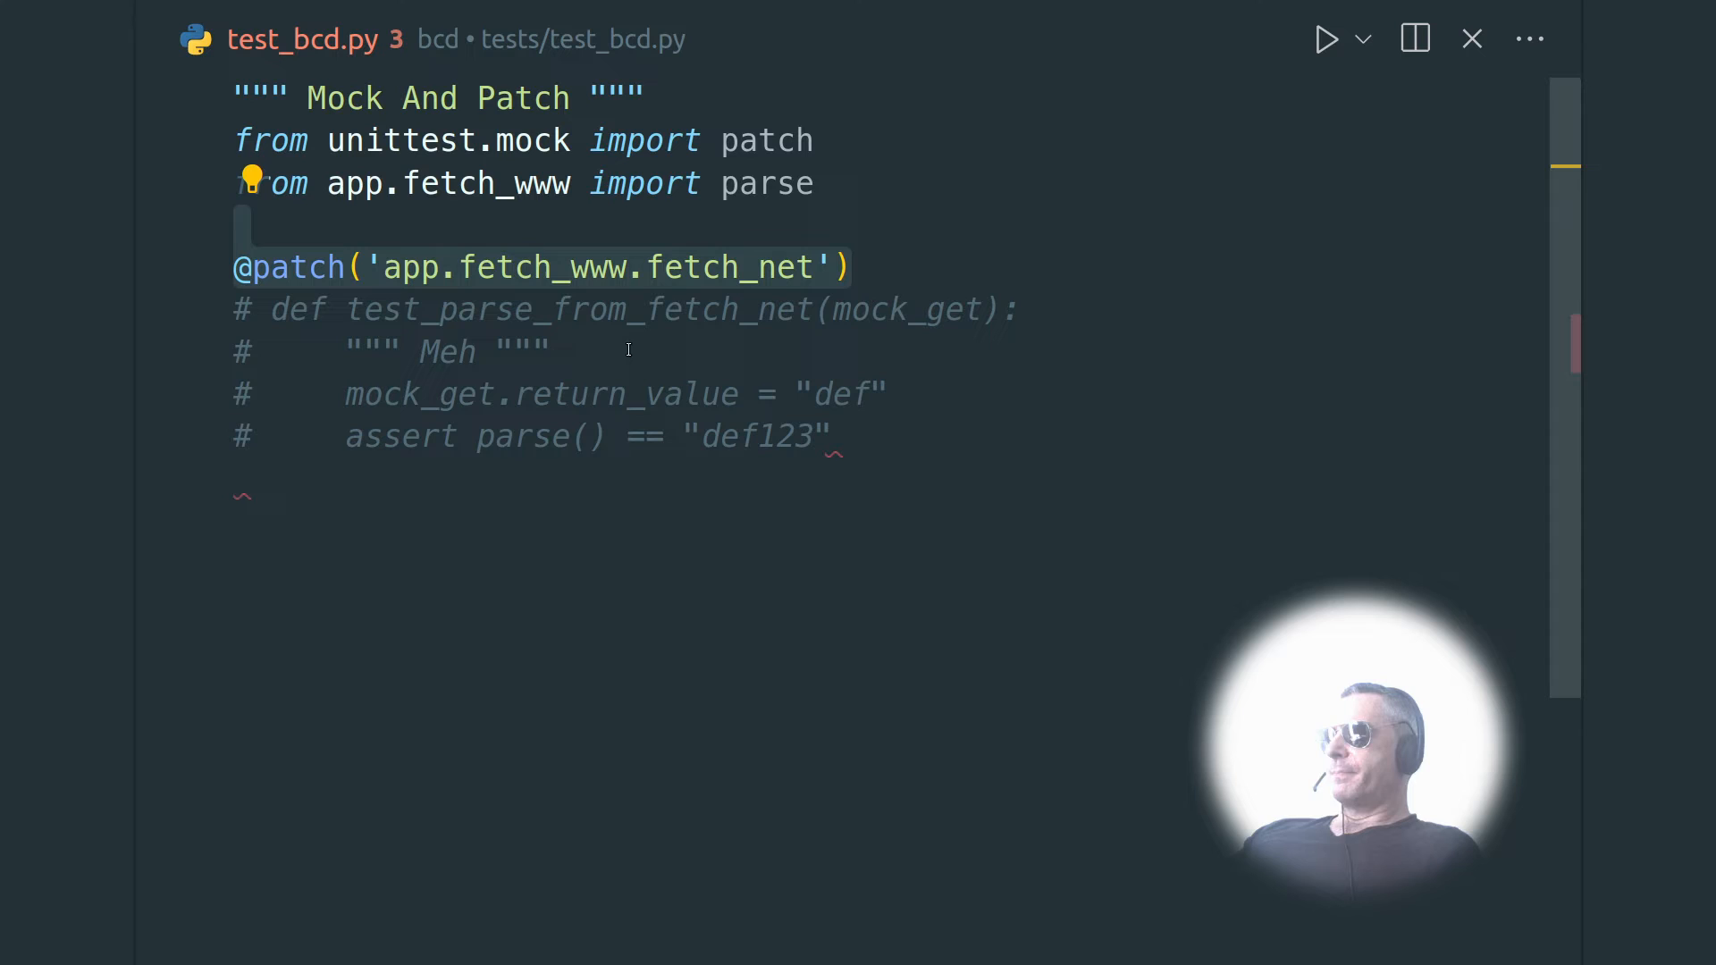
{"action": "mouse_move", "coordinate": [618, 282]}
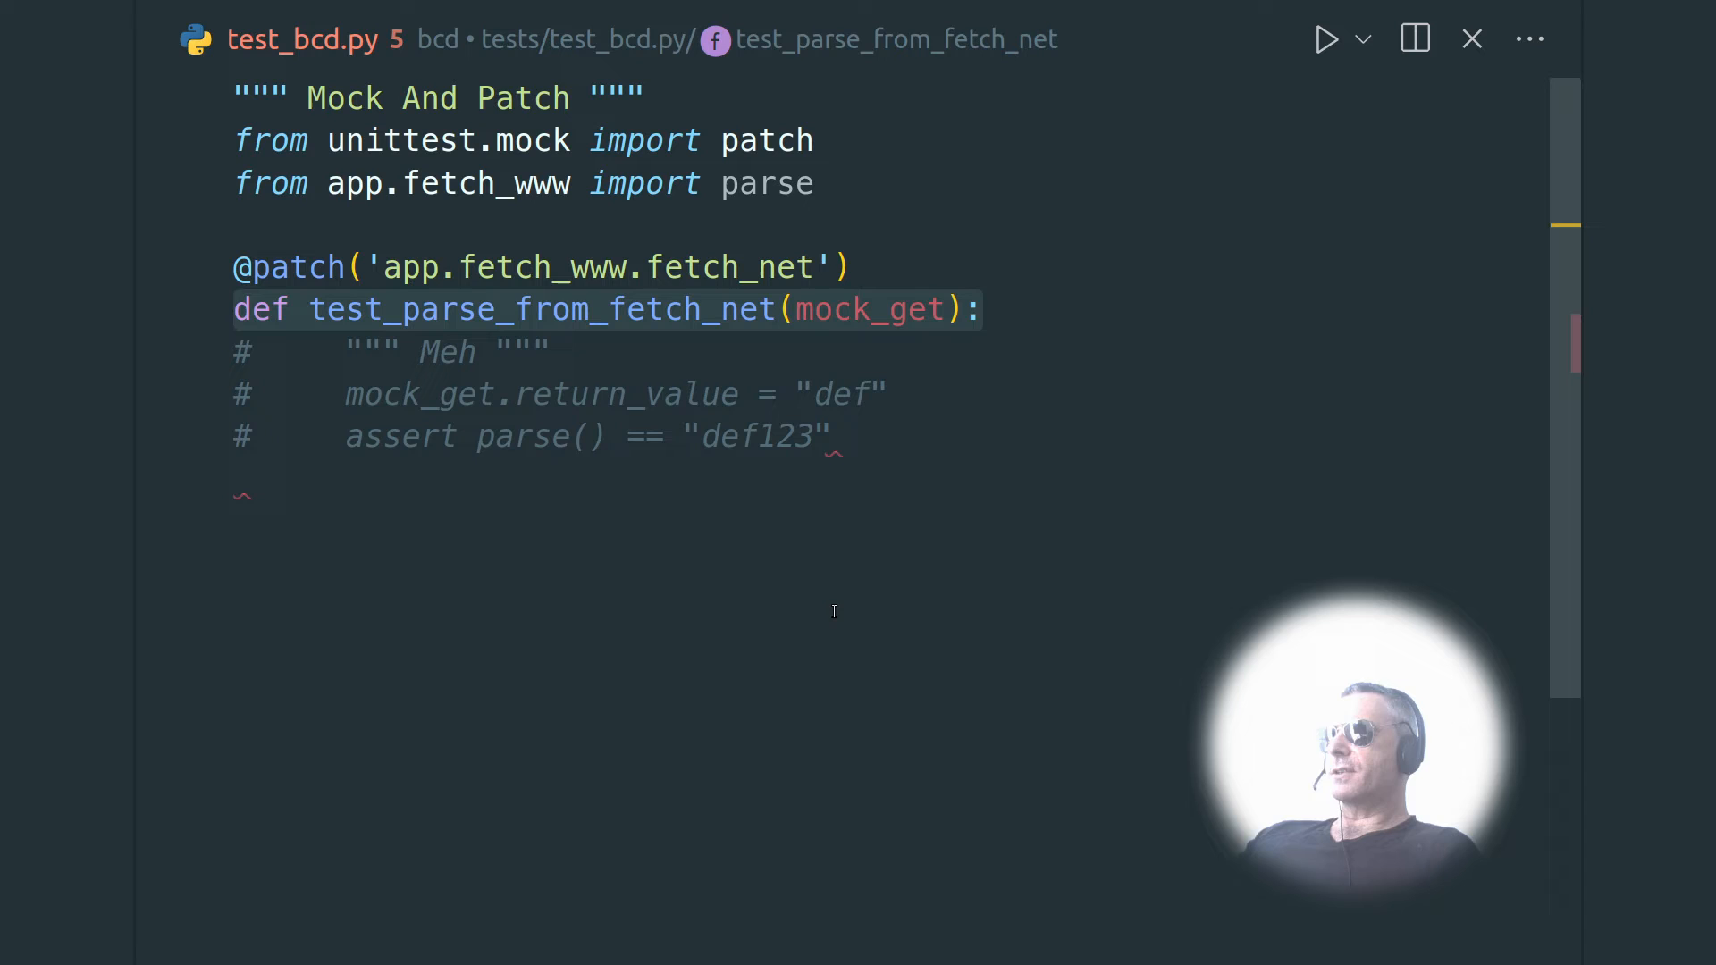
- Place the cursor at the start of the test_parse_from_fetch_net definition
{"action": "left_click", "coordinate": [868, 310]}
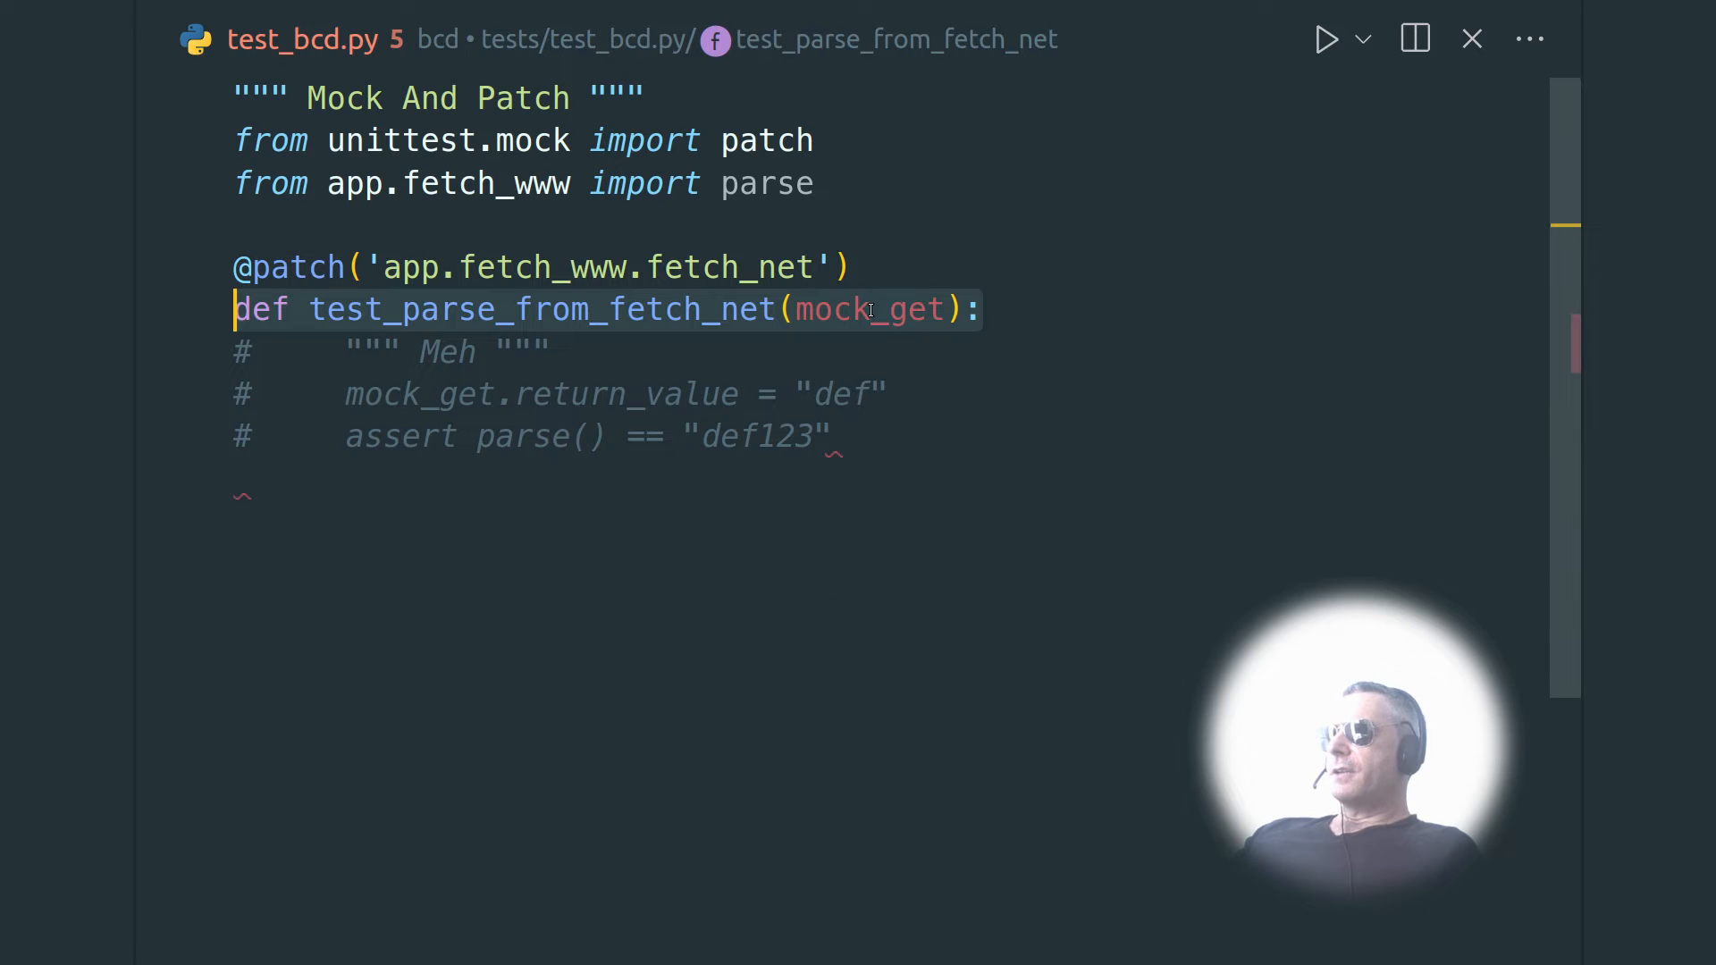
{"action": "mouse_move", "coordinate": [865, 310]}
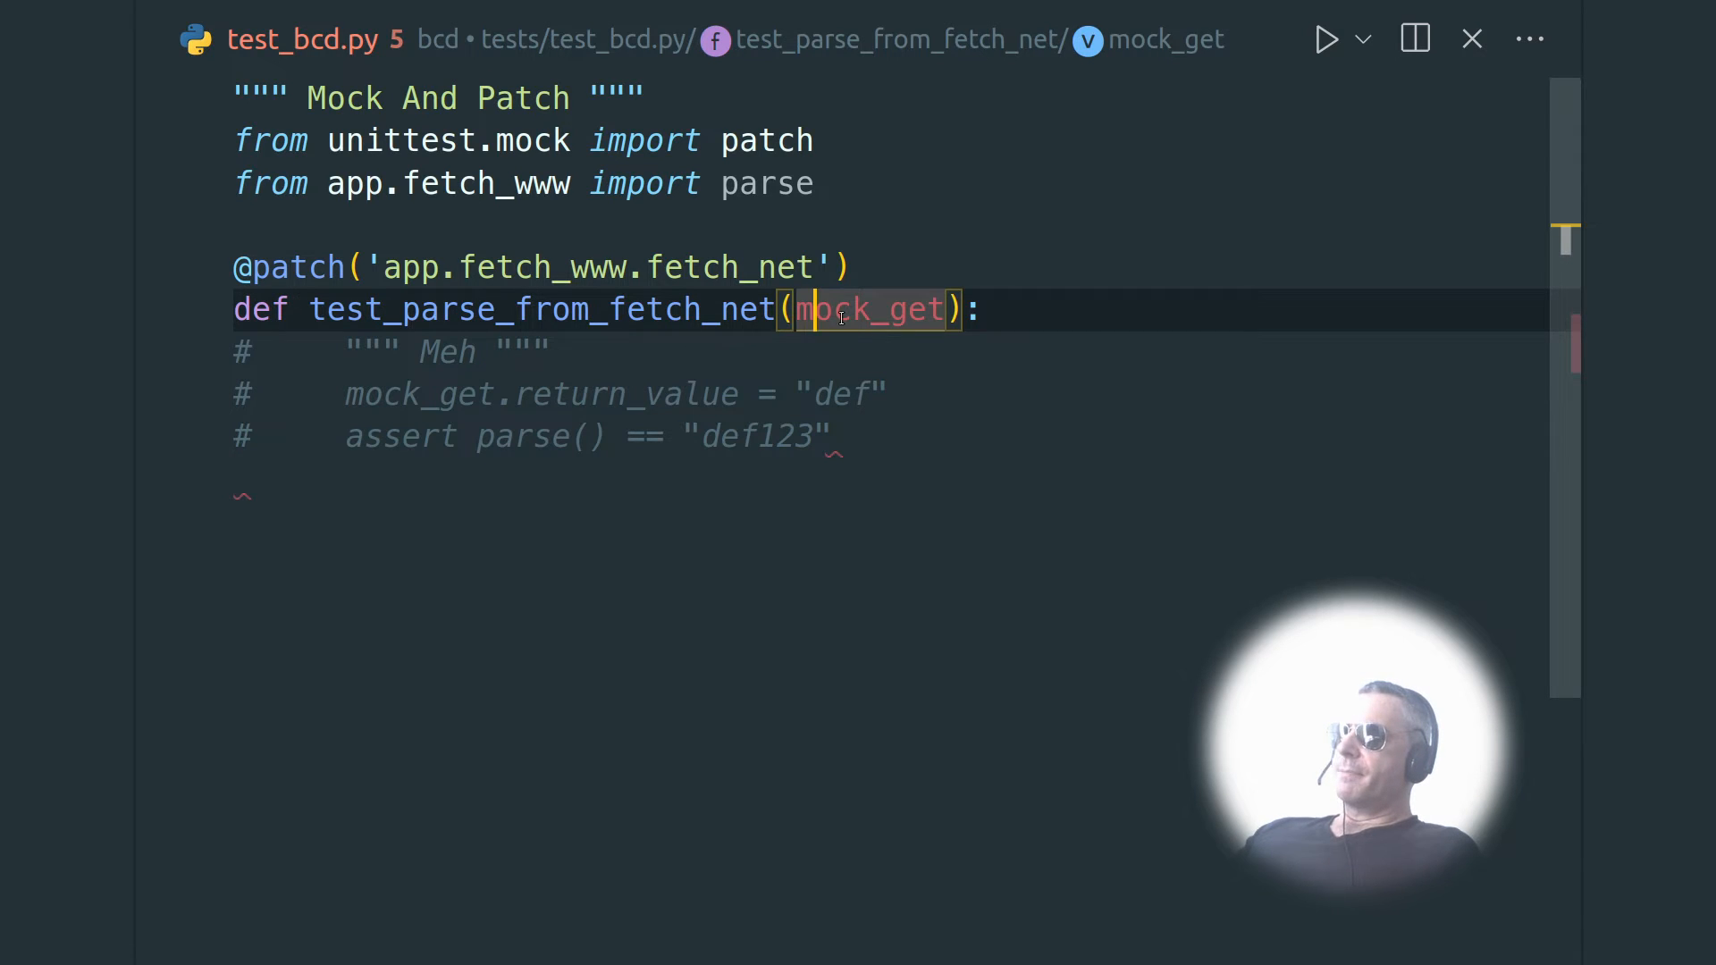
{"action": "mouse_move", "coordinate": [865, 310]}
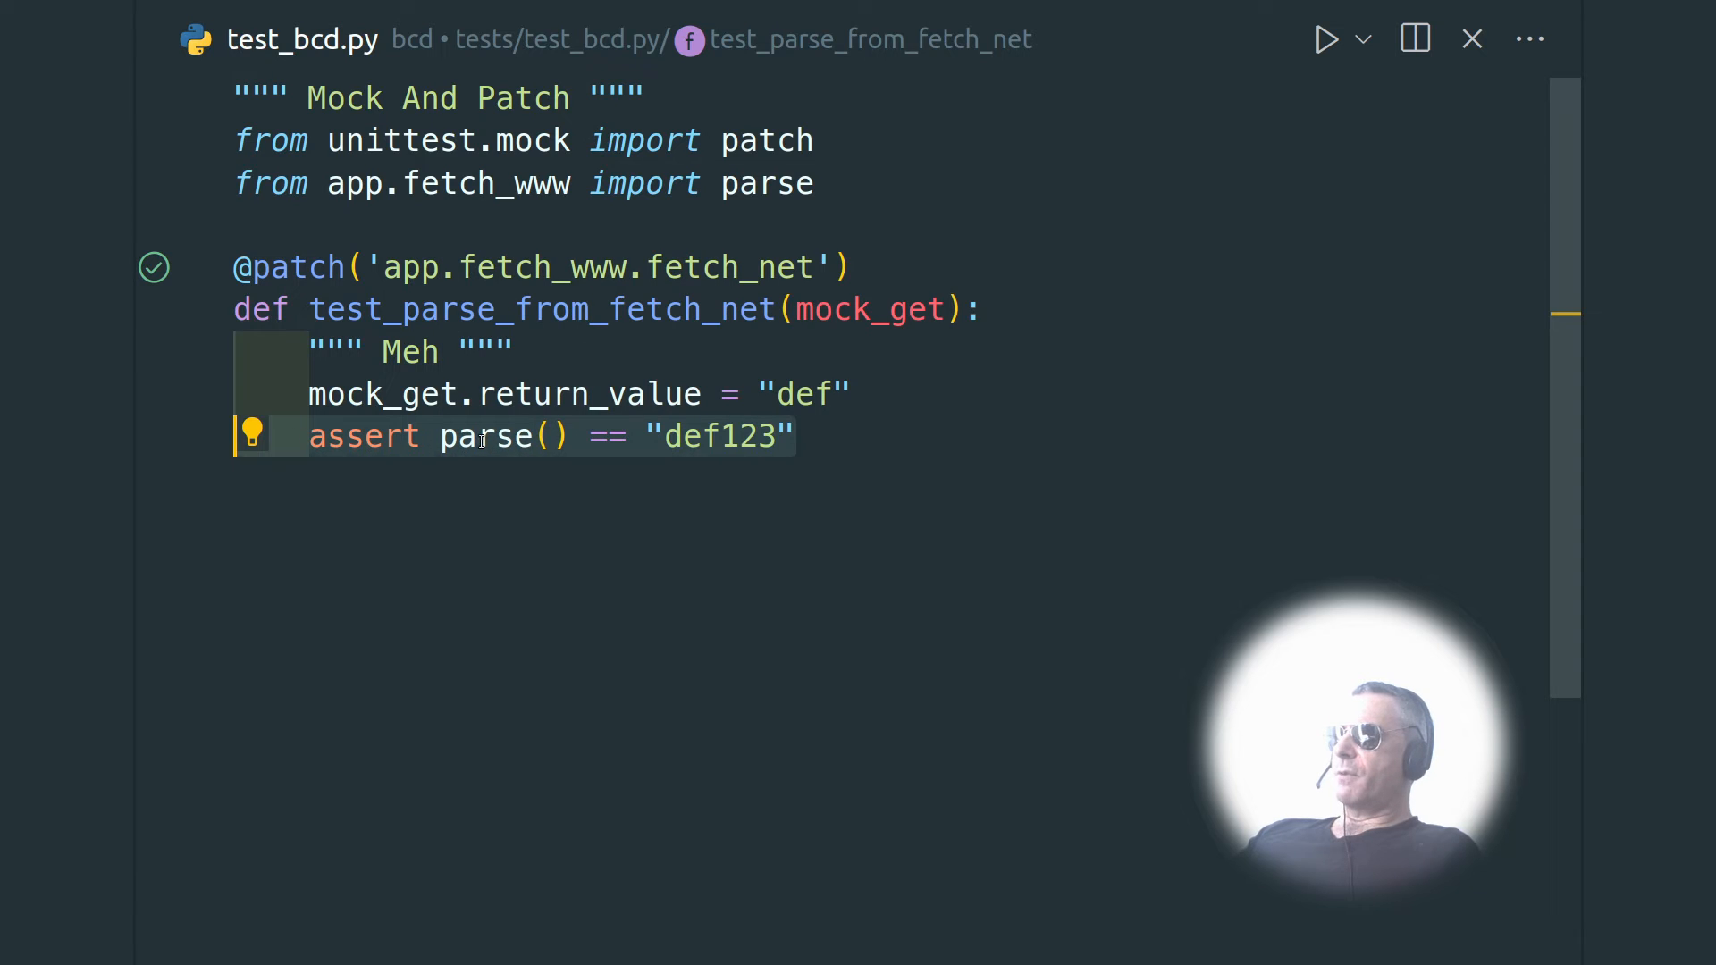
{"action": "left_click", "coordinate": [441, 435]}
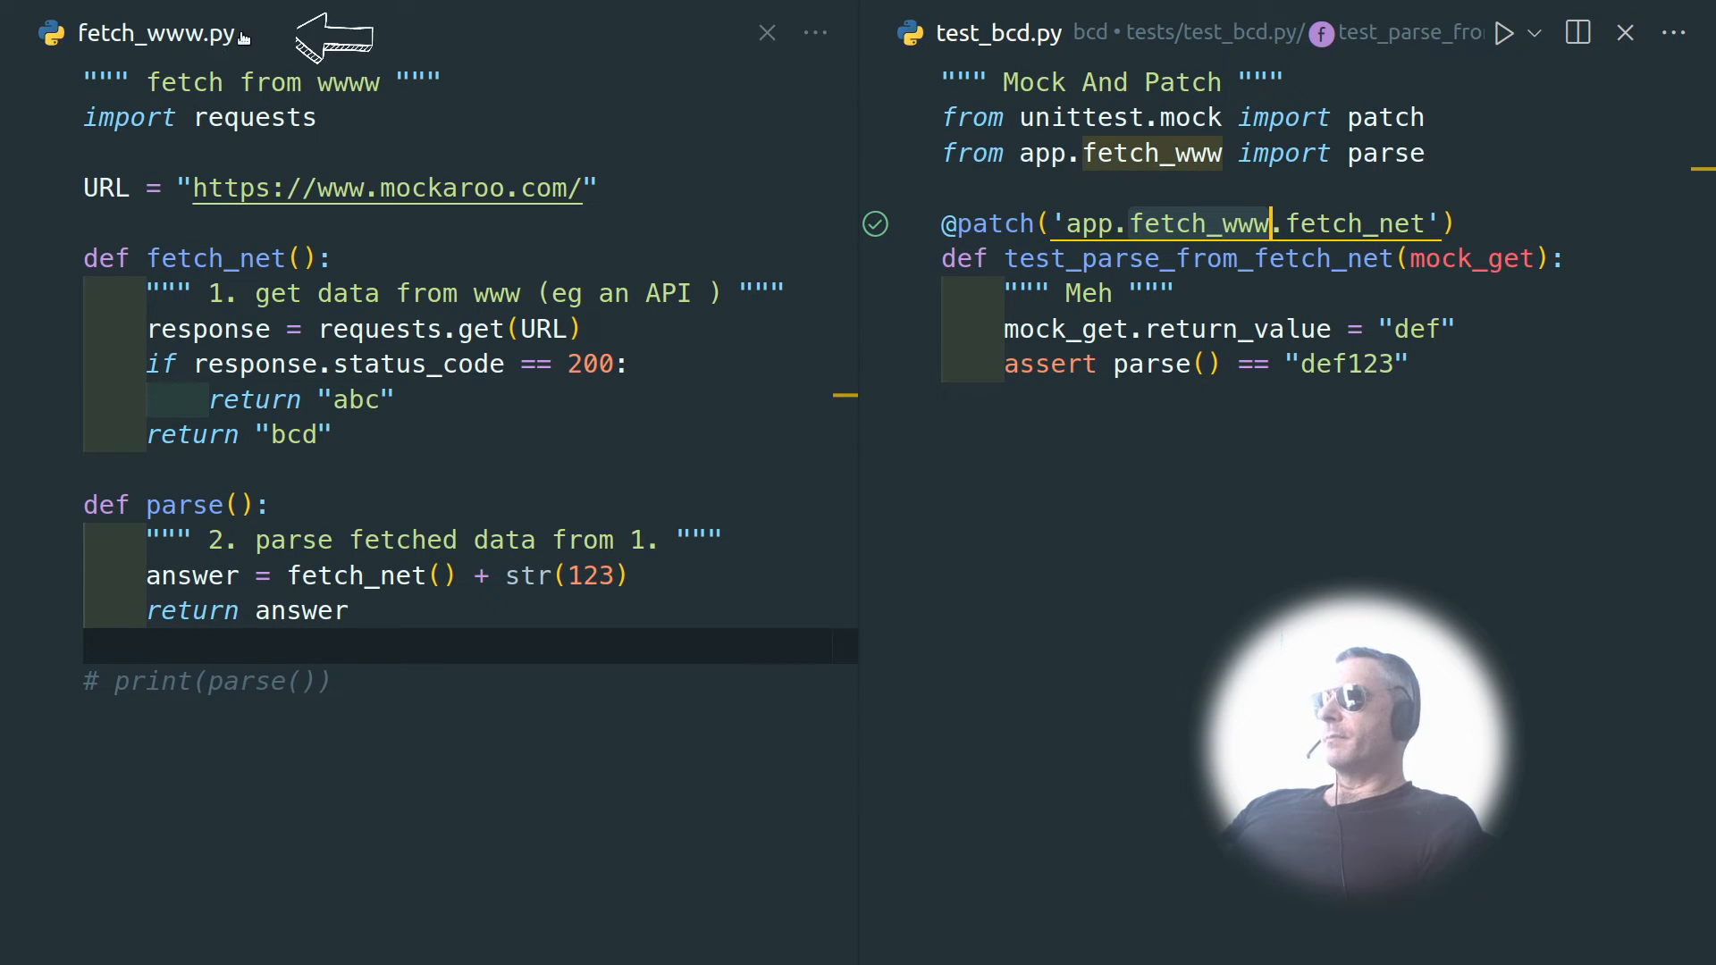
{"action": "mouse_move", "coordinate": [1243, 229]}
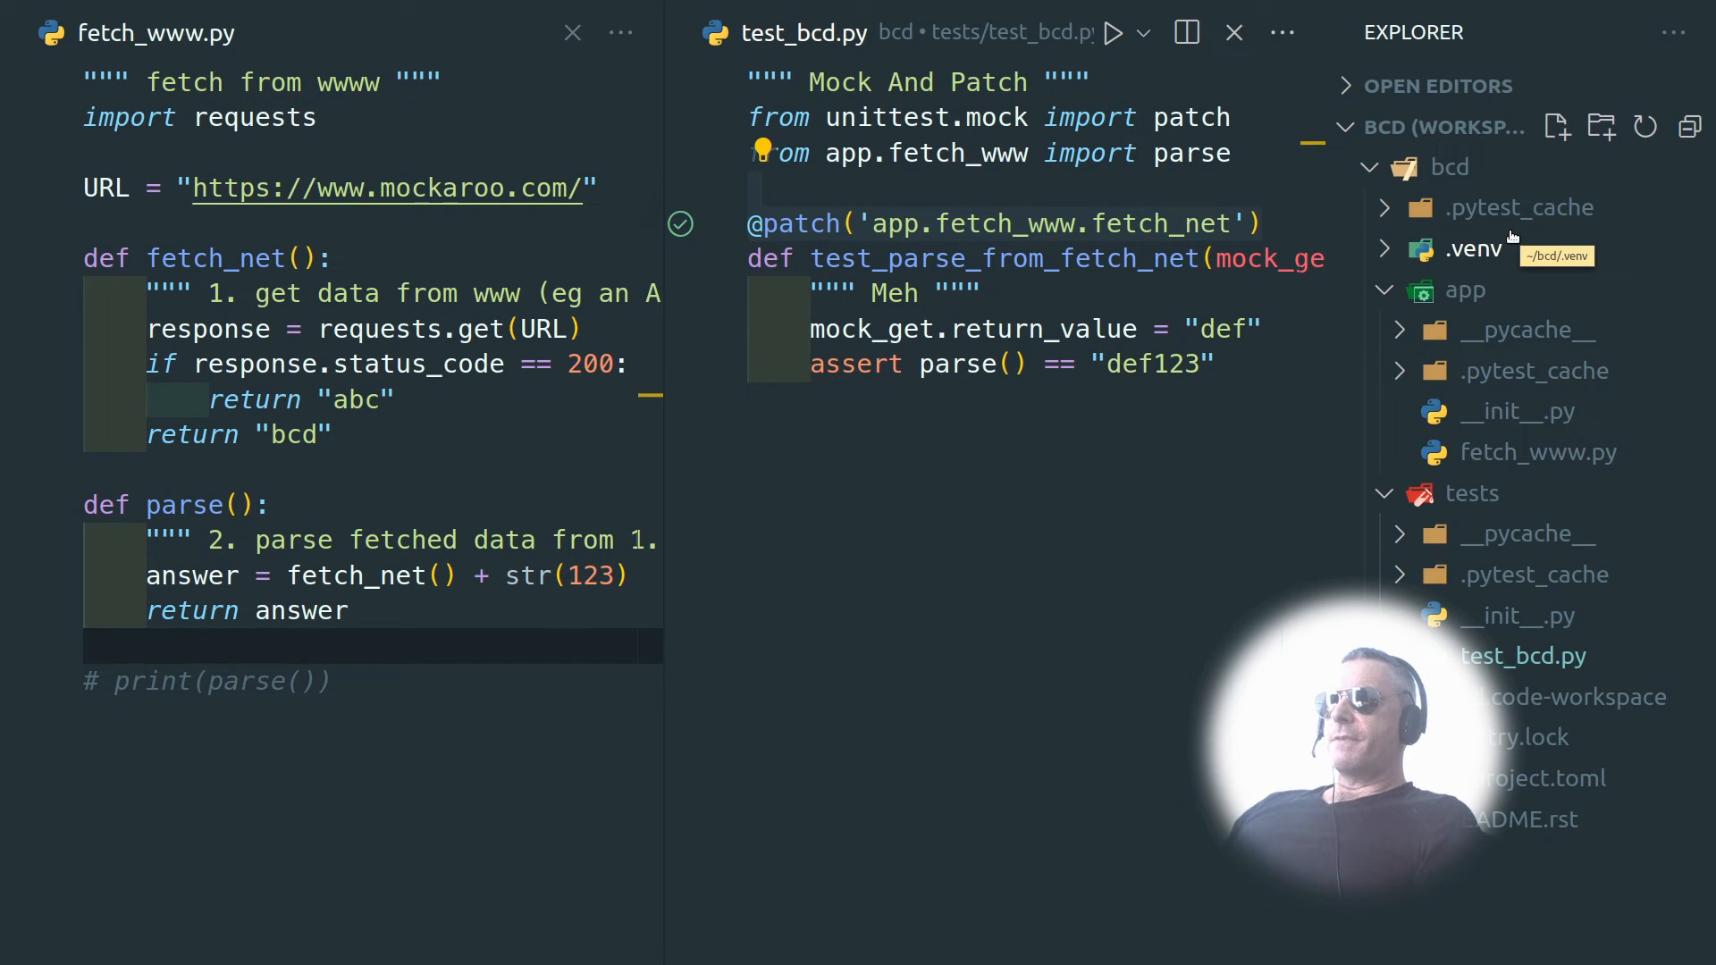
{"action": "mouse_move", "coordinate": [949, 569]}
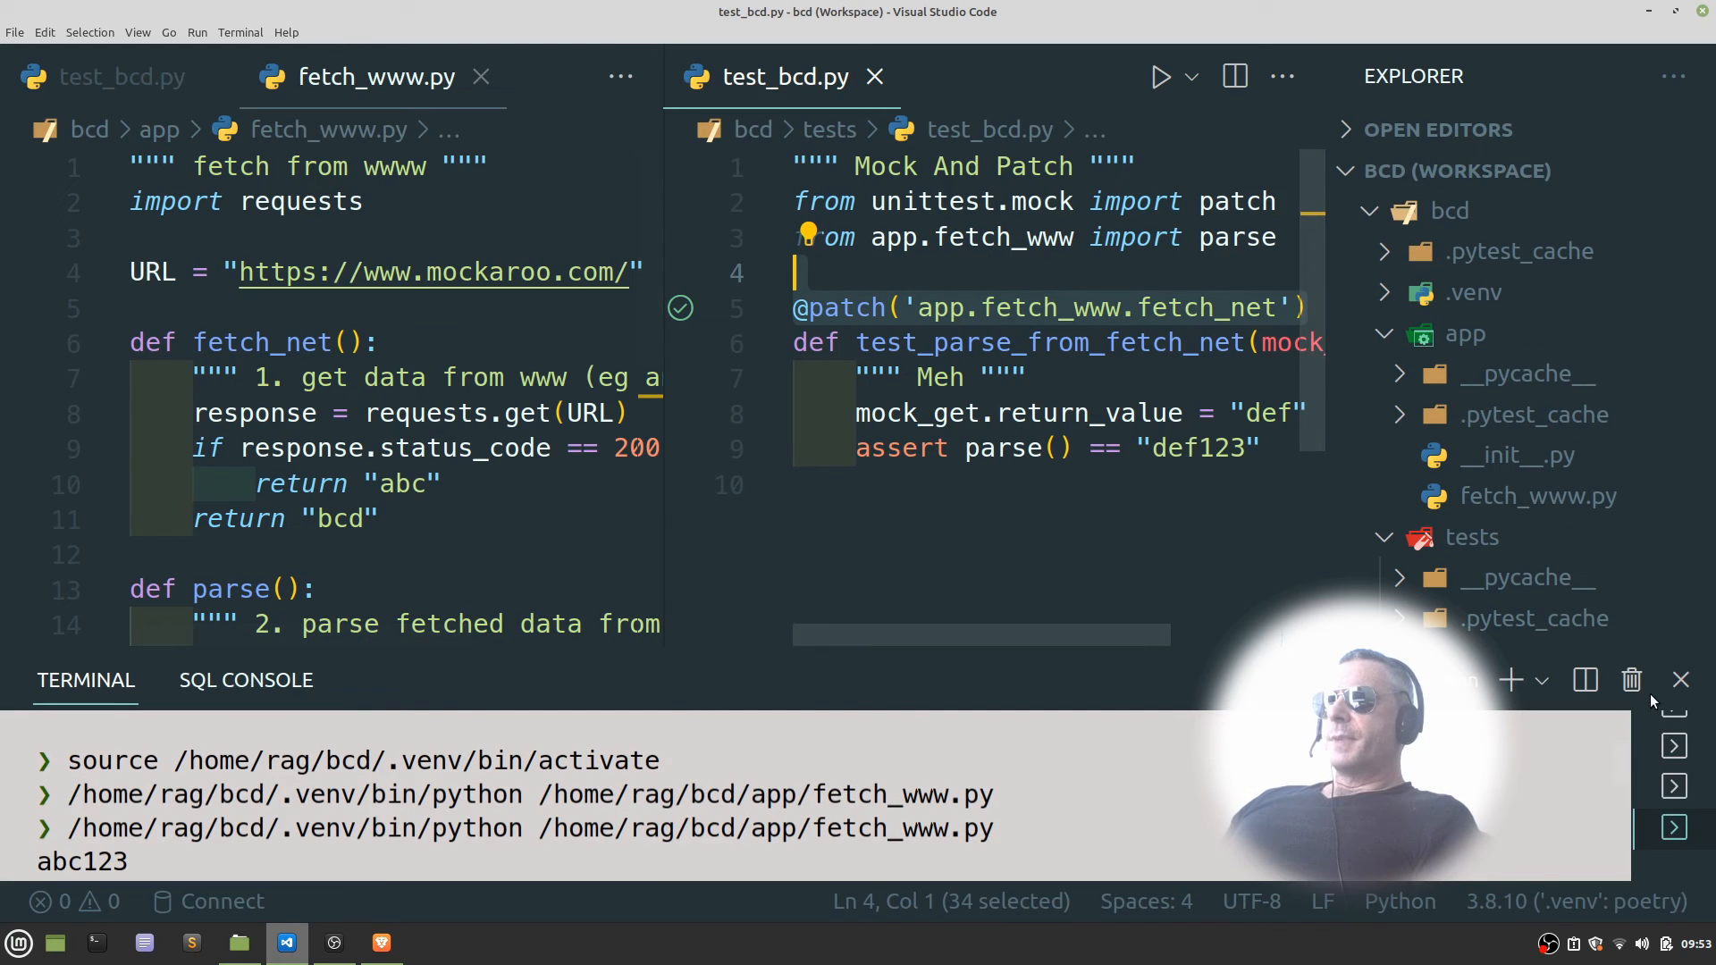
- Open the Testing view showing test_parse_from_fetch_net passed, 1/1 tests
{"action": "left_click", "coordinate": [137, 32]}
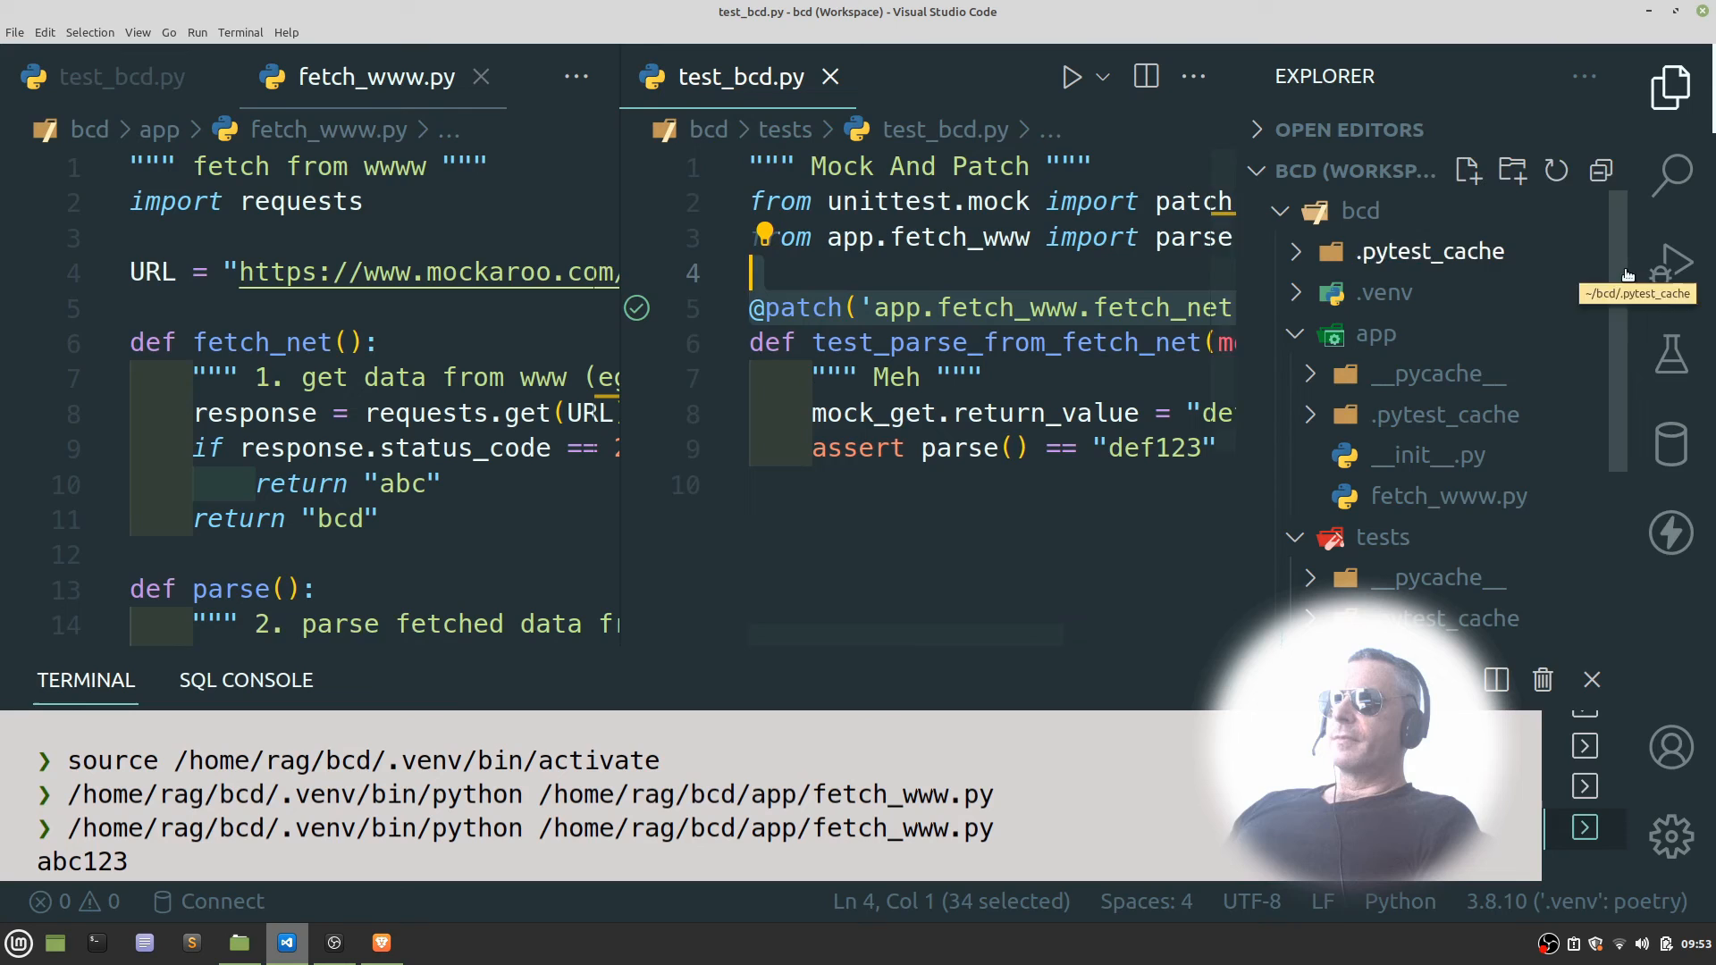
{"action": "mouse_move", "coordinate": [1671, 353]}
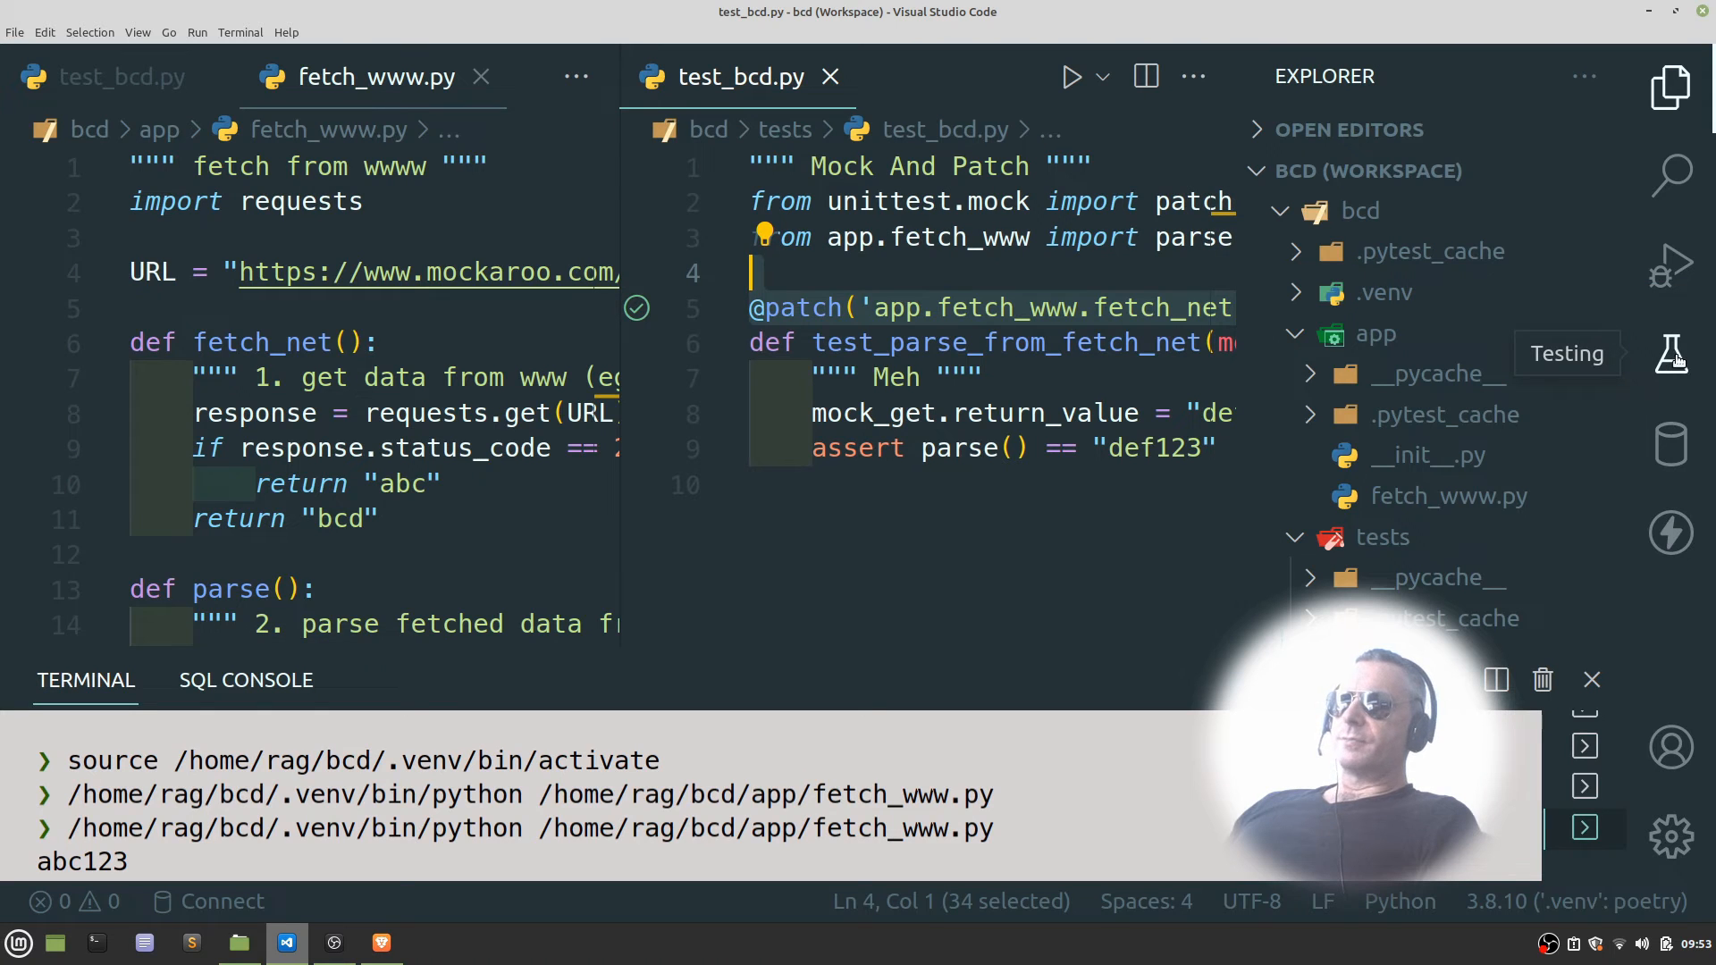
{"action": "left_click", "coordinate": [1672, 352]}
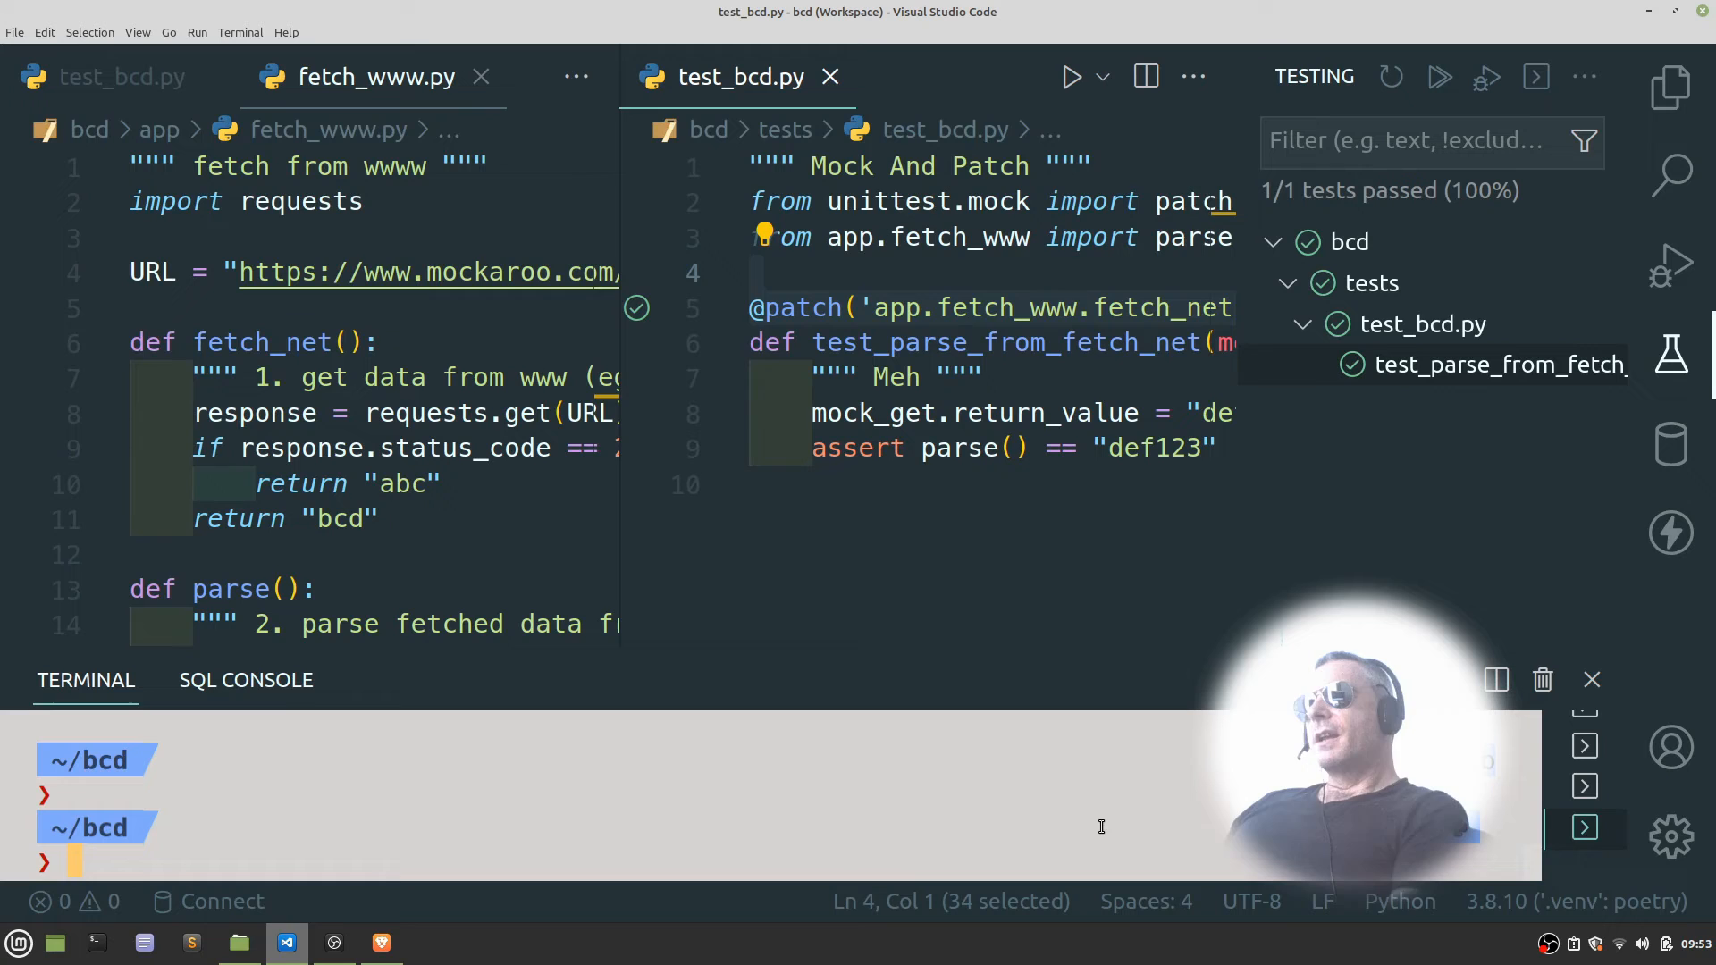
- Run pytest in the integrated terminal, getting 1 passed in 0.39s
{"action": "type", "text": "pytest"}
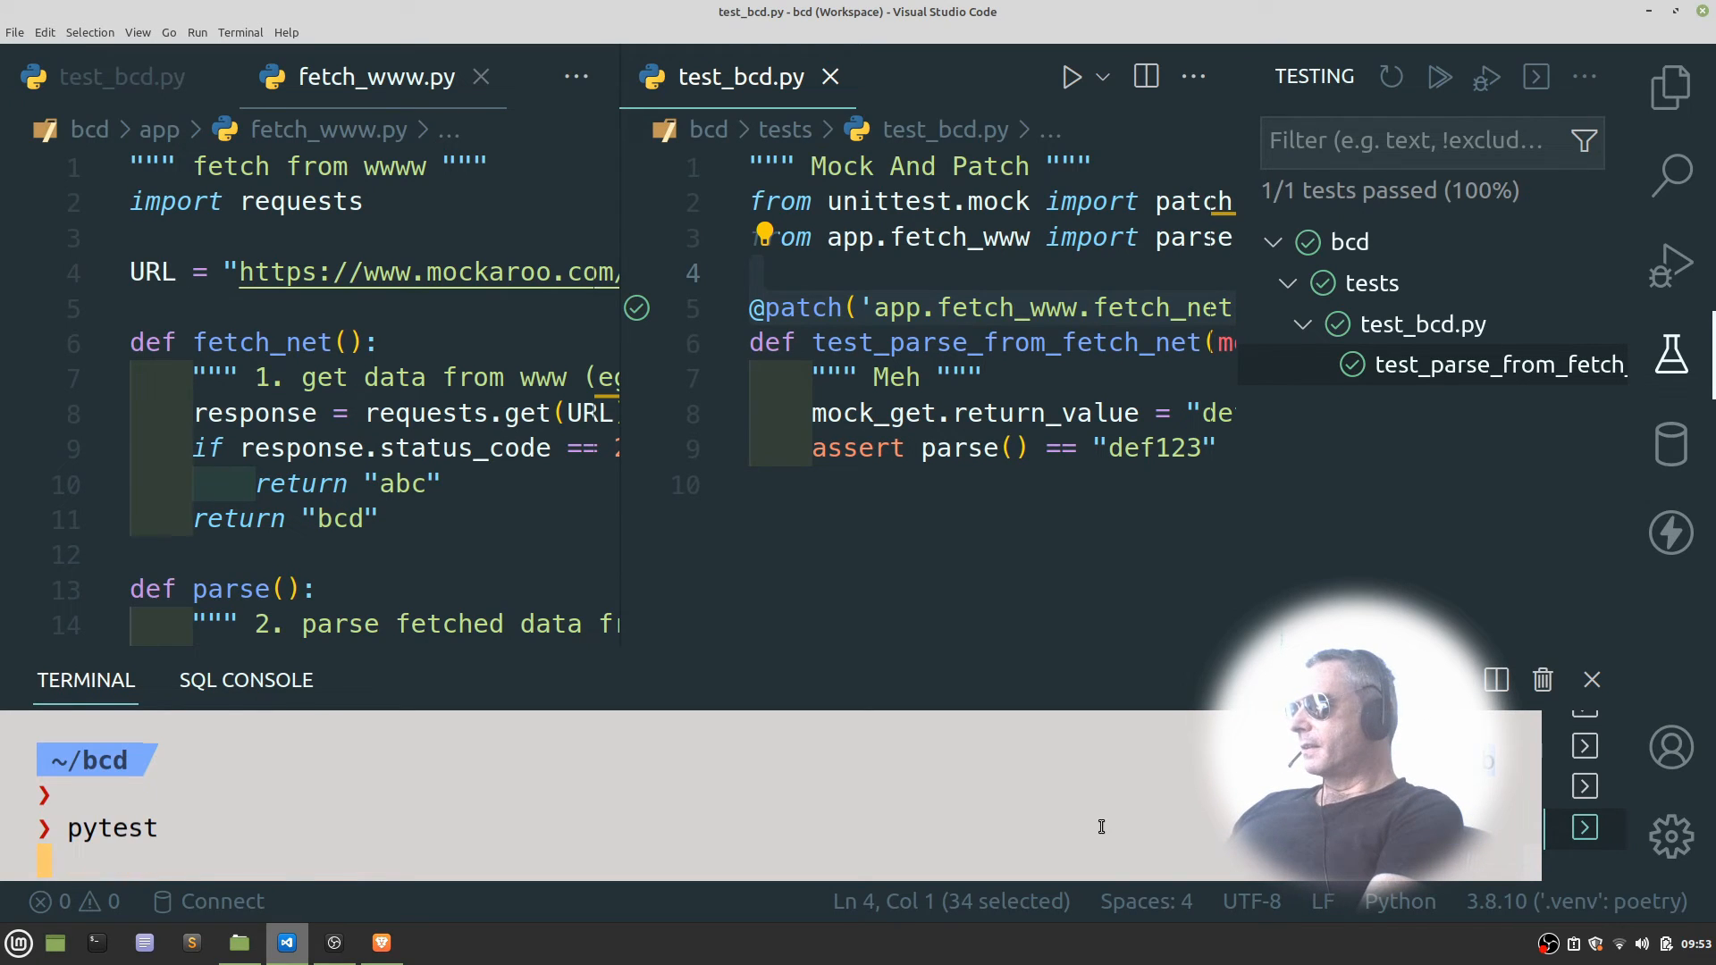
{"action": "key", "text": "Return"}
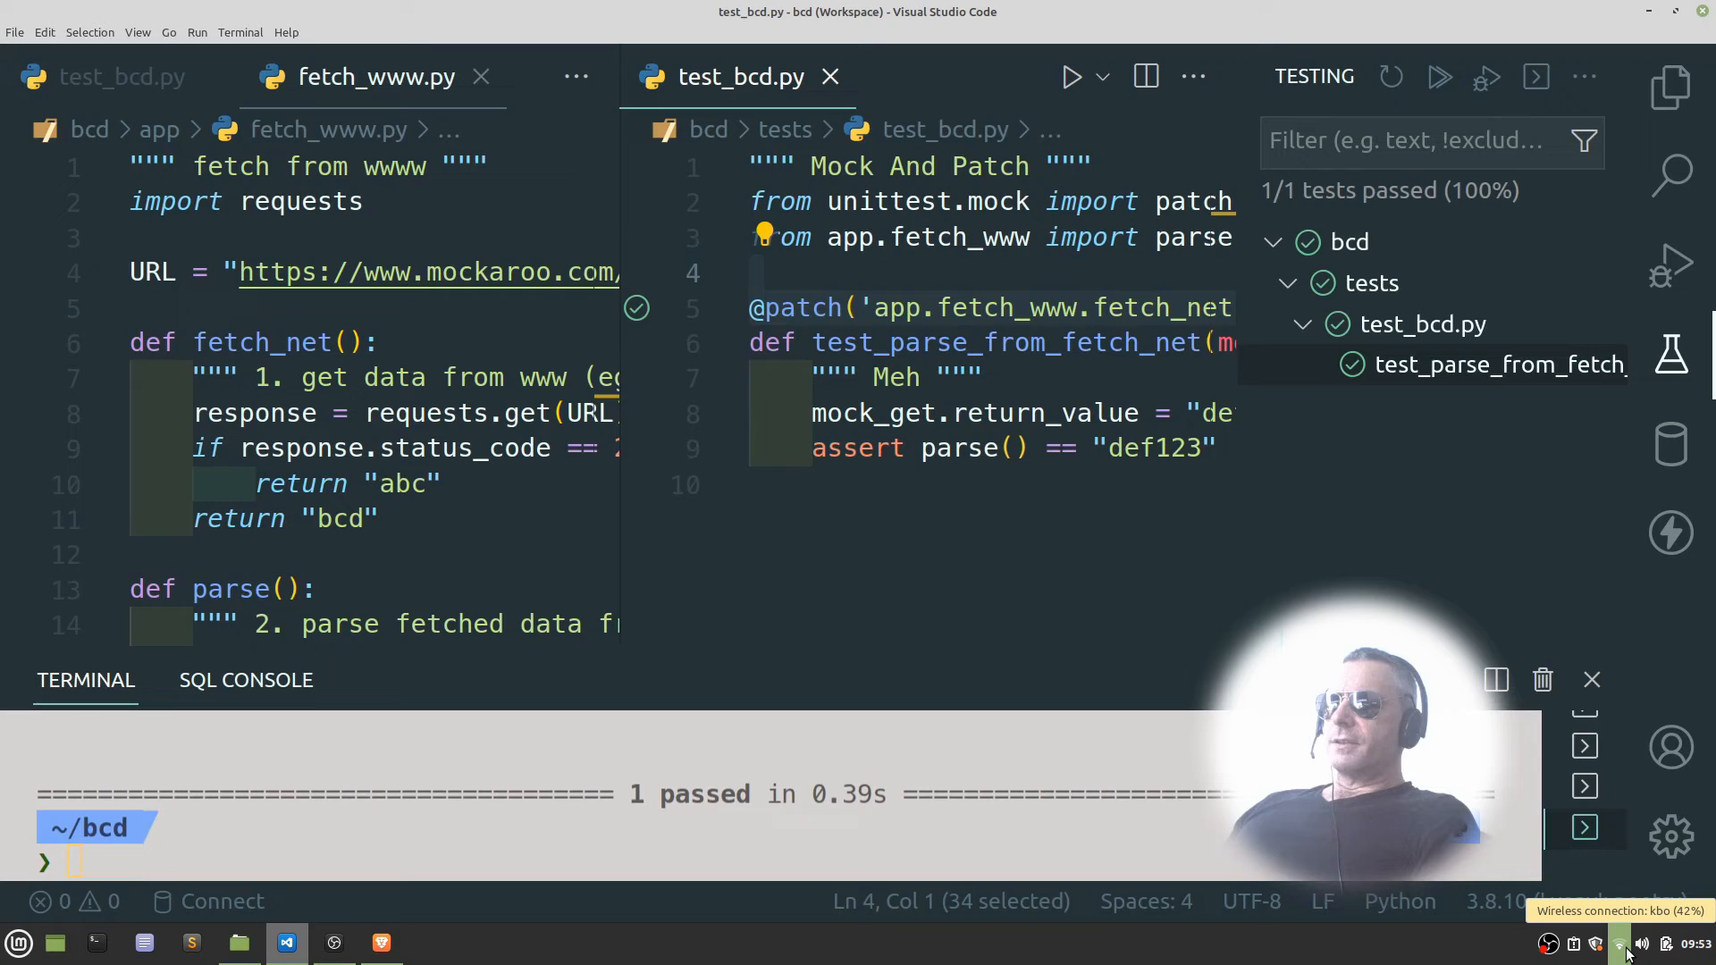
{"action": "mouse_move", "coordinate": [1460, 430]}
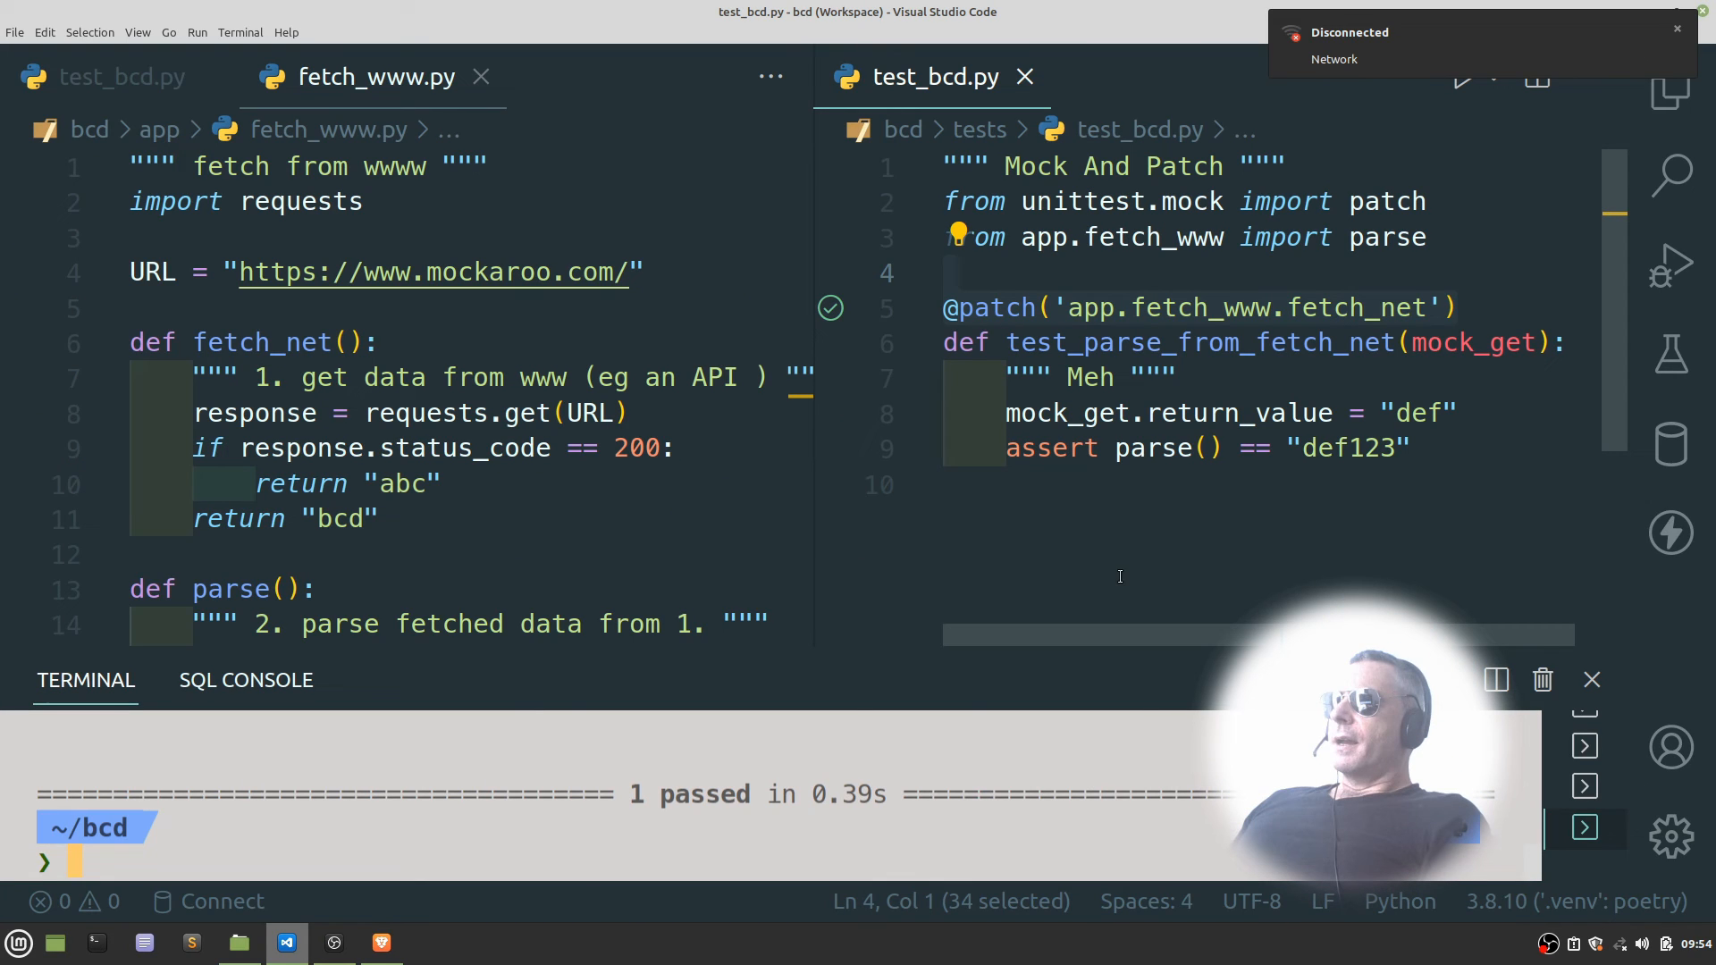
{"action": "mouse_move", "coordinate": [1671, 354]}
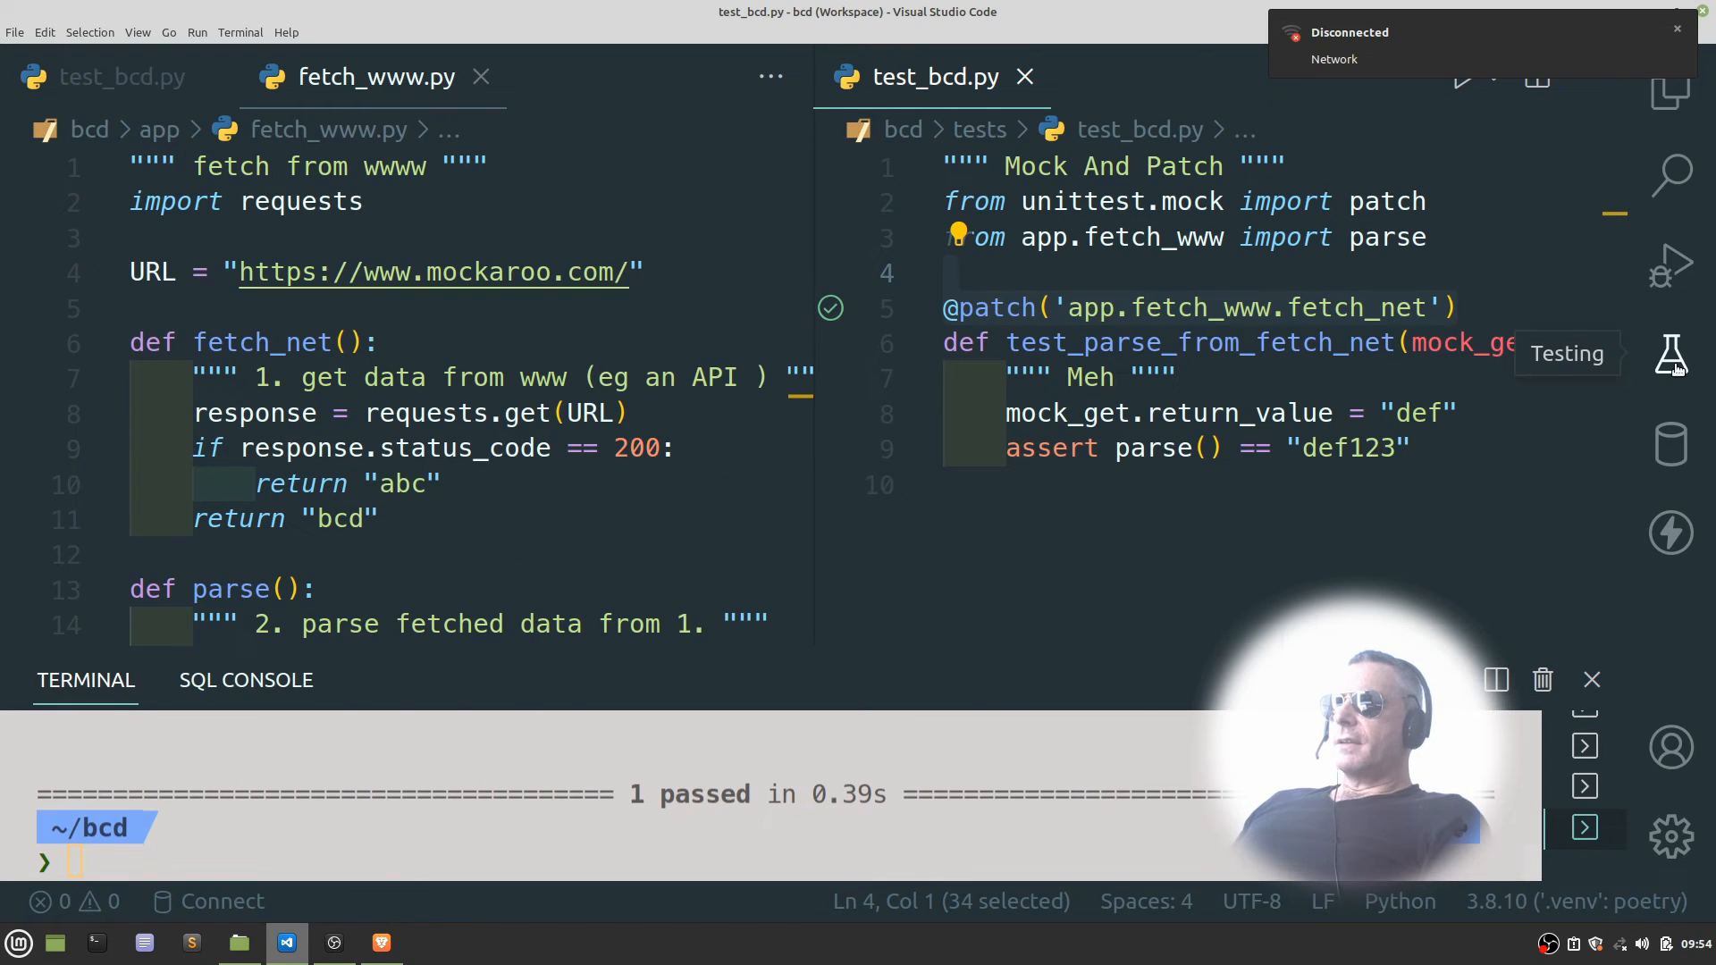
- Rerun test_parse_from_fetch_net offline from the Testing view
{"action": "left_click", "coordinate": [1670, 354]}
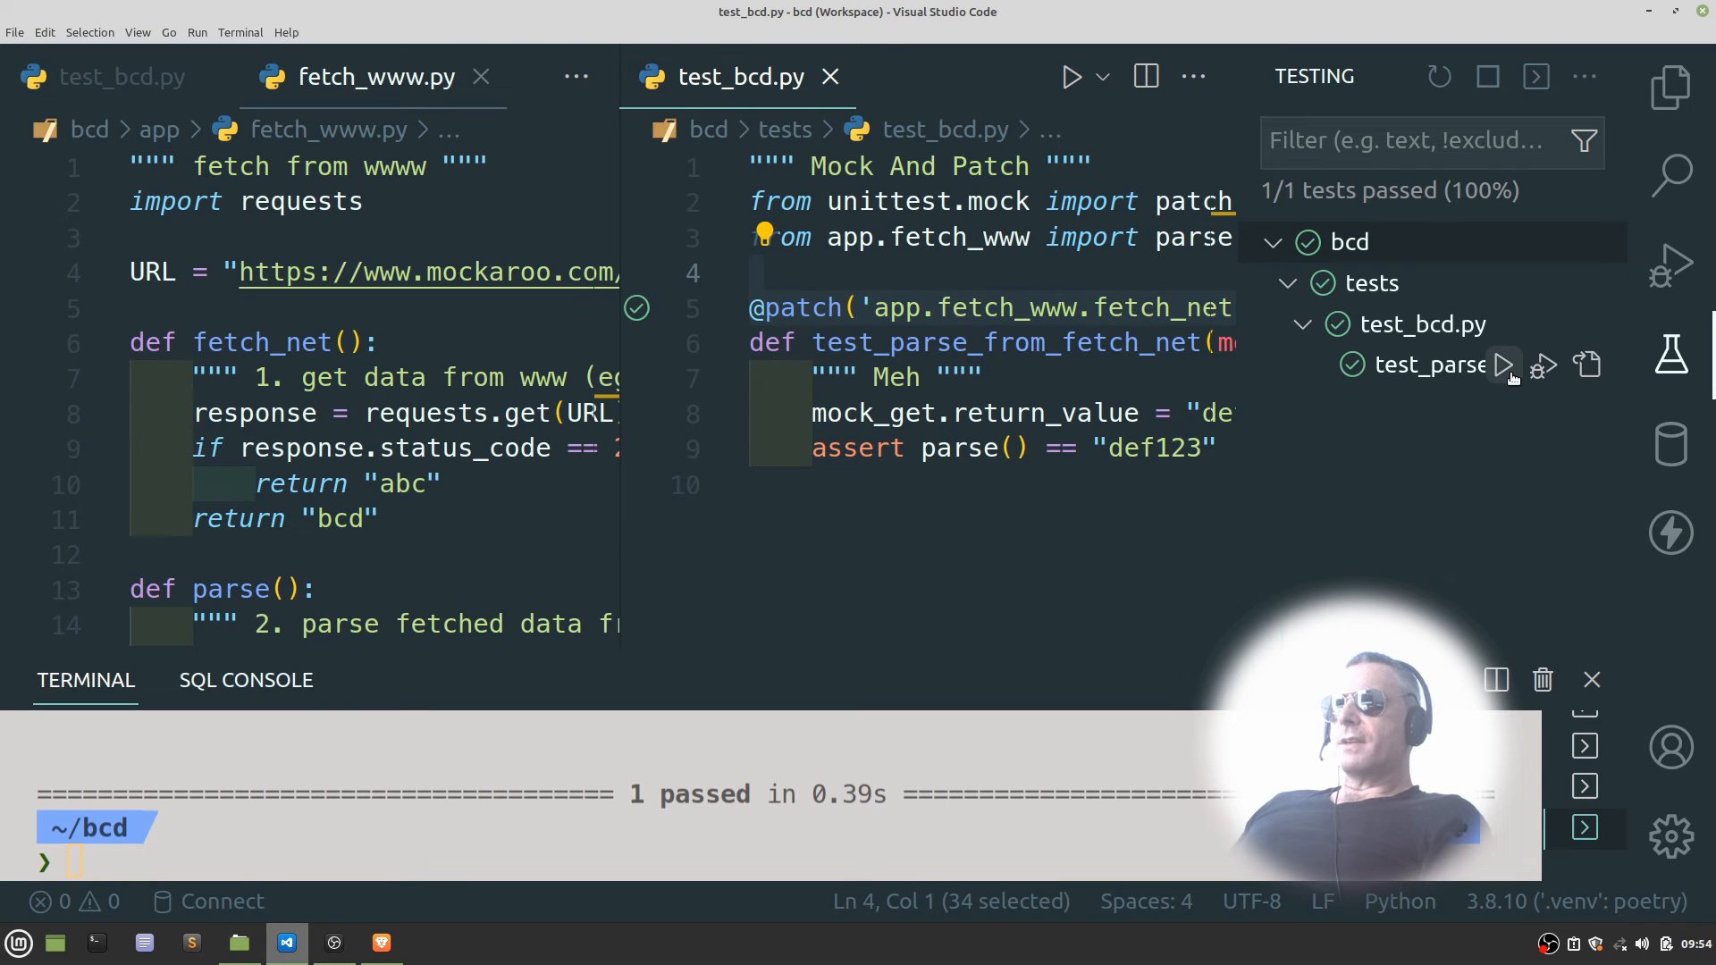
{"action": "left_click", "coordinate": [1506, 366]}
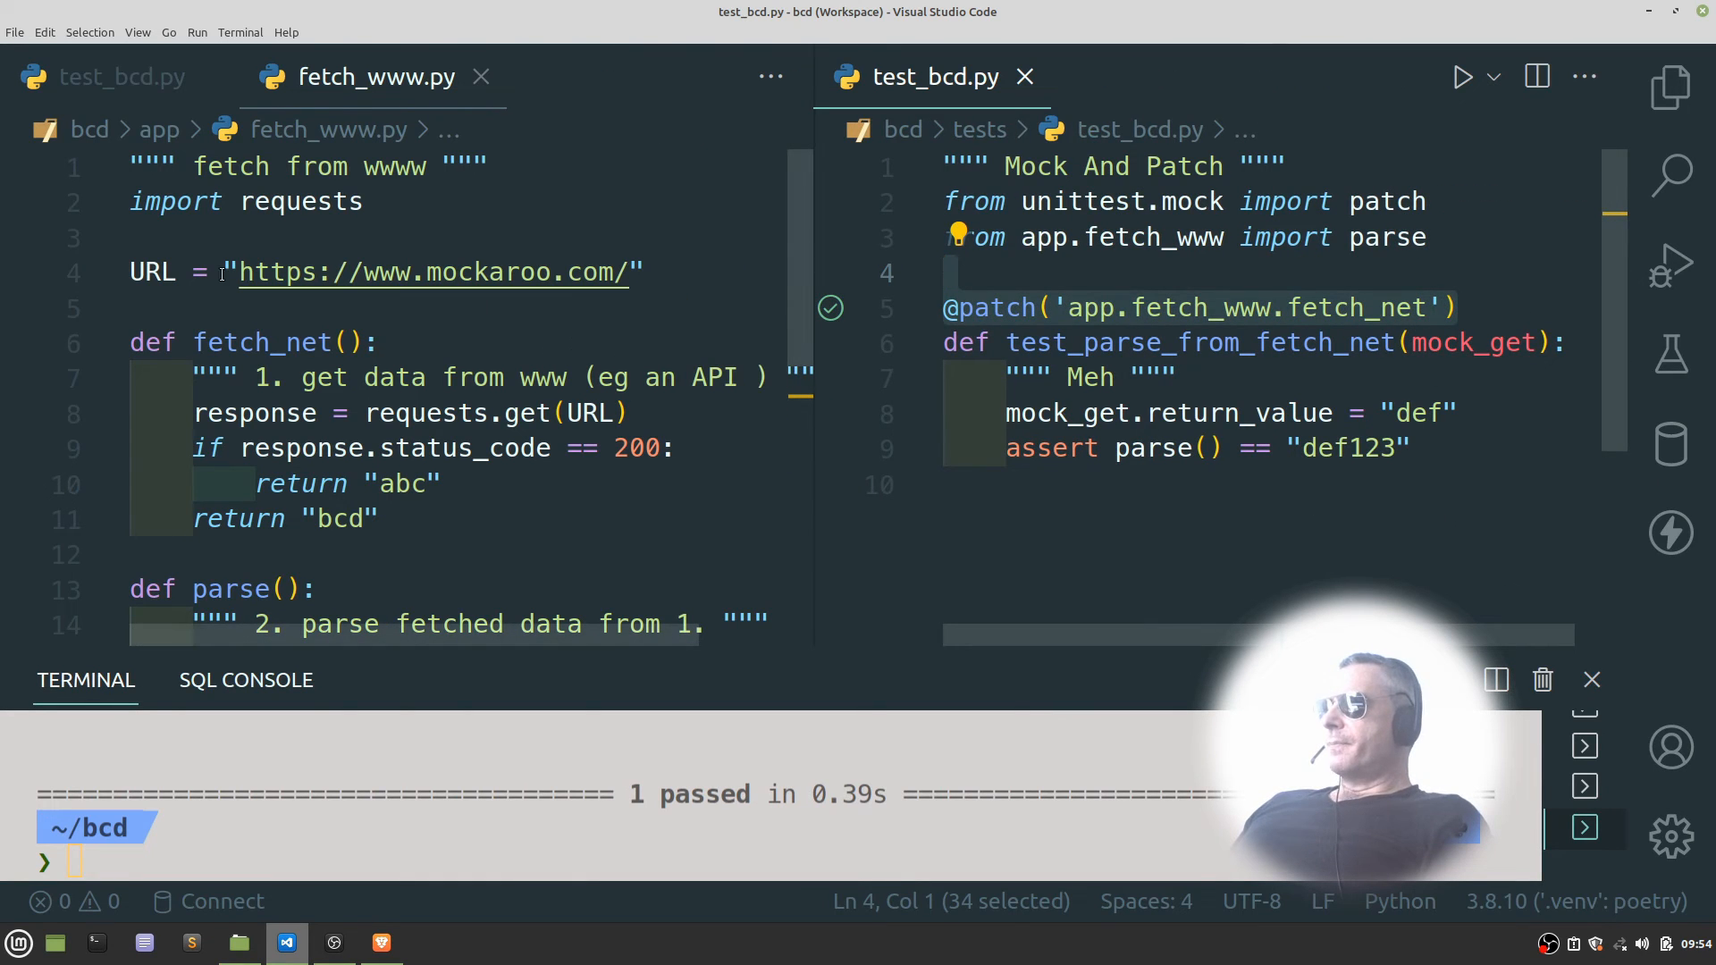
{"action": "mouse_move", "coordinate": [1060, 291]}
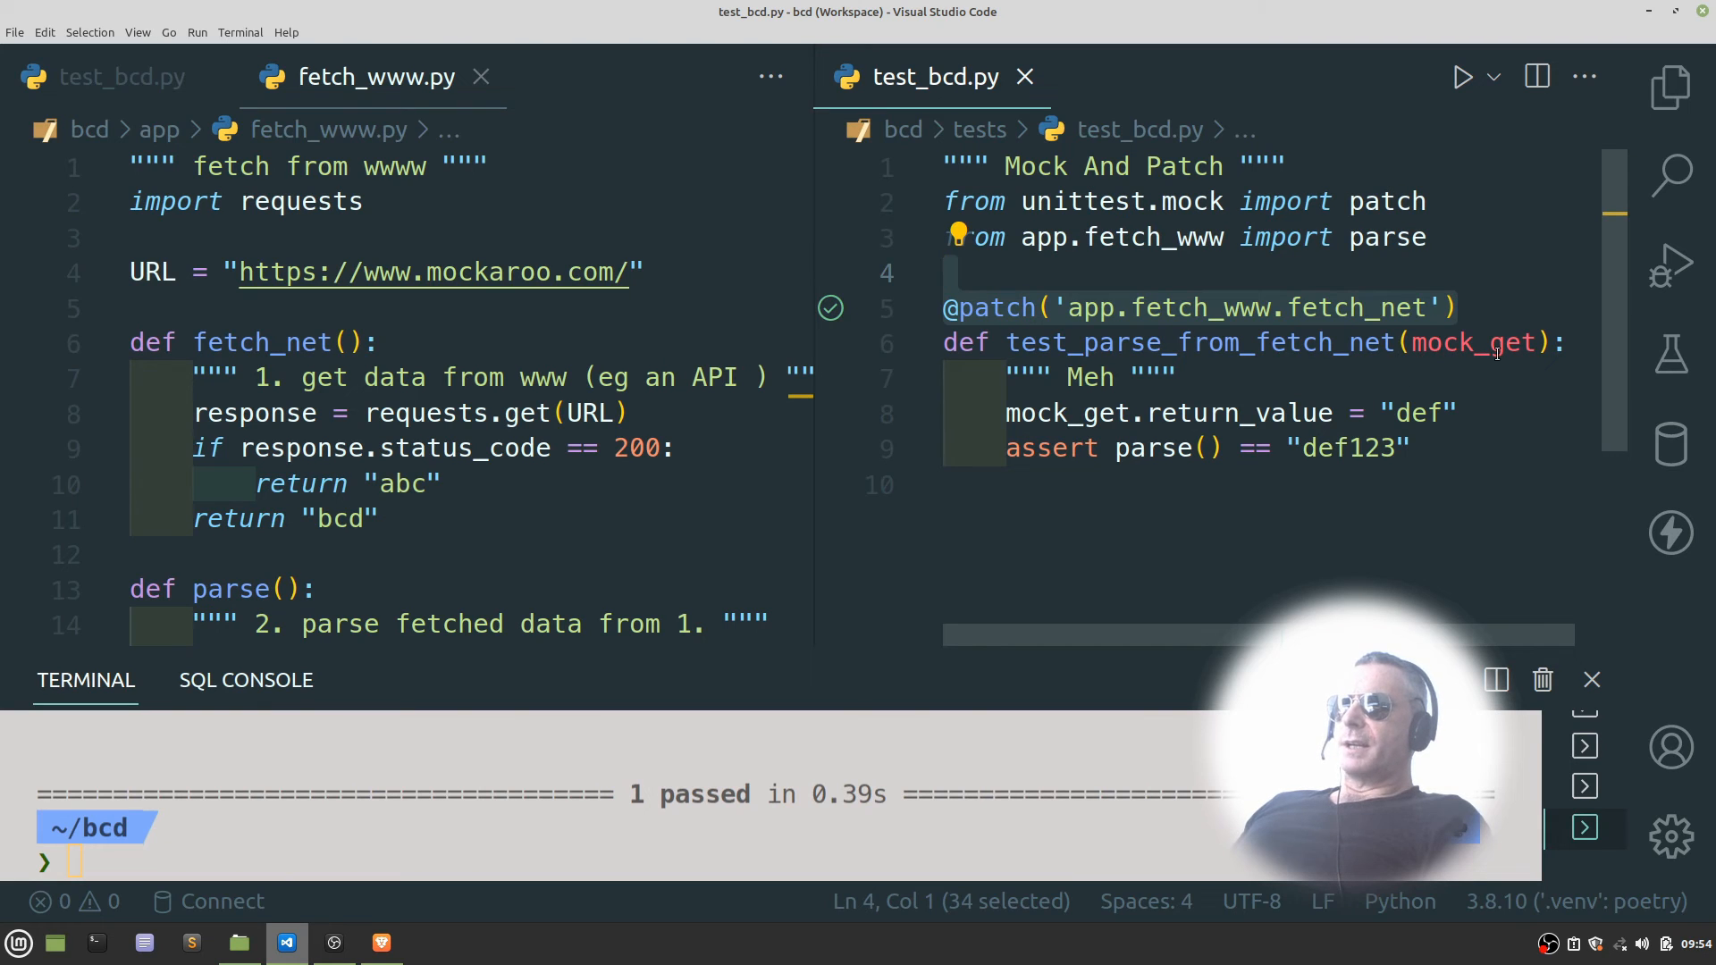
{"action": "mouse_move", "coordinate": [1476, 343]}
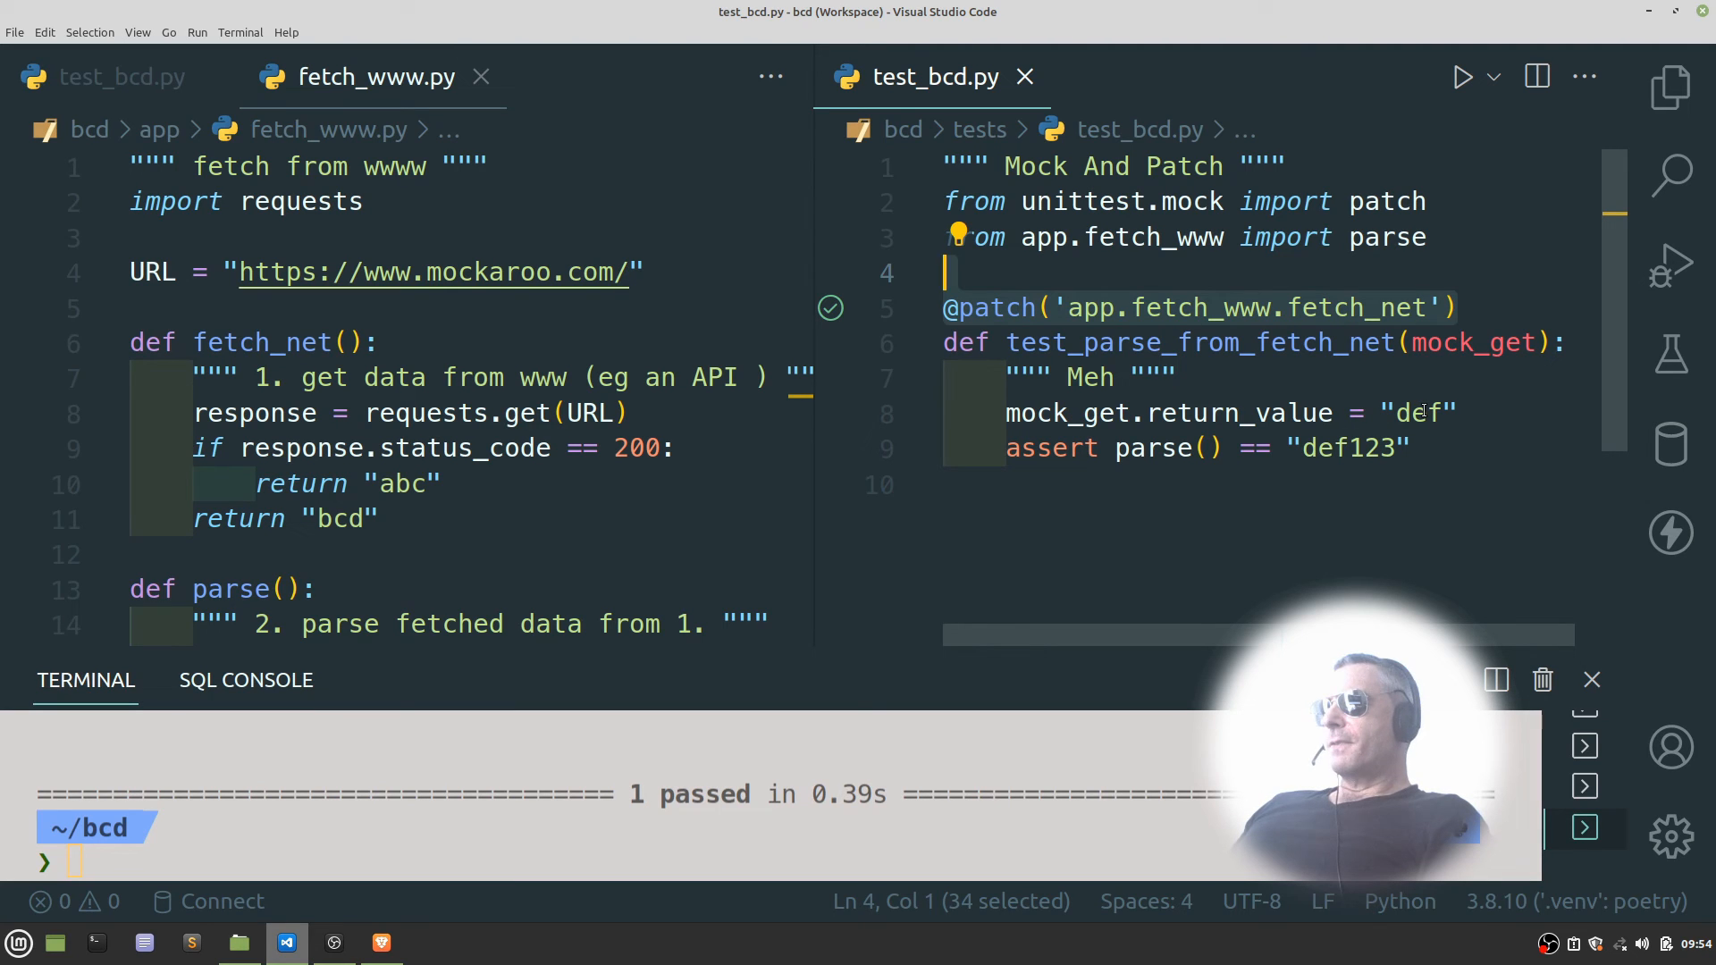
- Scroll fetch_www.py to the parse code and close the terminal panel
{"action": "scroll", "scroll_direction": "down", "scroll_amount": 3}
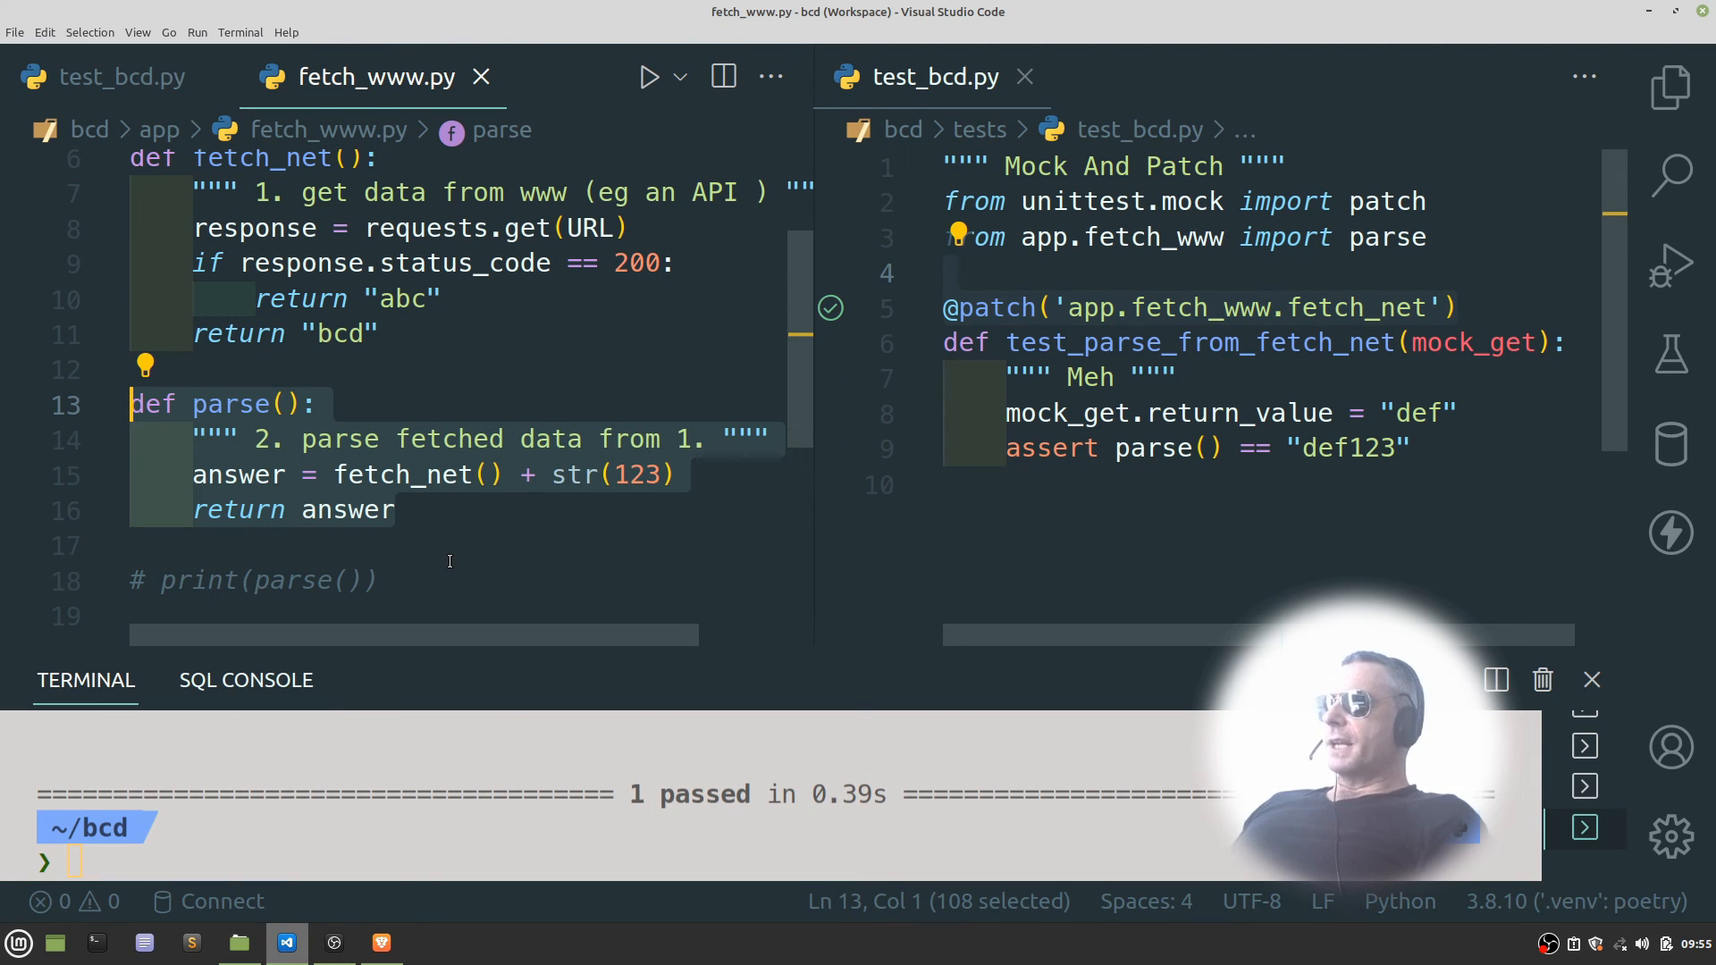
{"action": "left_click", "coordinate": [1590, 679]}
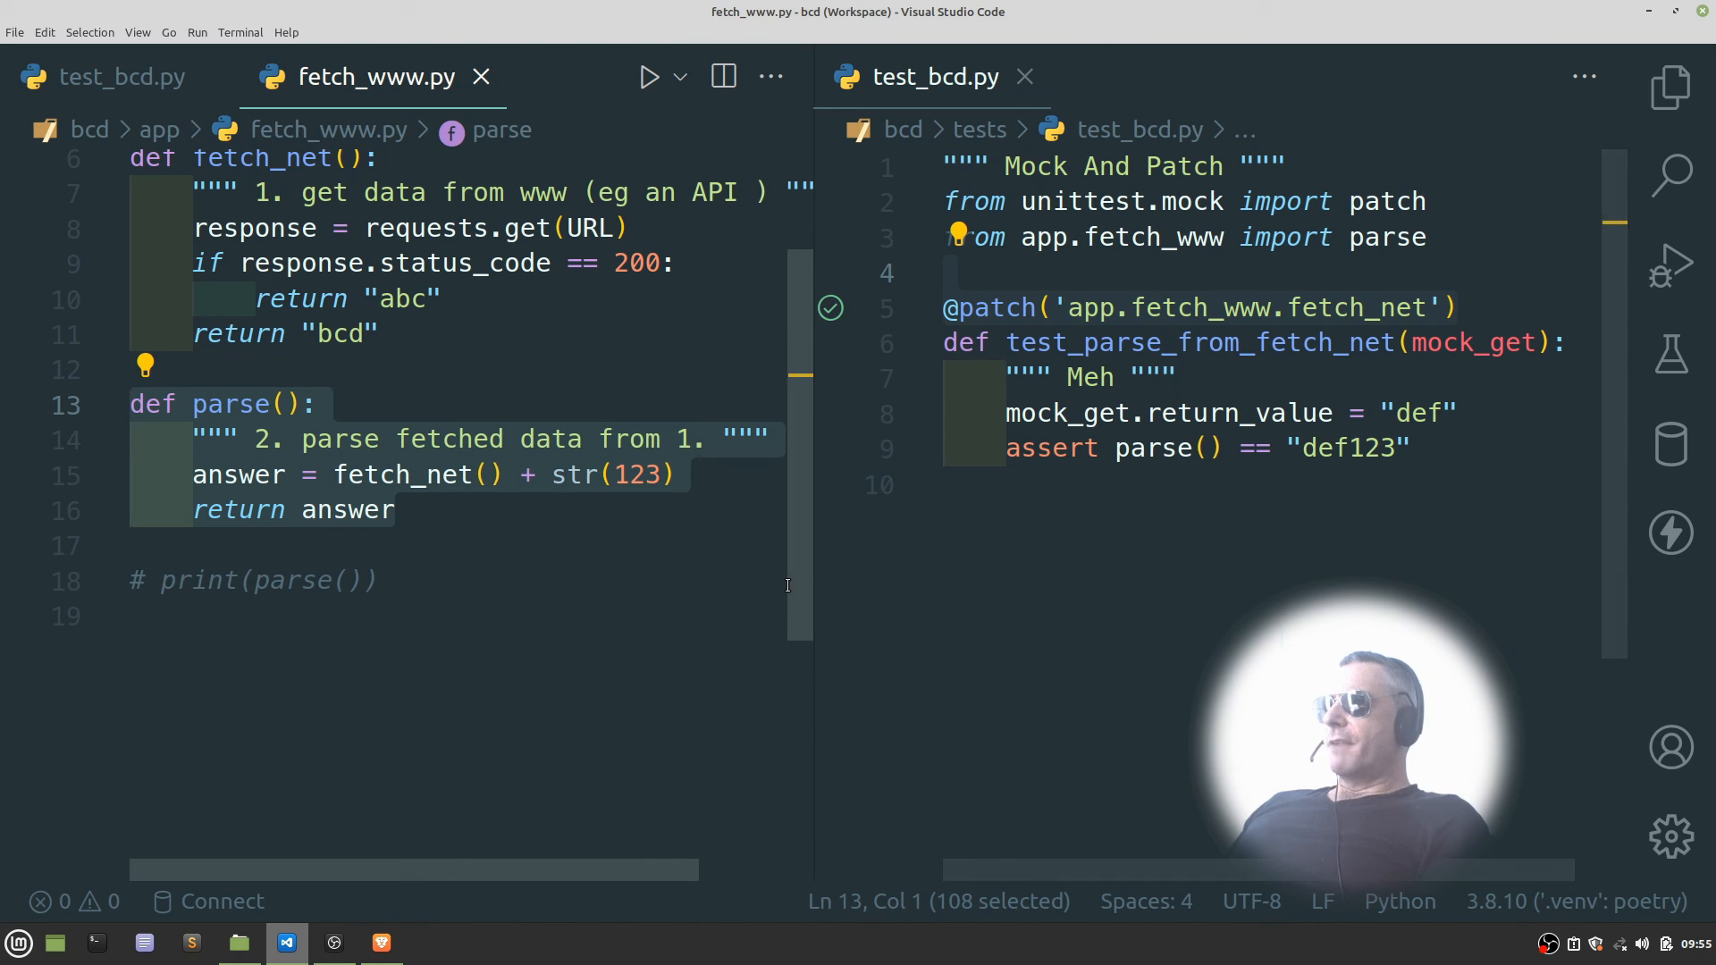
{"action": "mouse_move", "coordinate": [822, 571]}
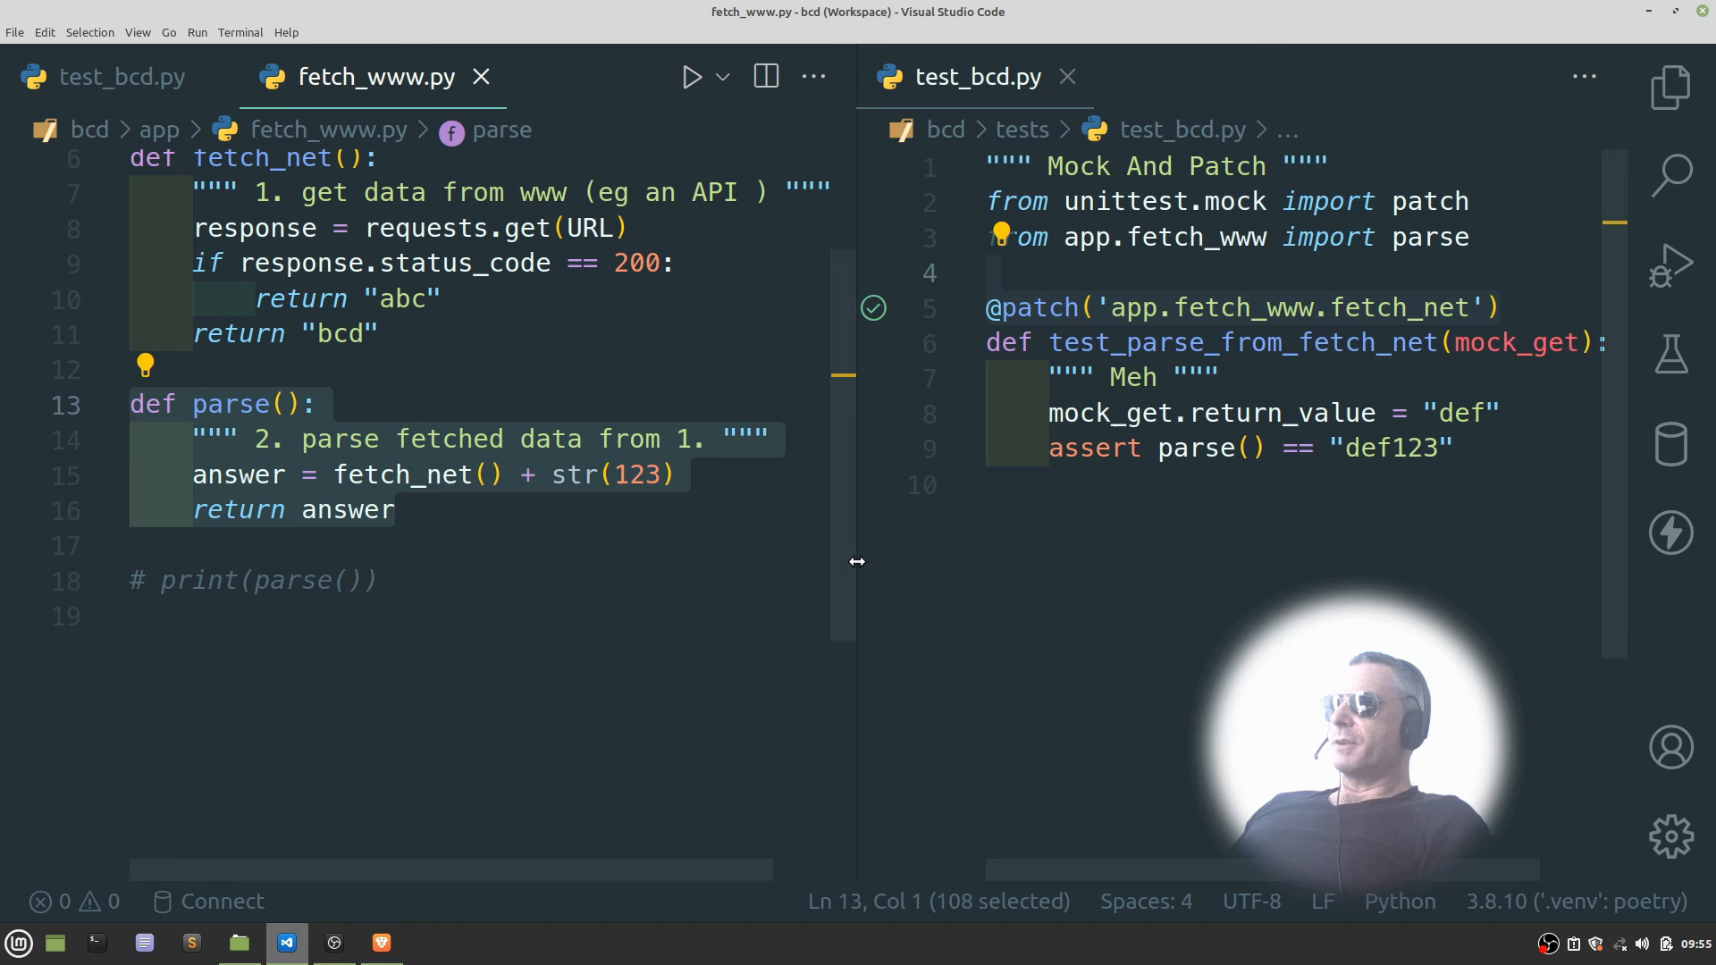
{"action": "scroll", "scroll_direction": "up", "scroll_amount": 3}
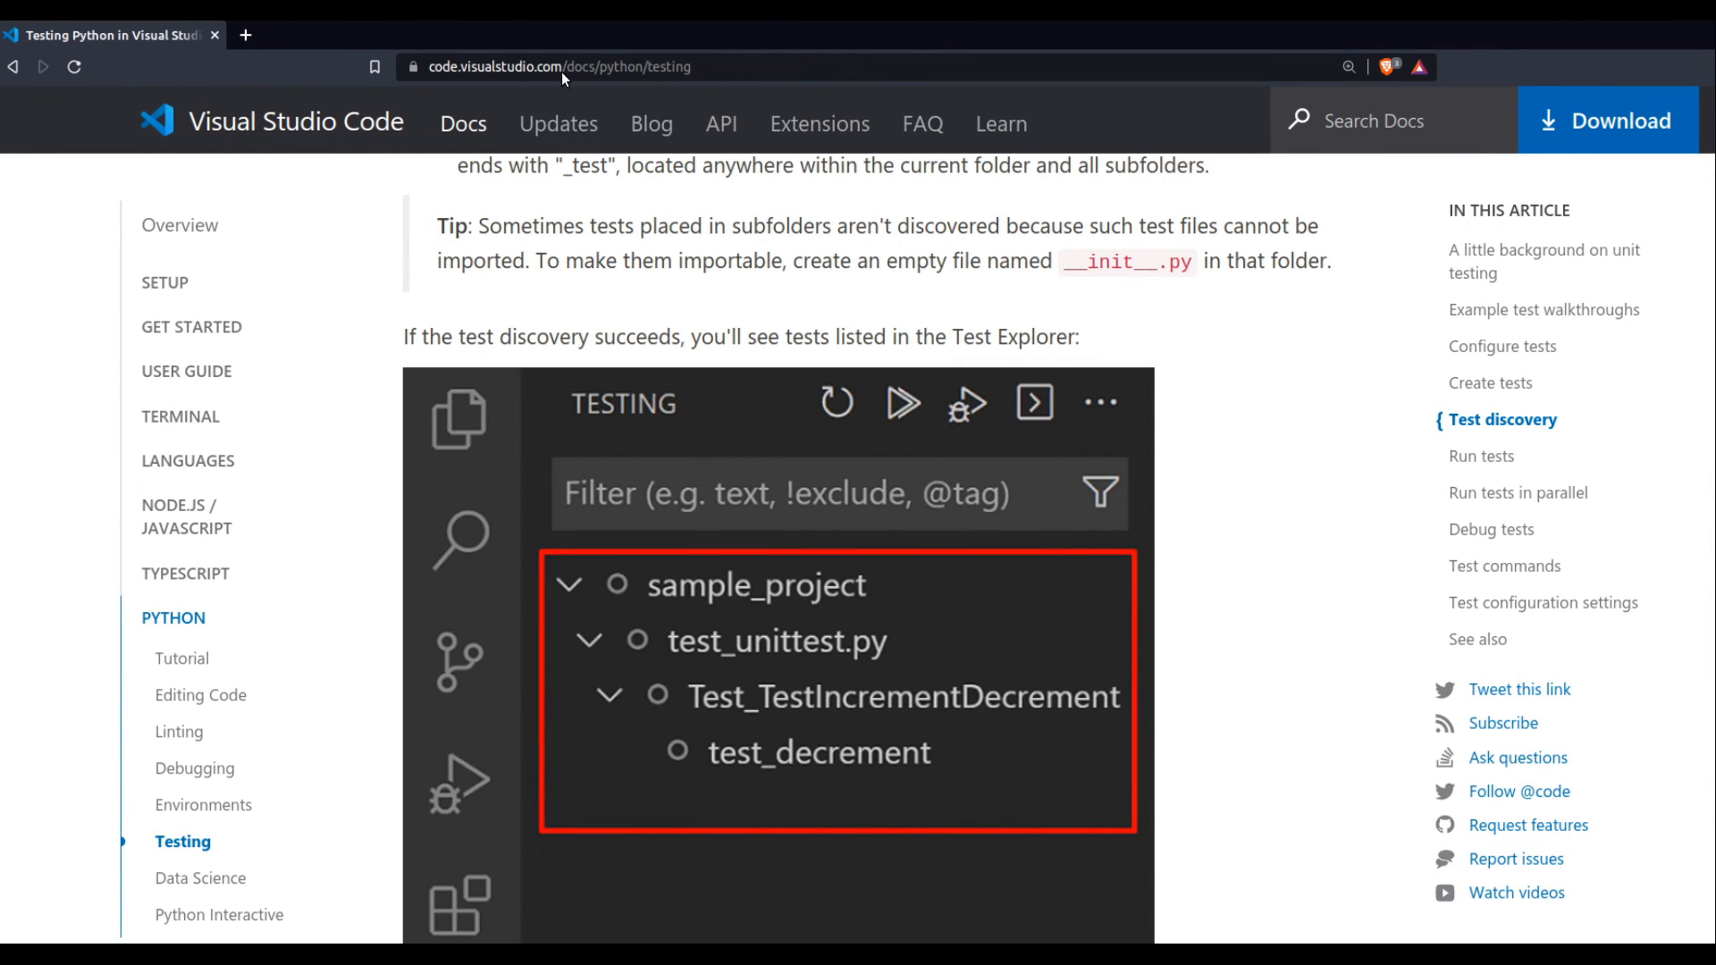
{"action": "mouse_move", "coordinate": [585, 79]}
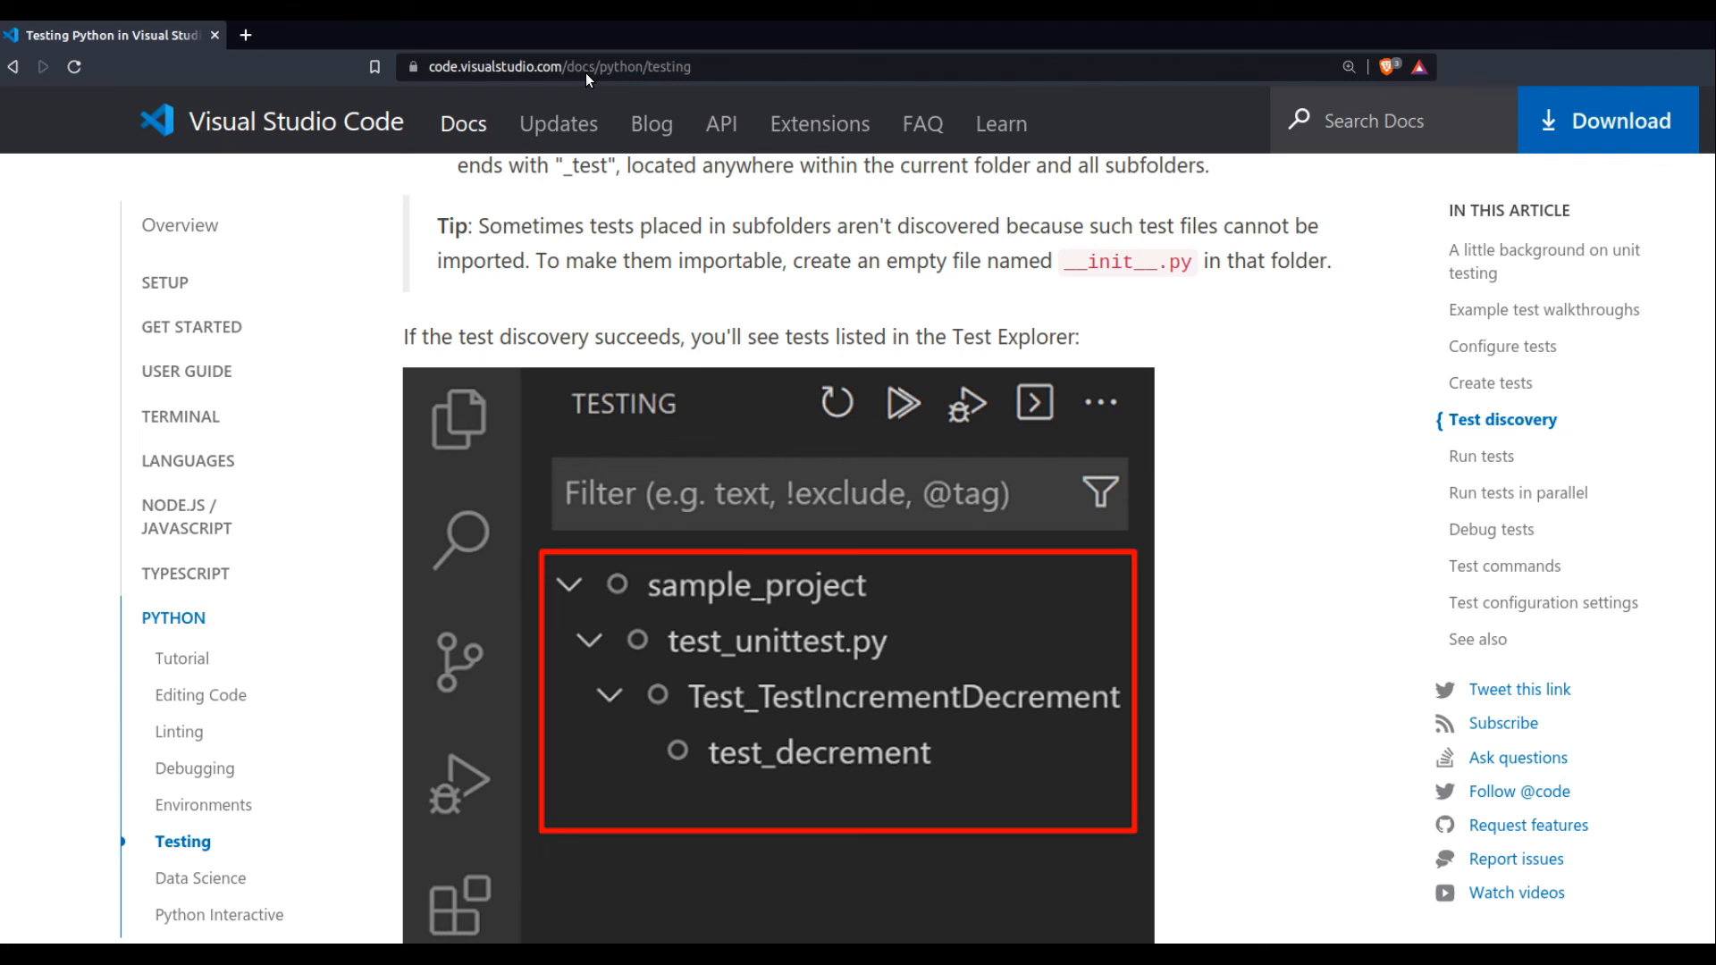
{"action": "mouse_move", "coordinate": [532, 260]}
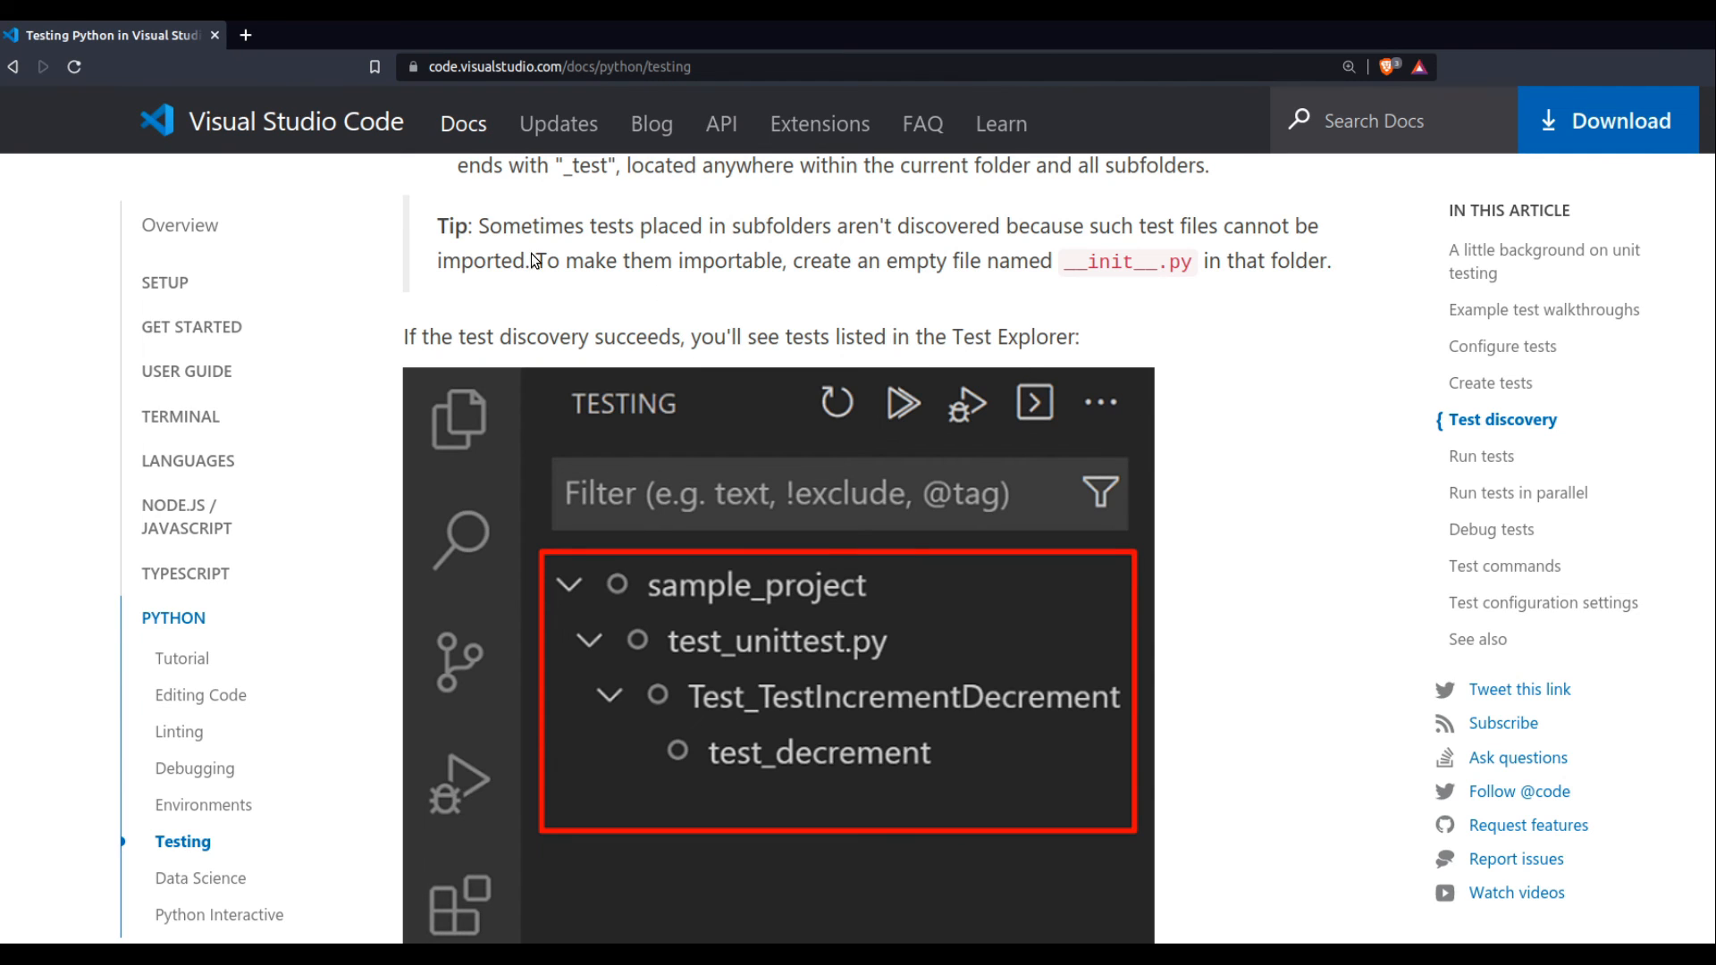
{"action": "mouse_move", "coordinate": [824, 252]}
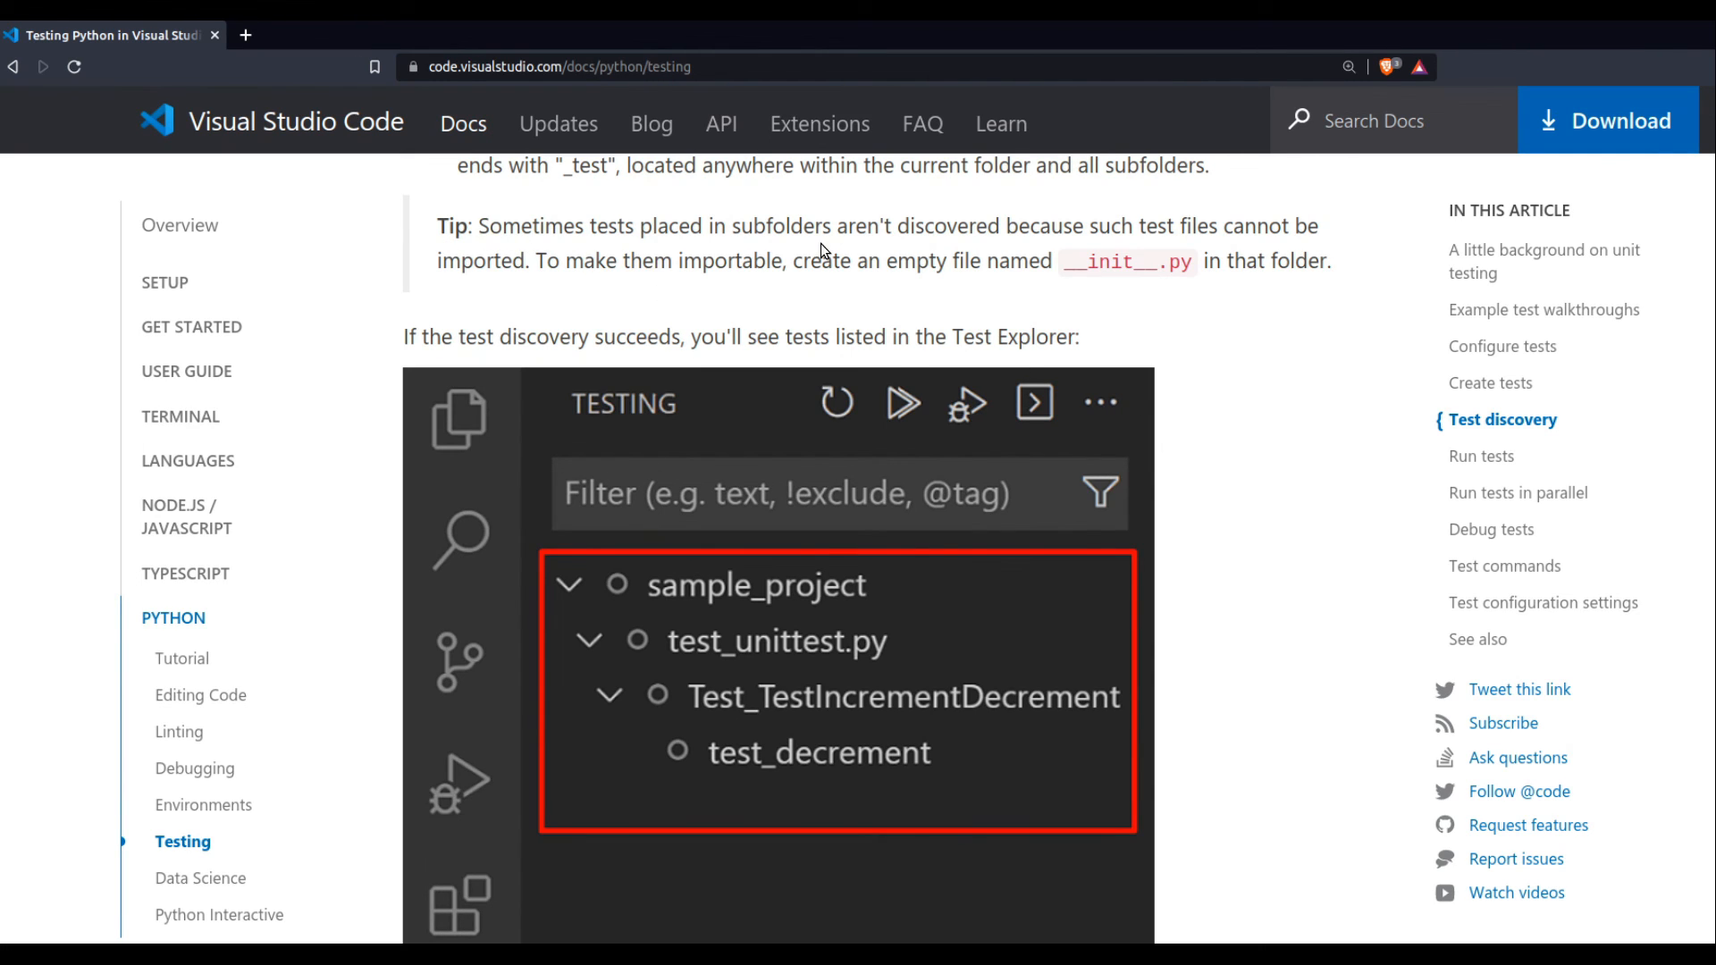
{"action": "mouse_move", "coordinate": [728, 247]}
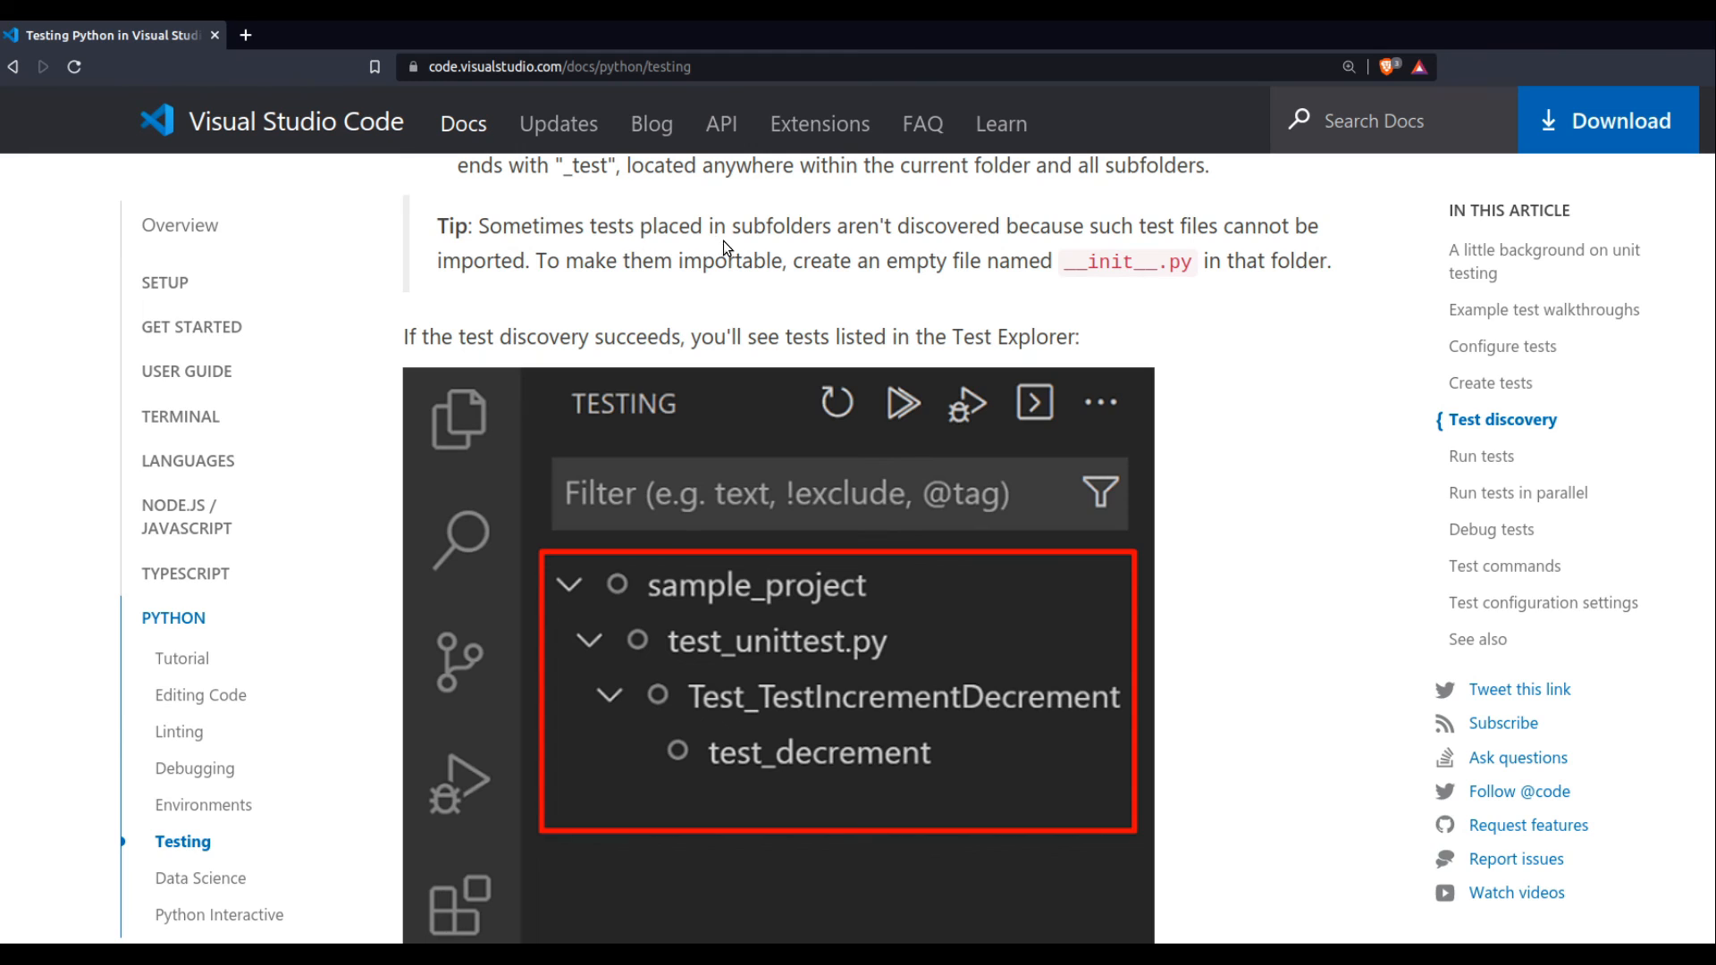
{"action": "mouse_move", "coordinate": [1226, 254]}
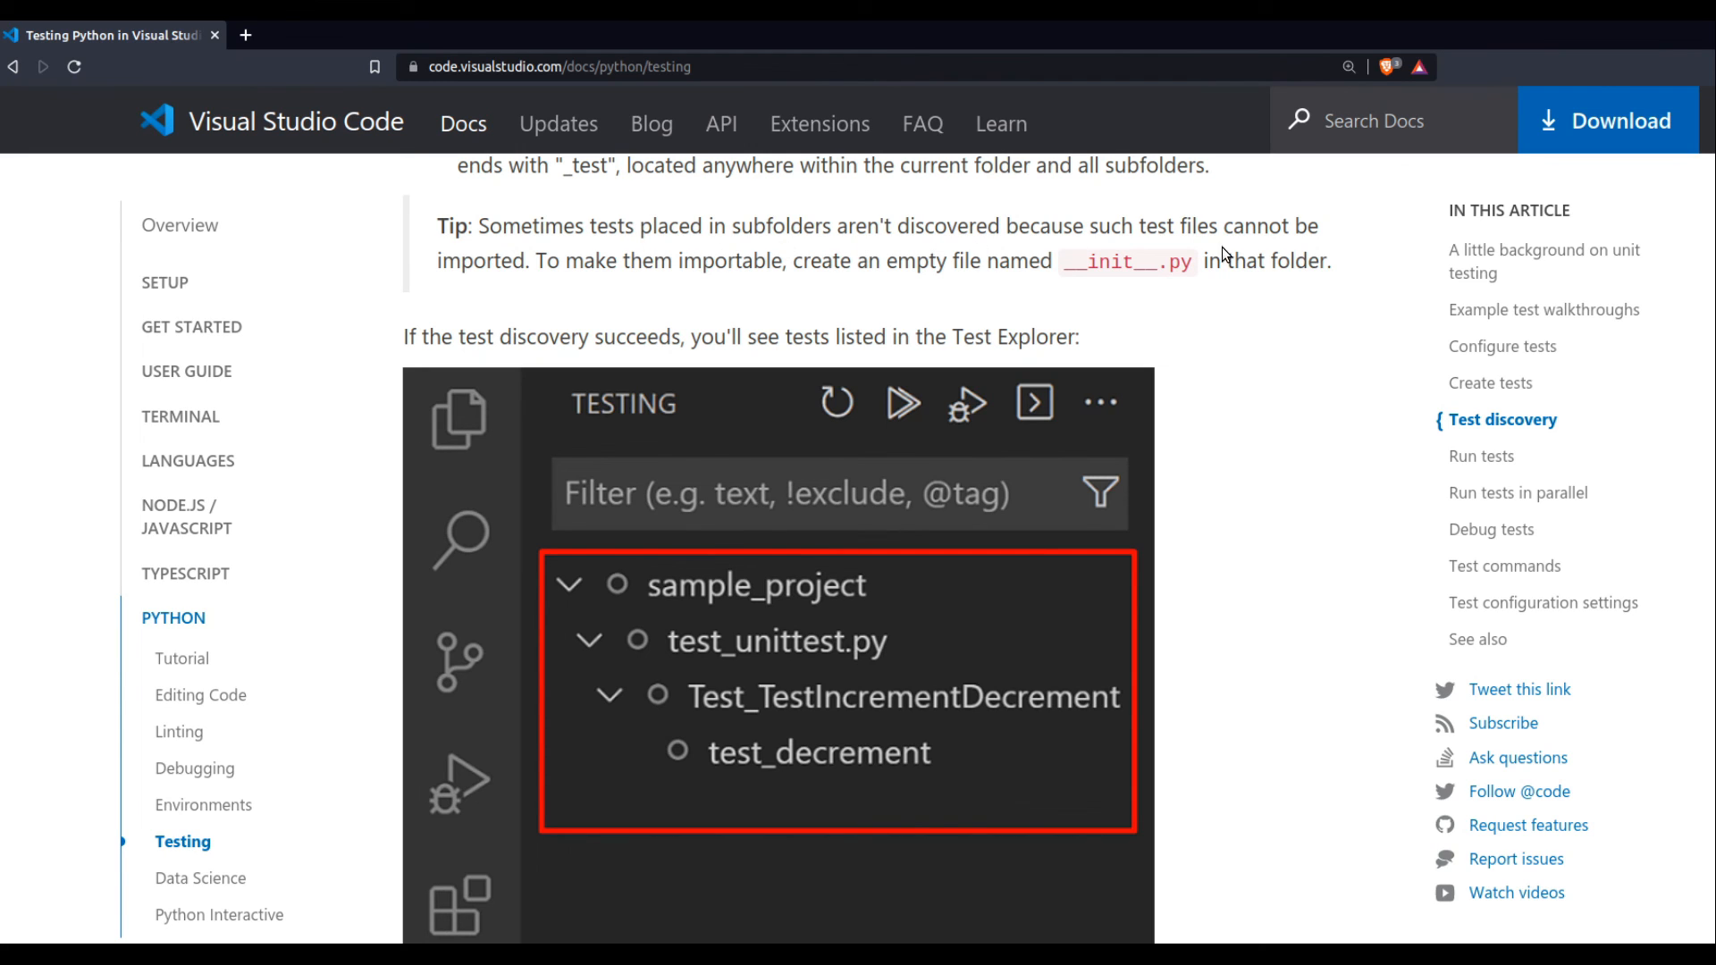
{"action": "mouse_move", "coordinate": [589, 280]}
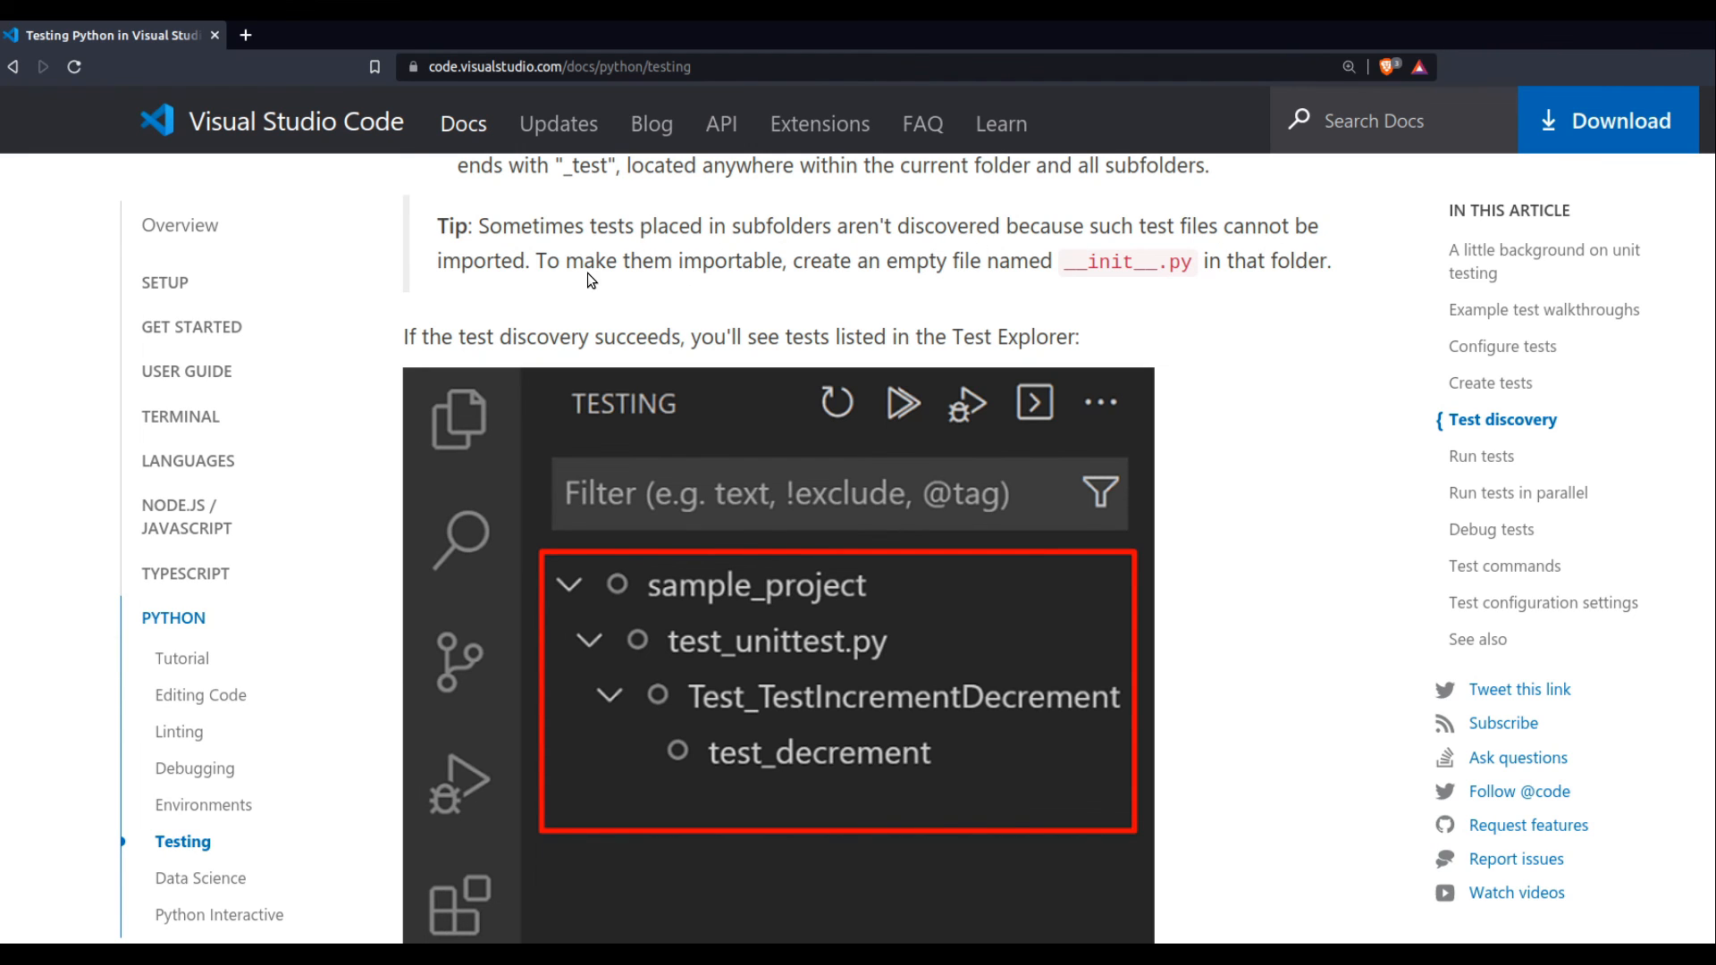
{"action": "mouse_move", "coordinate": [1077, 288]}
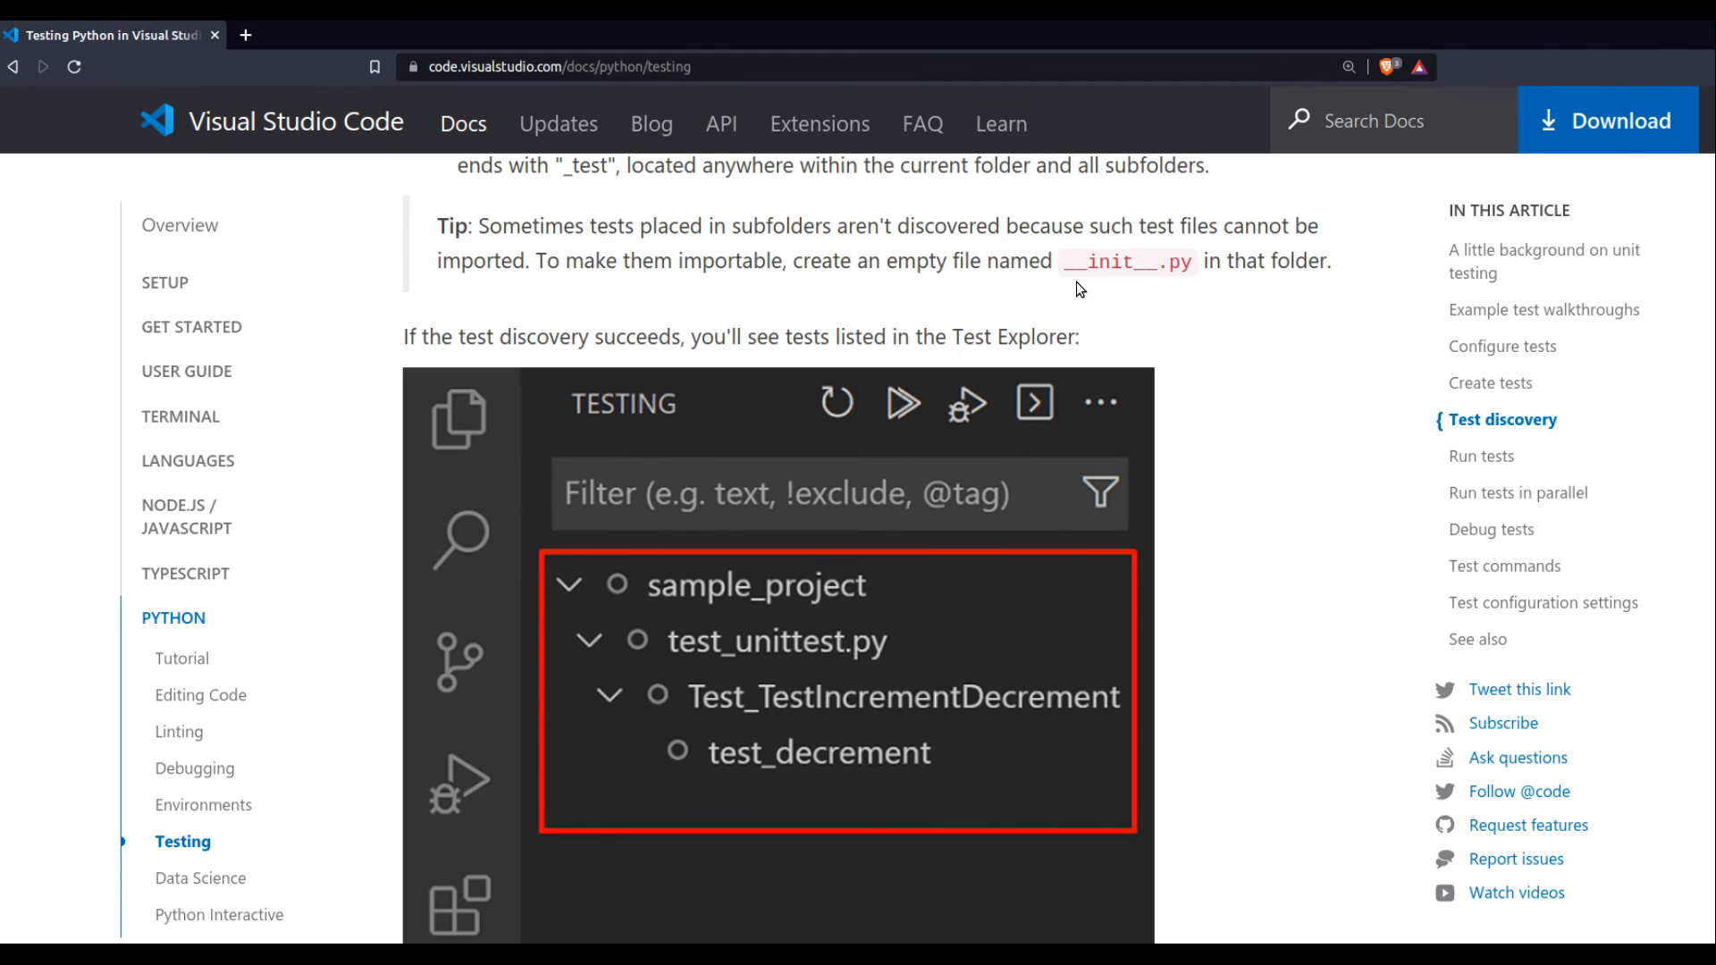
{"action": "mouse_move", "coordinate": [1077, 282]}
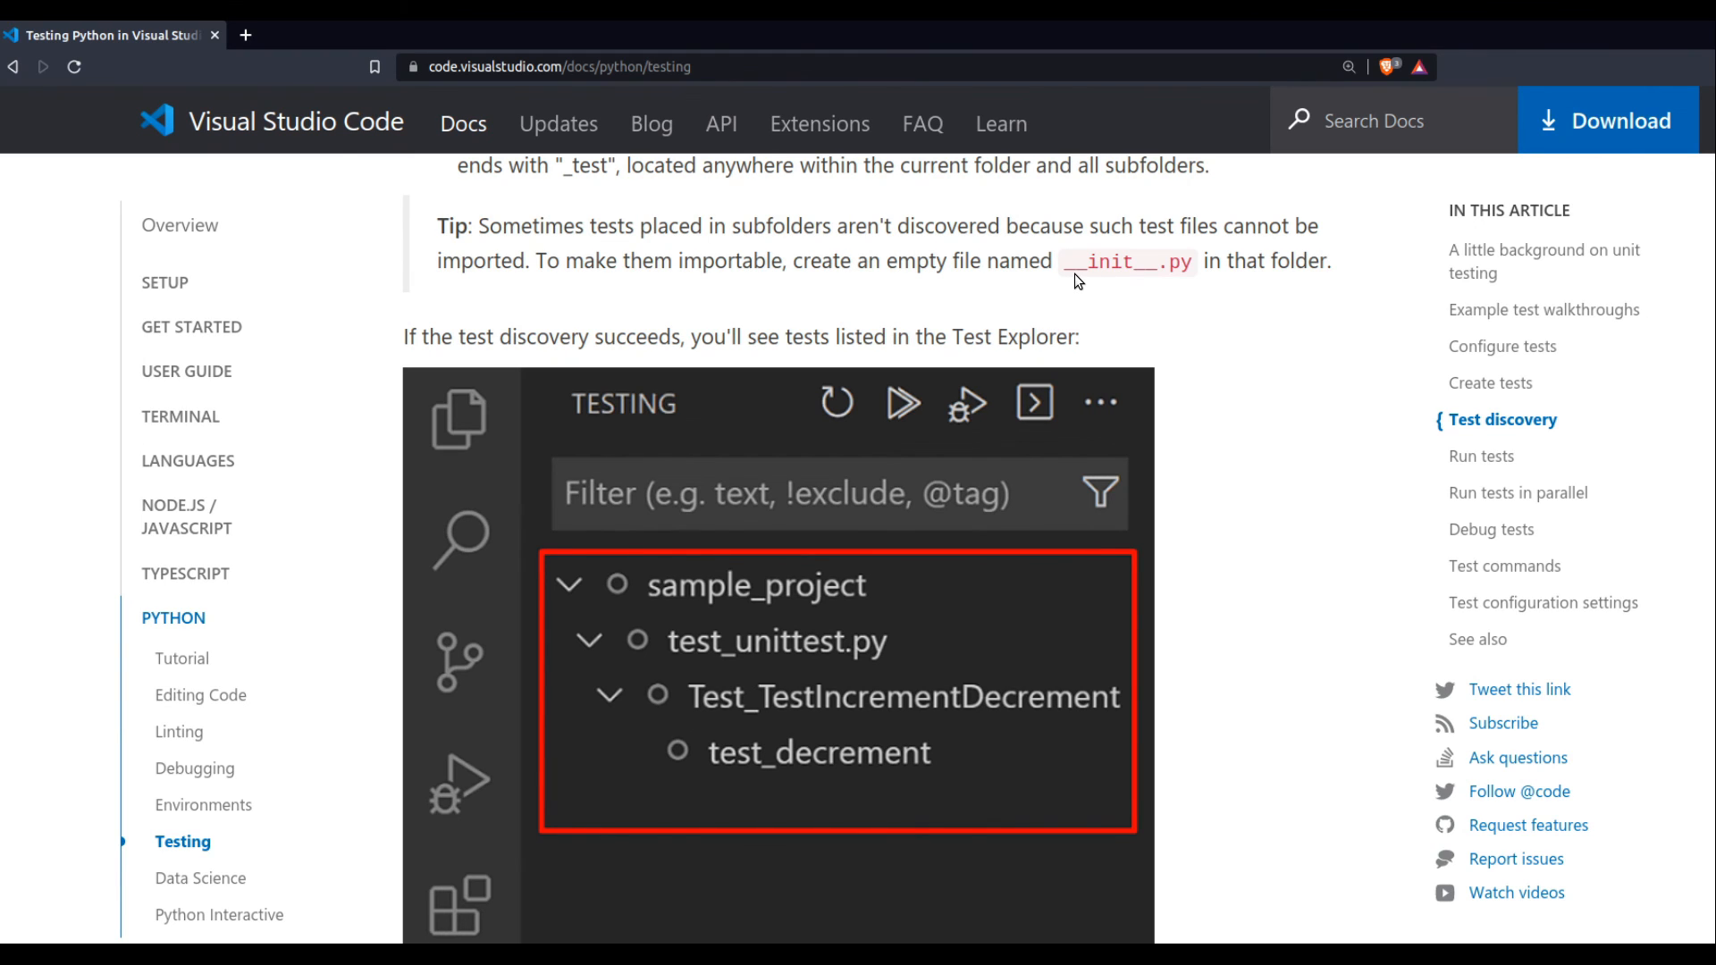
{"action": "mouse_move", "coordinate": [1225, 280]}
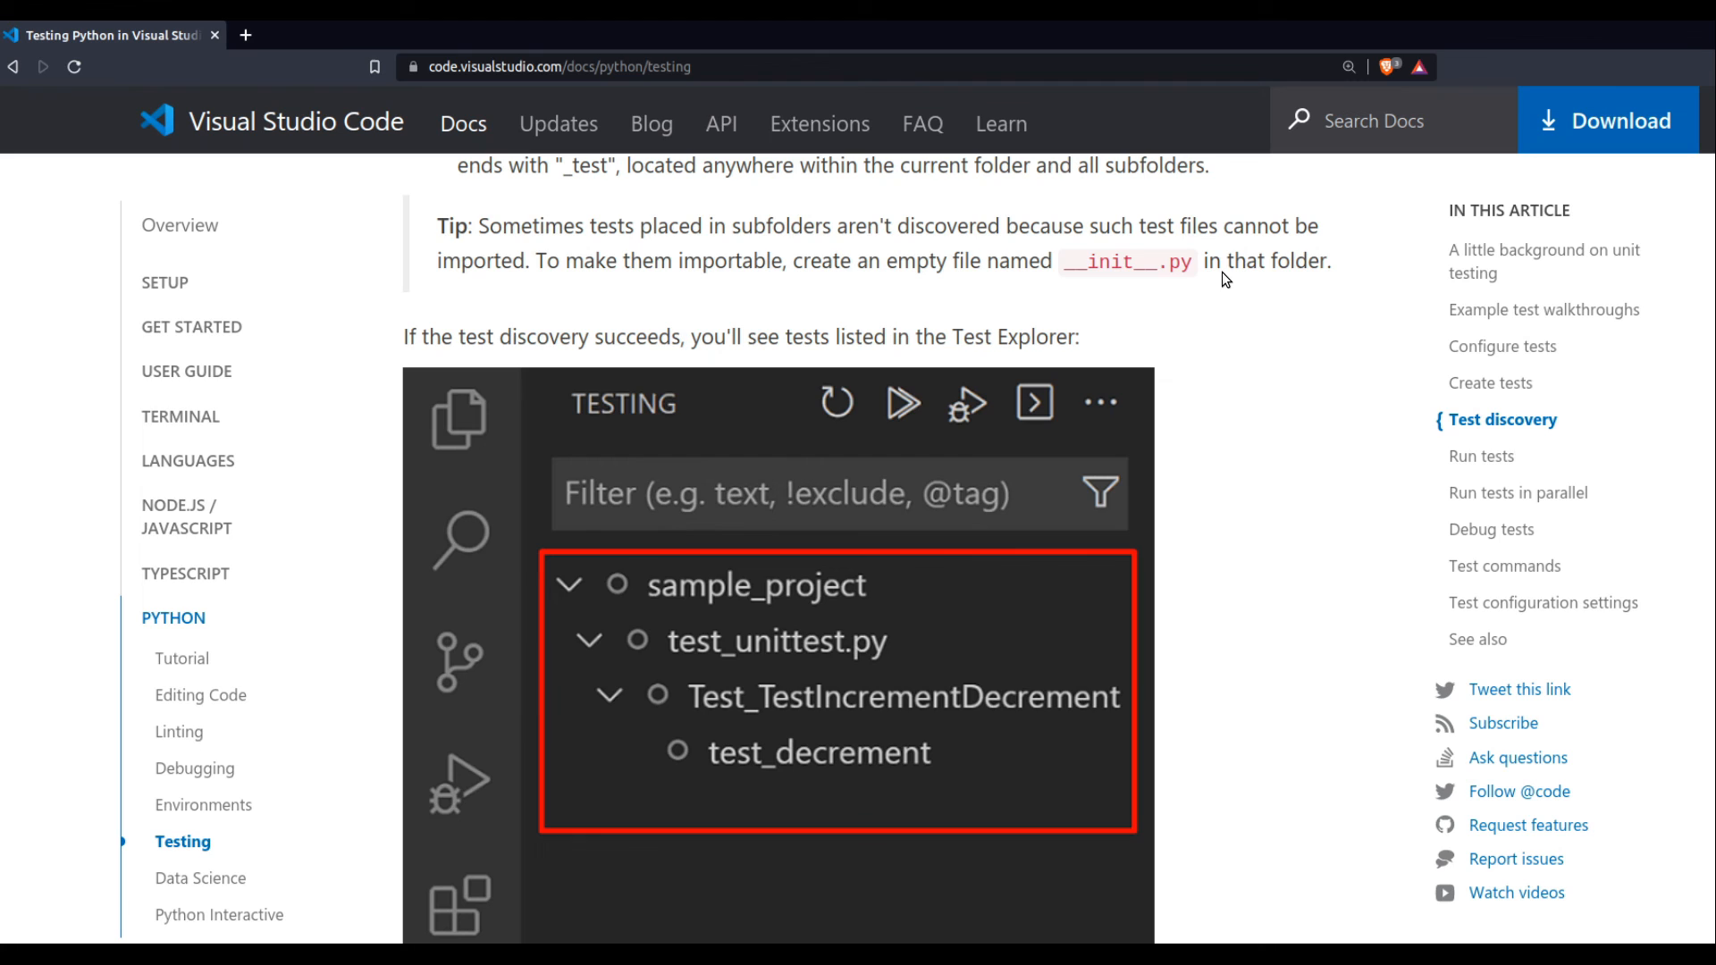
{"action": "mouse_move", "coordinate": [674, 872]}
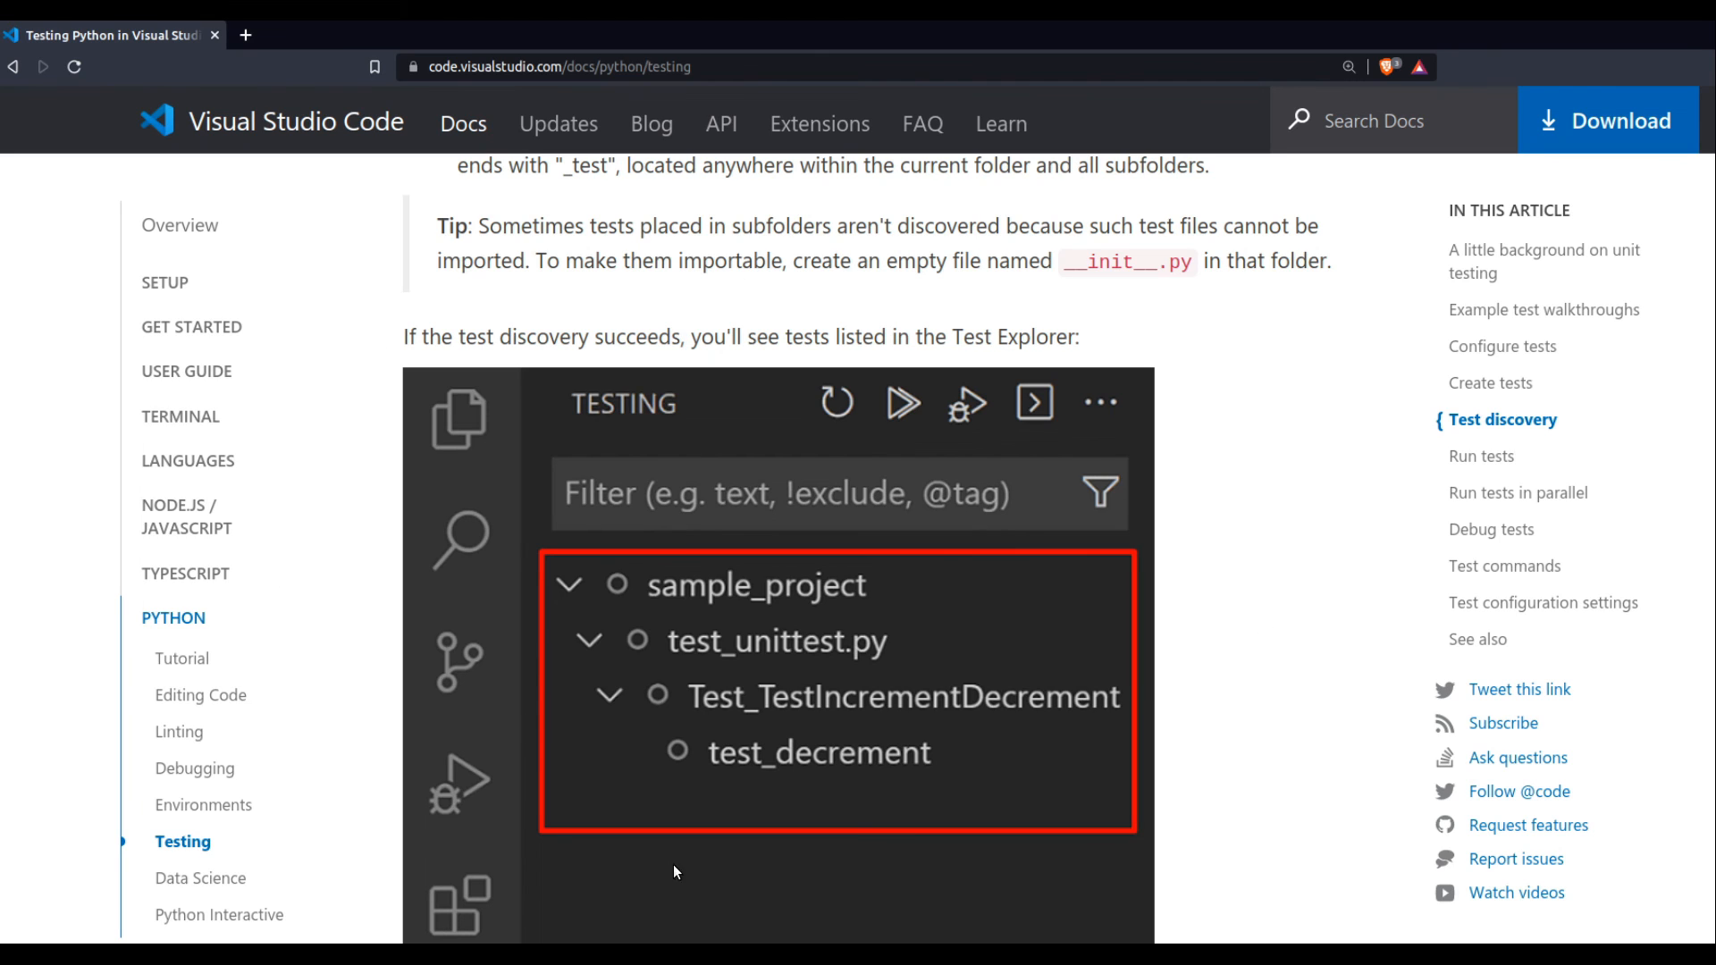
{"action": "mouse_move", "coordinate": [998, 101]}
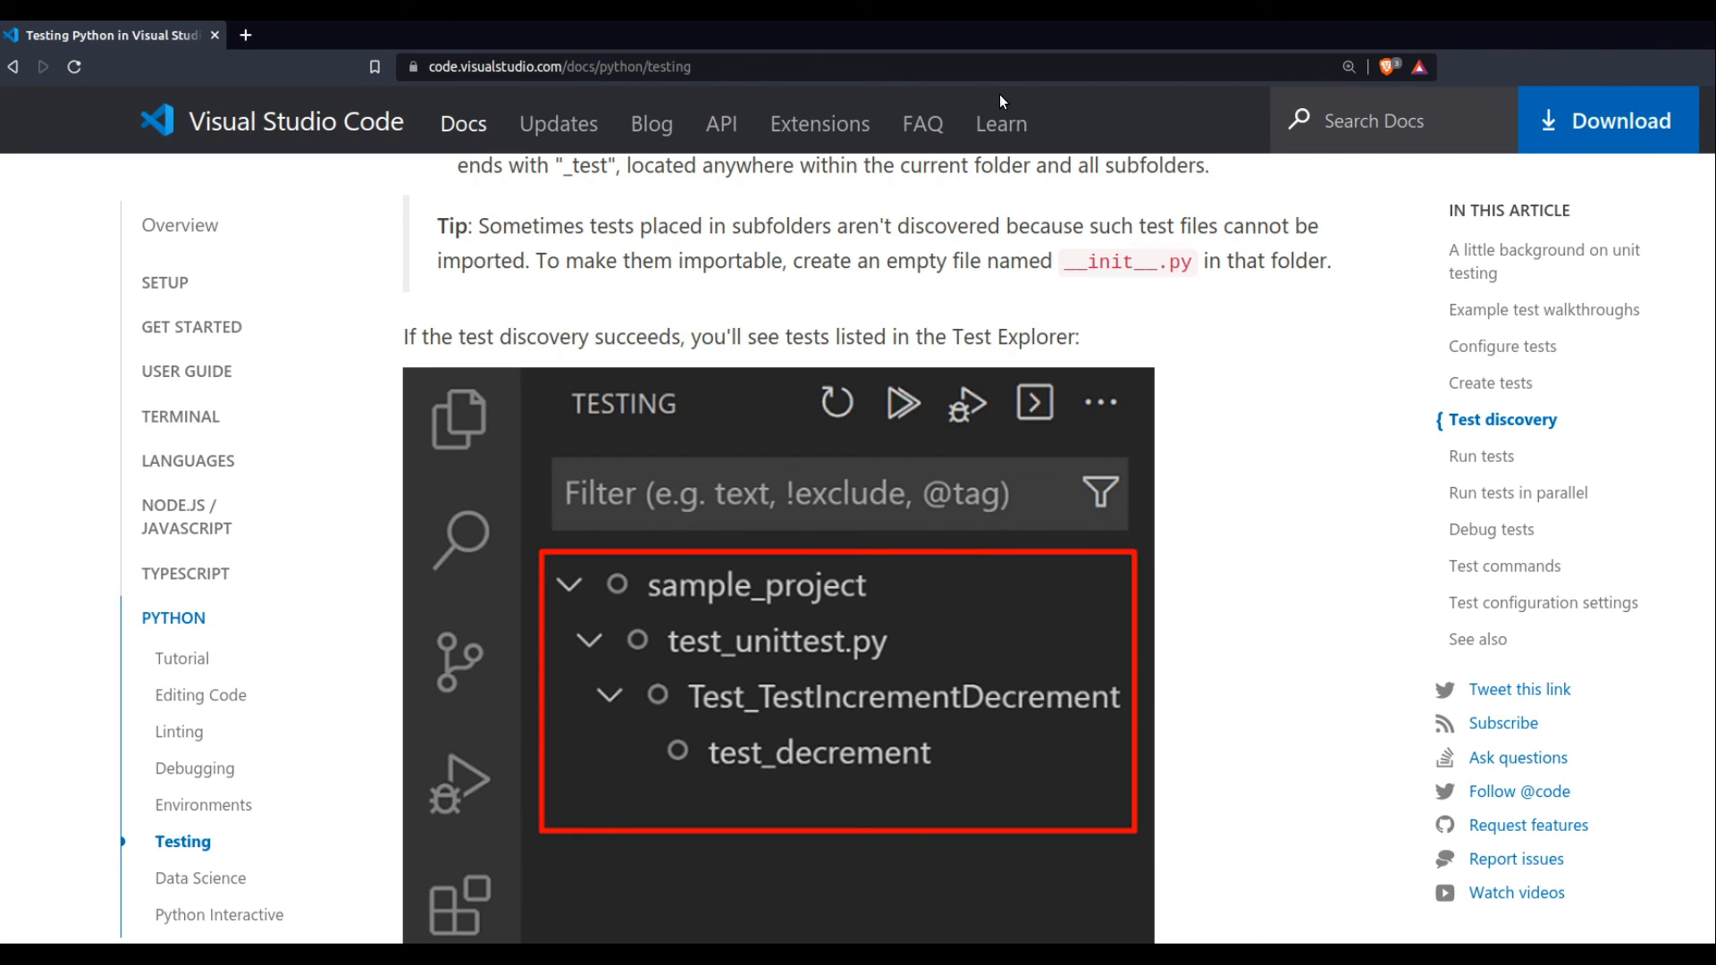